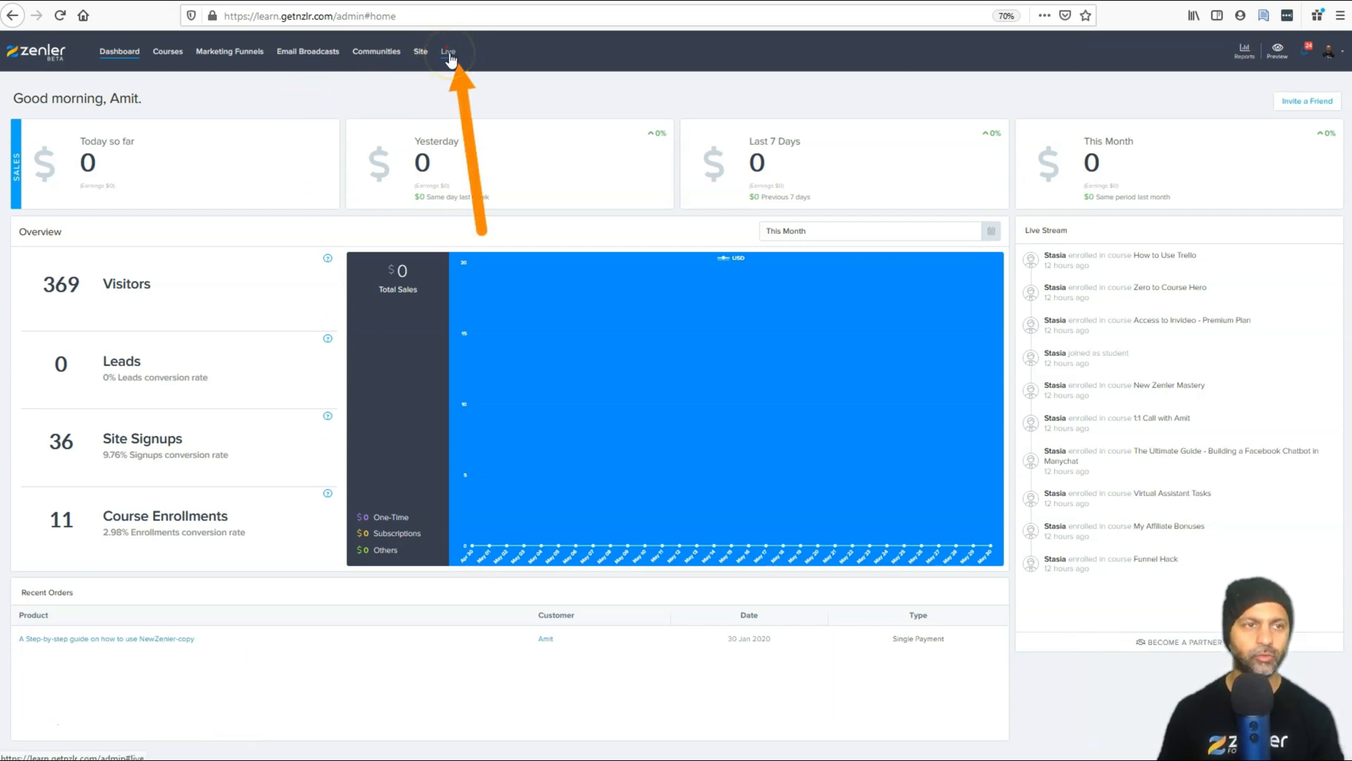
Go to the Live section, then start searching the web for Zoom.
click(448, 50)
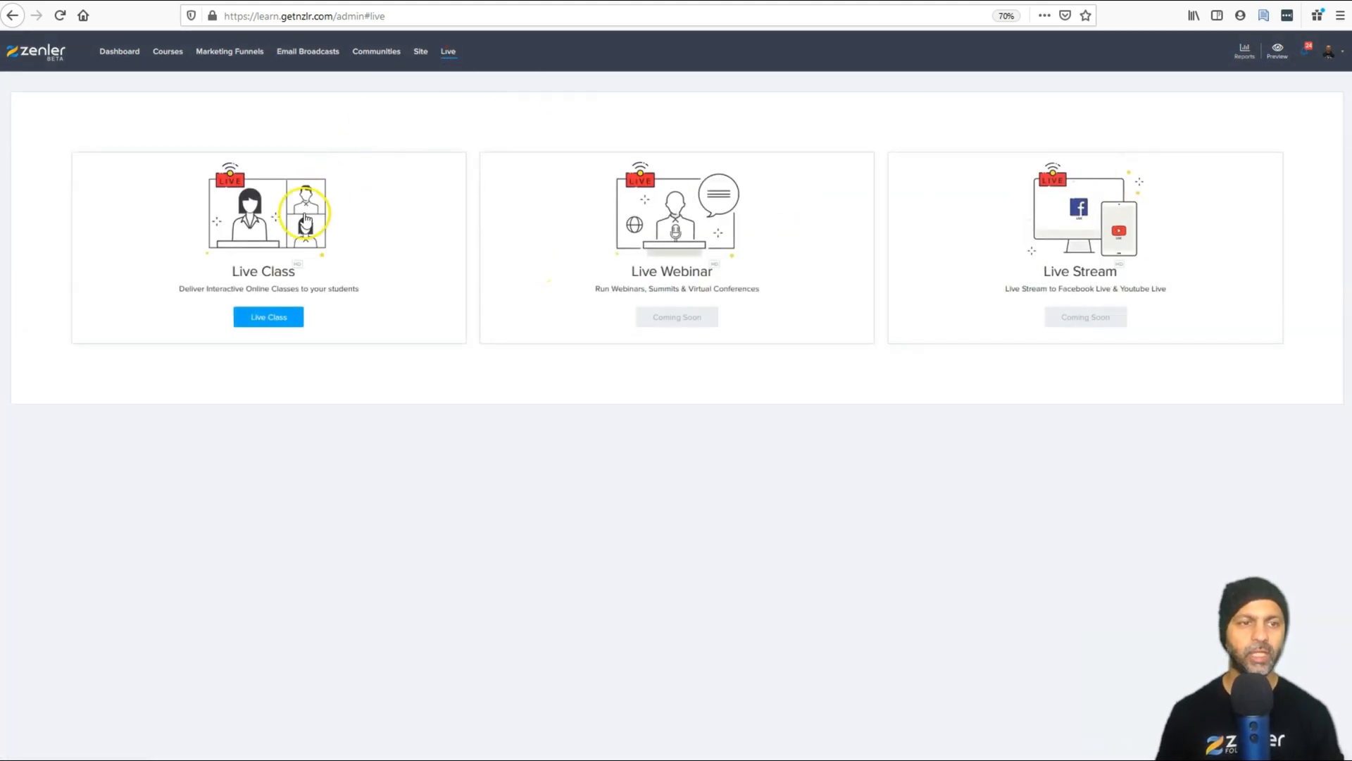
mouse_move(797, 320)
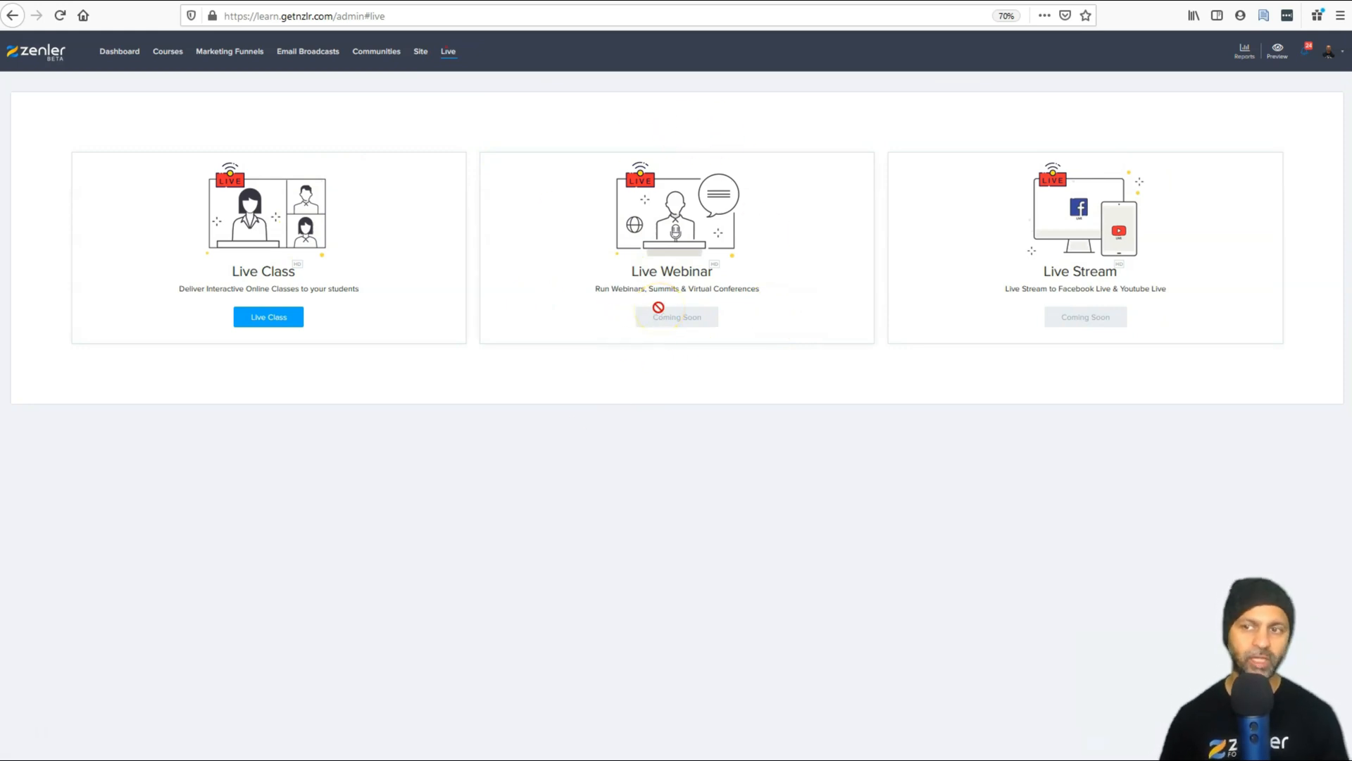
mouse_move(1115, 308)
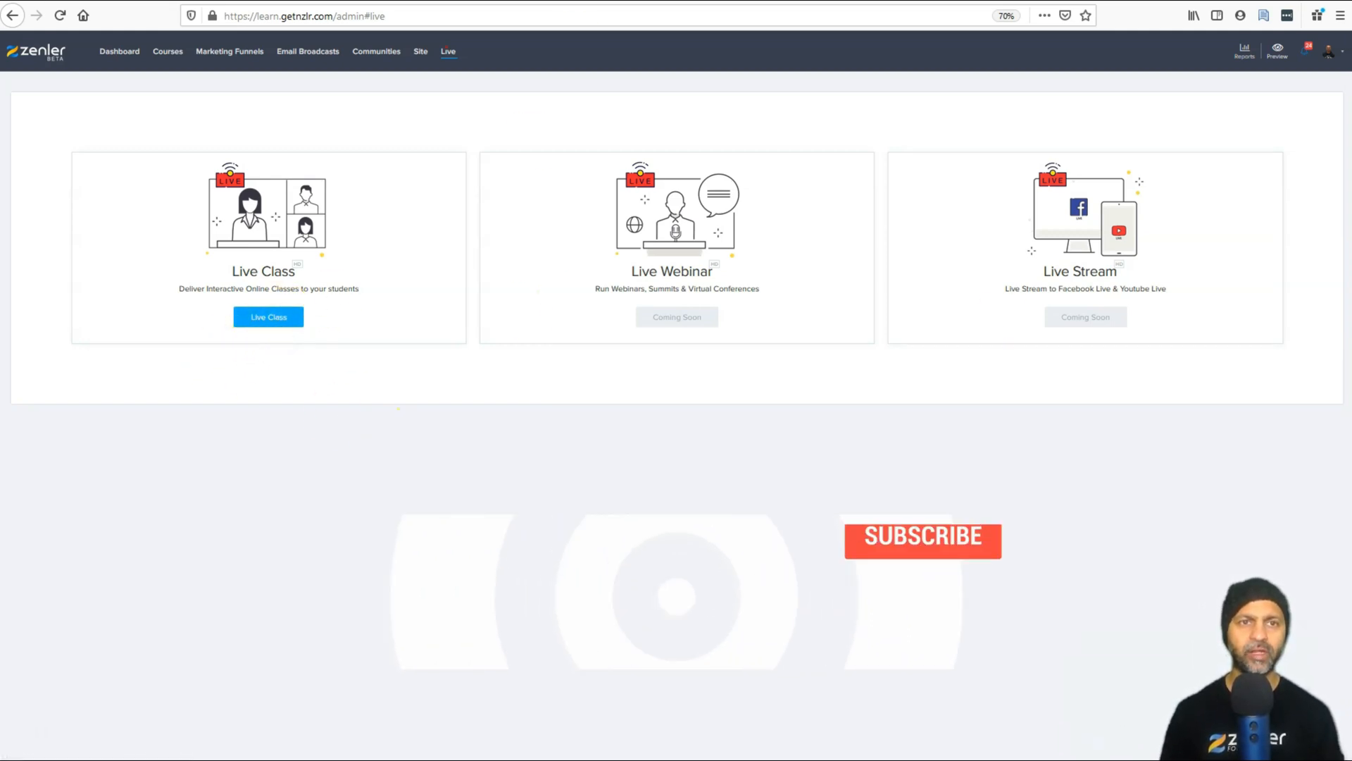
text(zop)
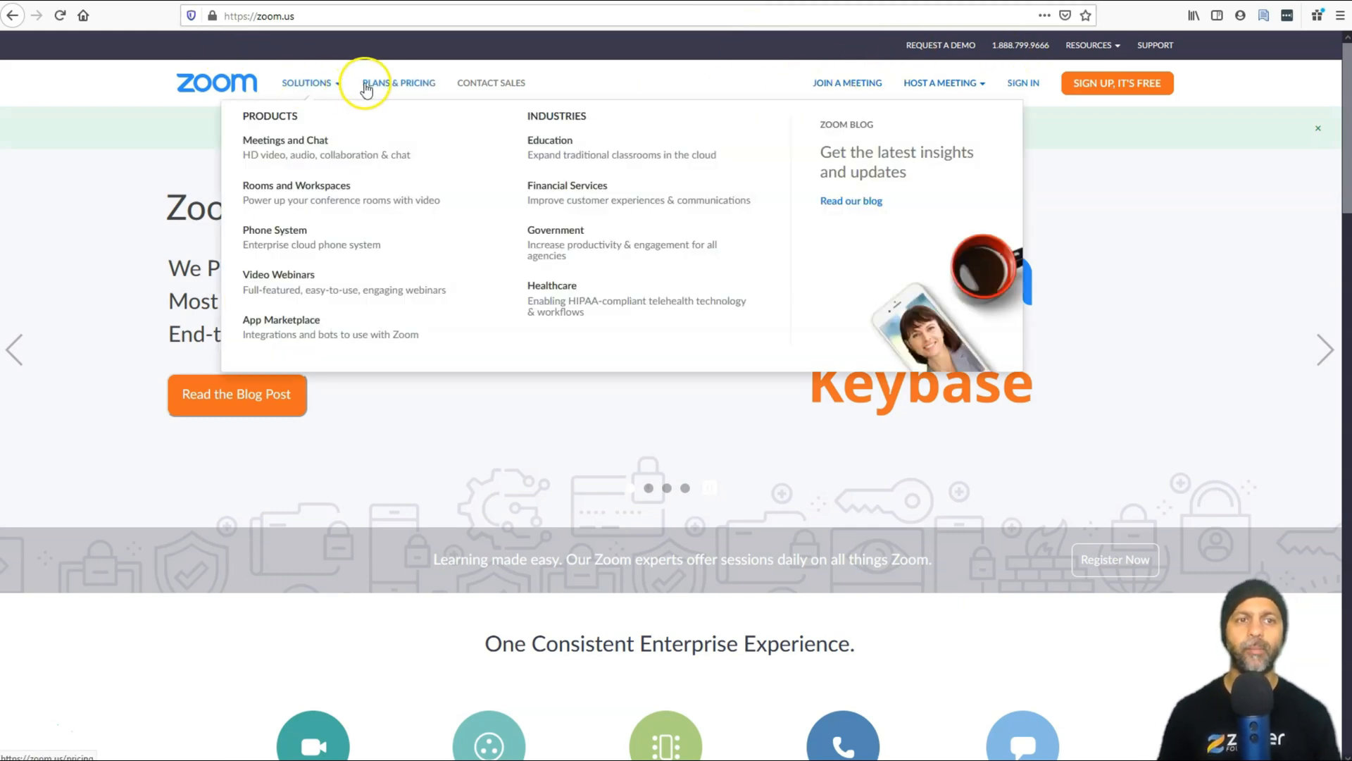
View Zoom's Plans & Pricing page and highlight the Business plan's per-host price.
click(397, 83)
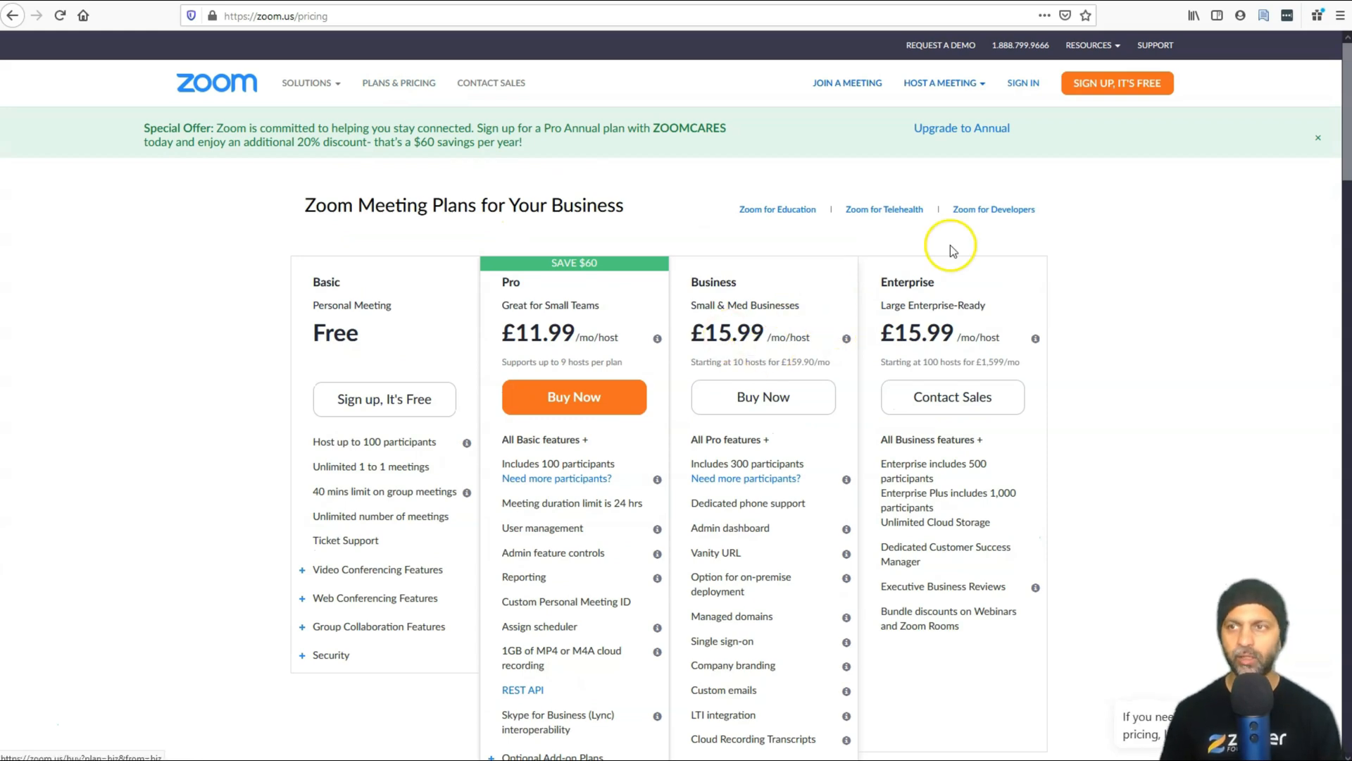
mouse_move(619, 255)
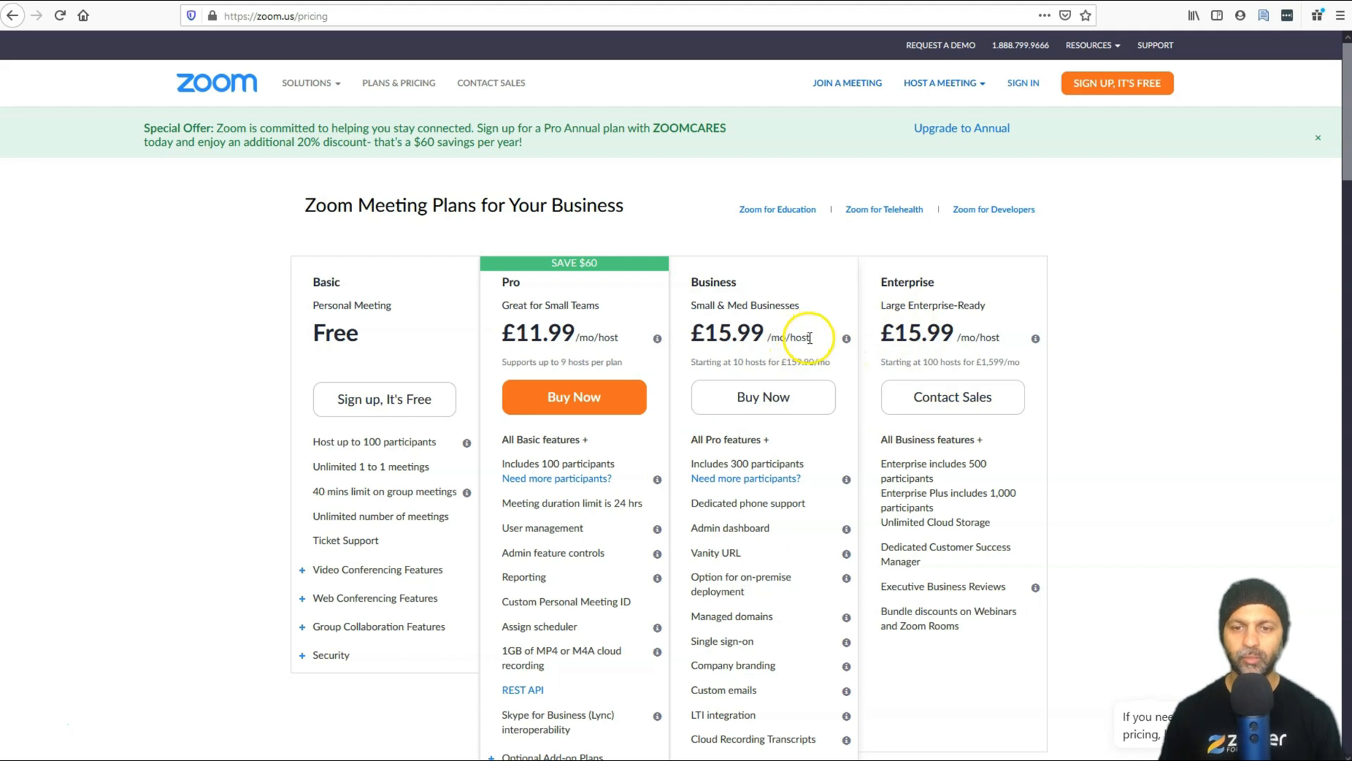
double_click(772, 464)
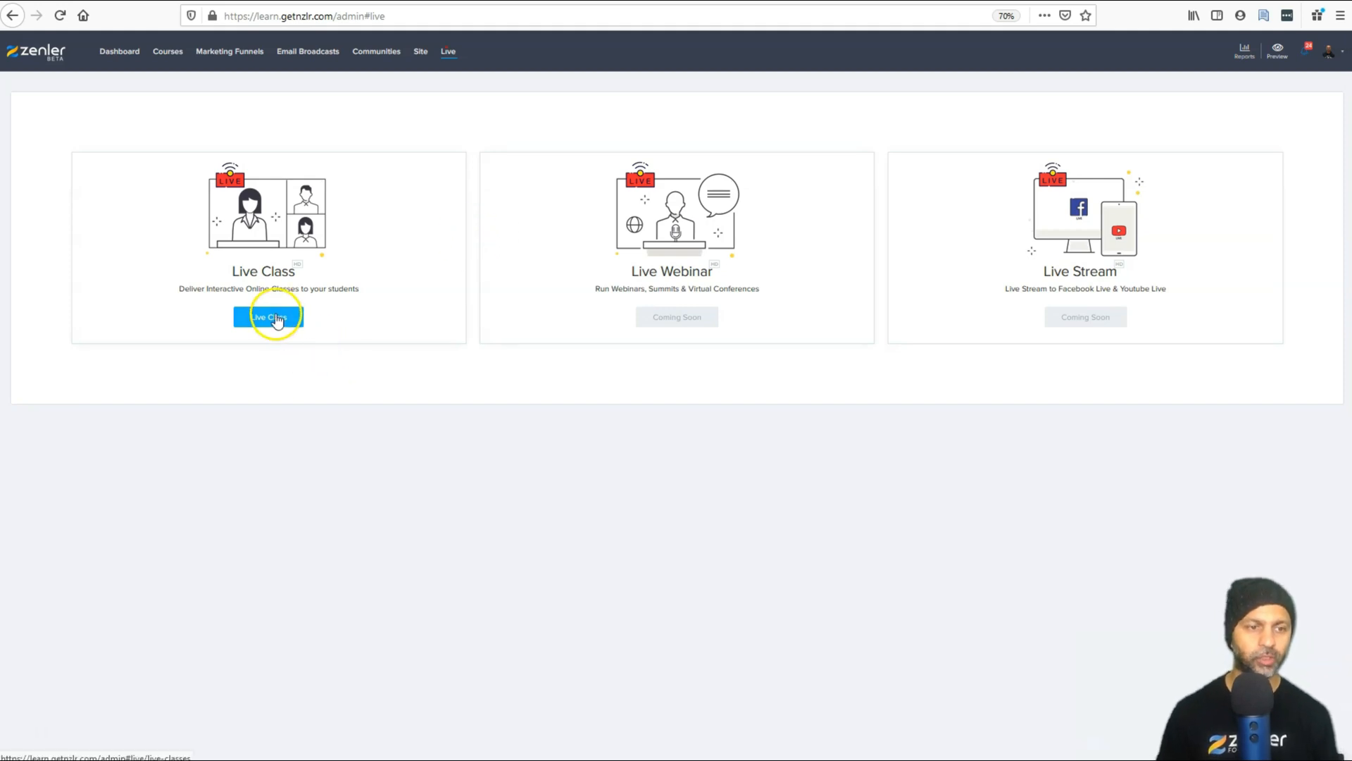
Start a new Live Class, fill its details with a 91-minute duration, and select the join password.
click(268, 317)
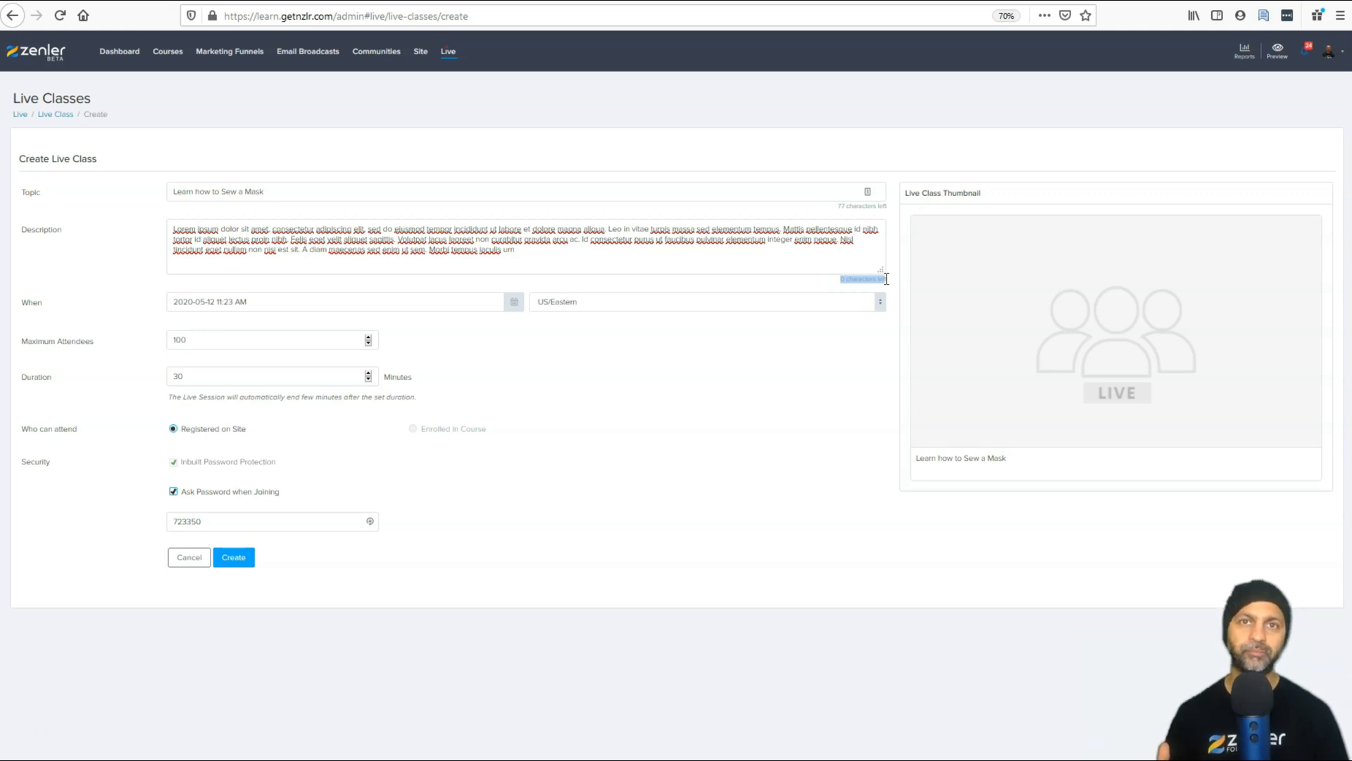
mouse_move(406, 337)
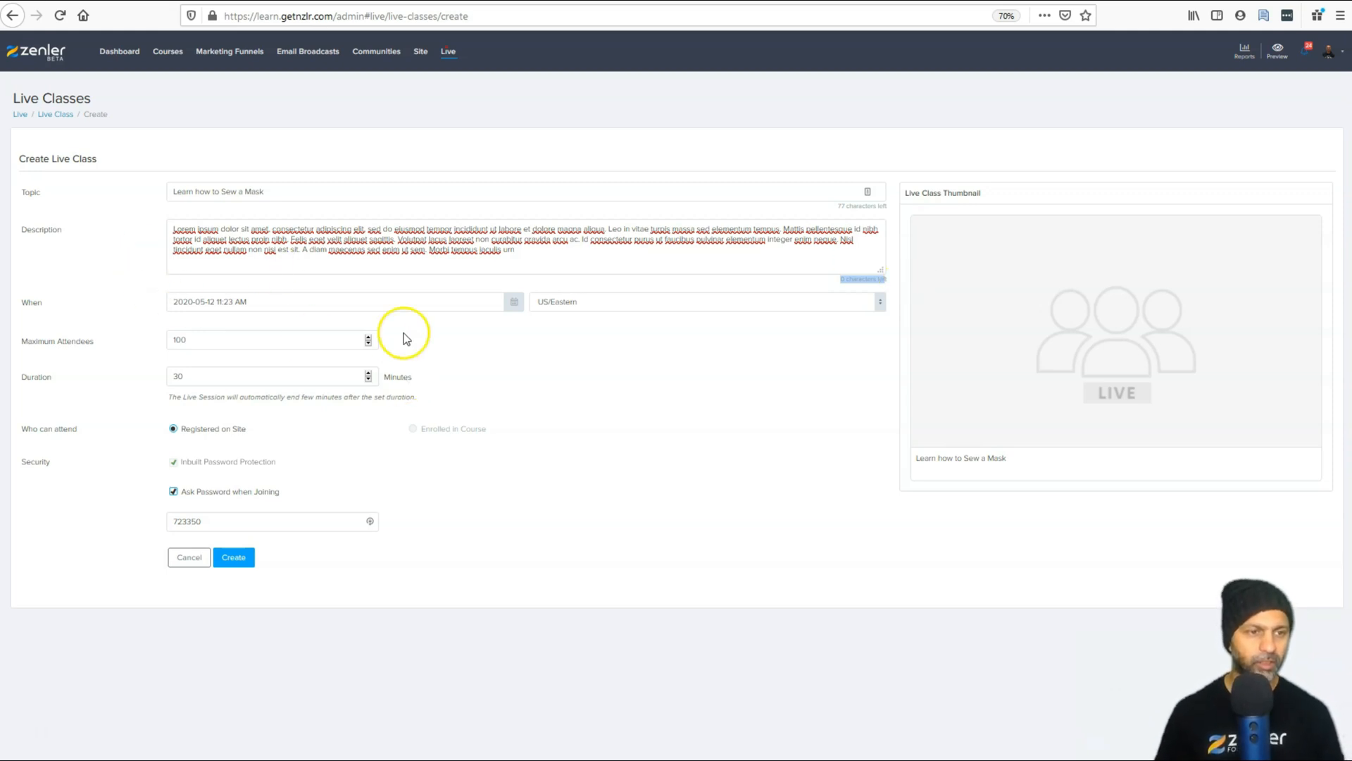
mouse_move(560, 301)
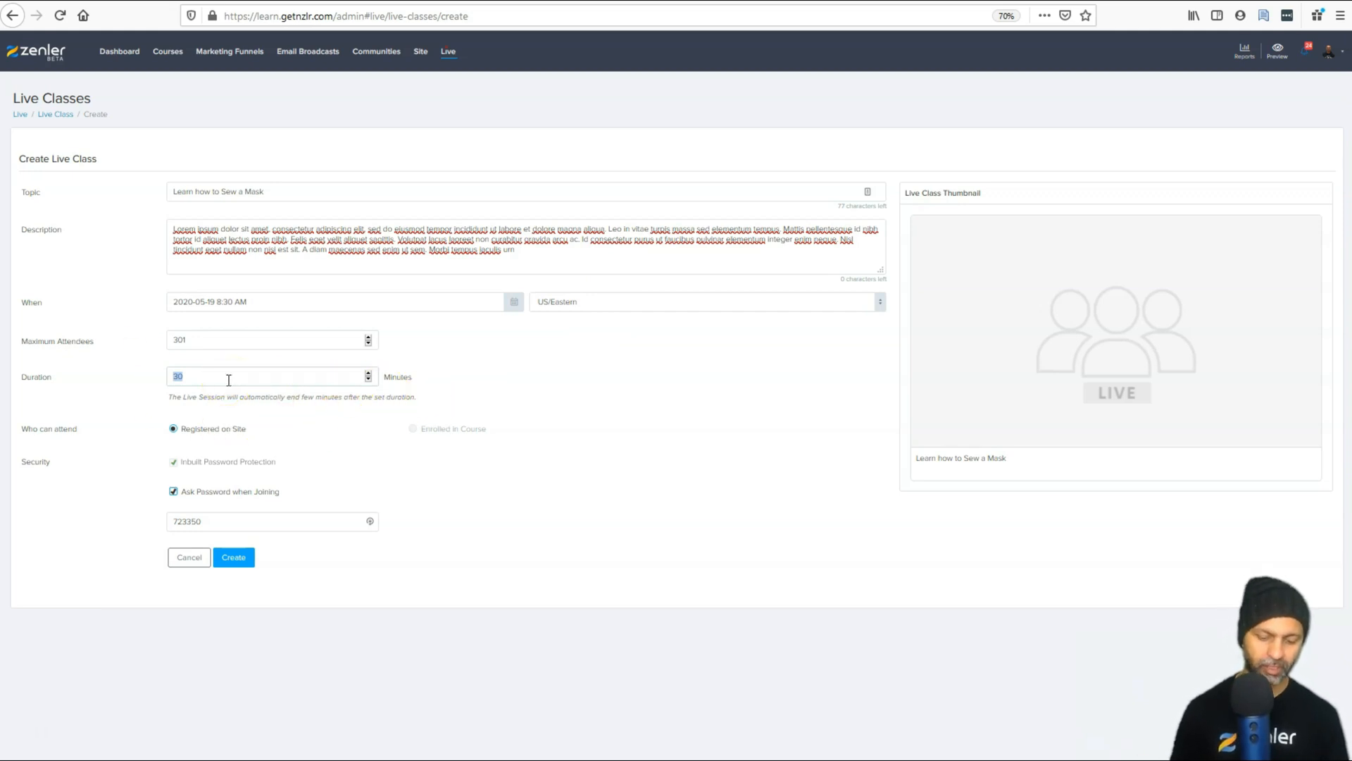
text(91)
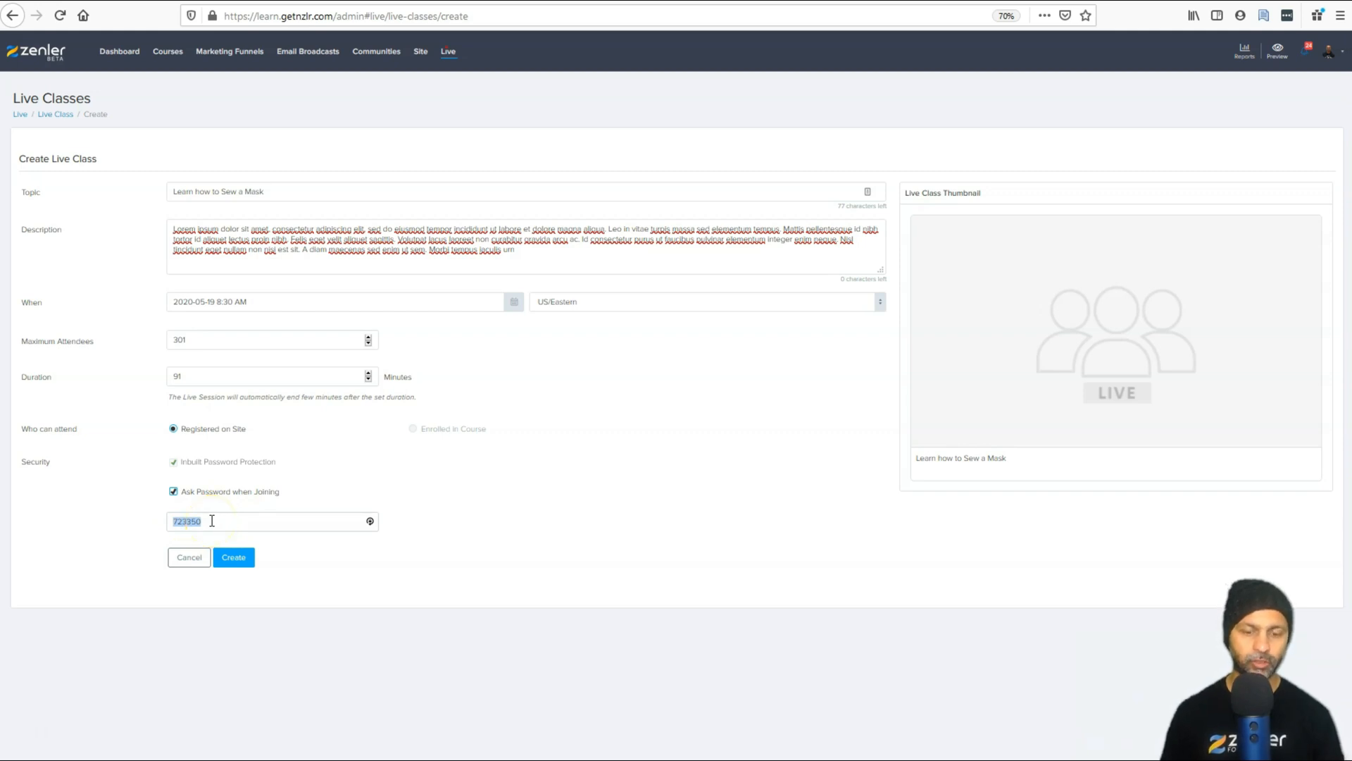
click(371, 521)
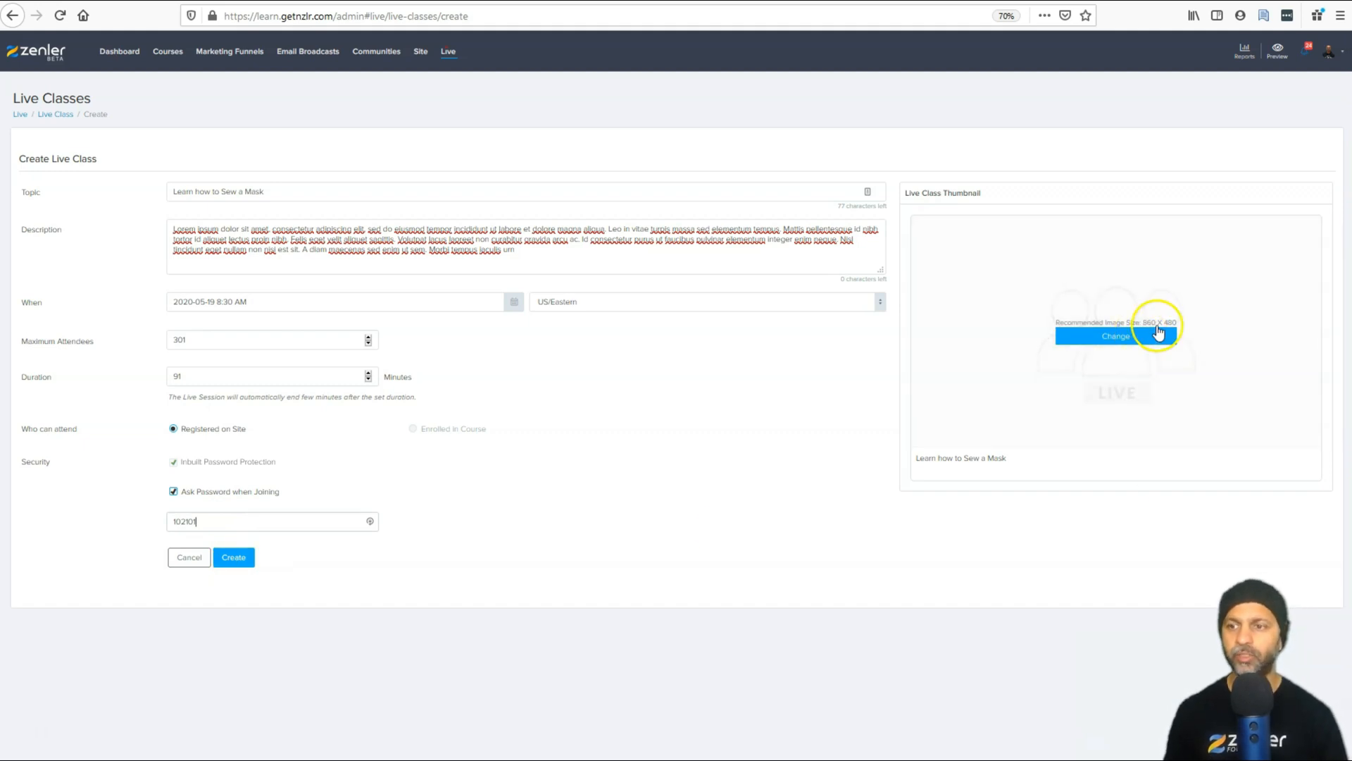
Upload the zm nzz test image as the class thumbnail, crop and save it, and try to create the class.
click(1115, 335)
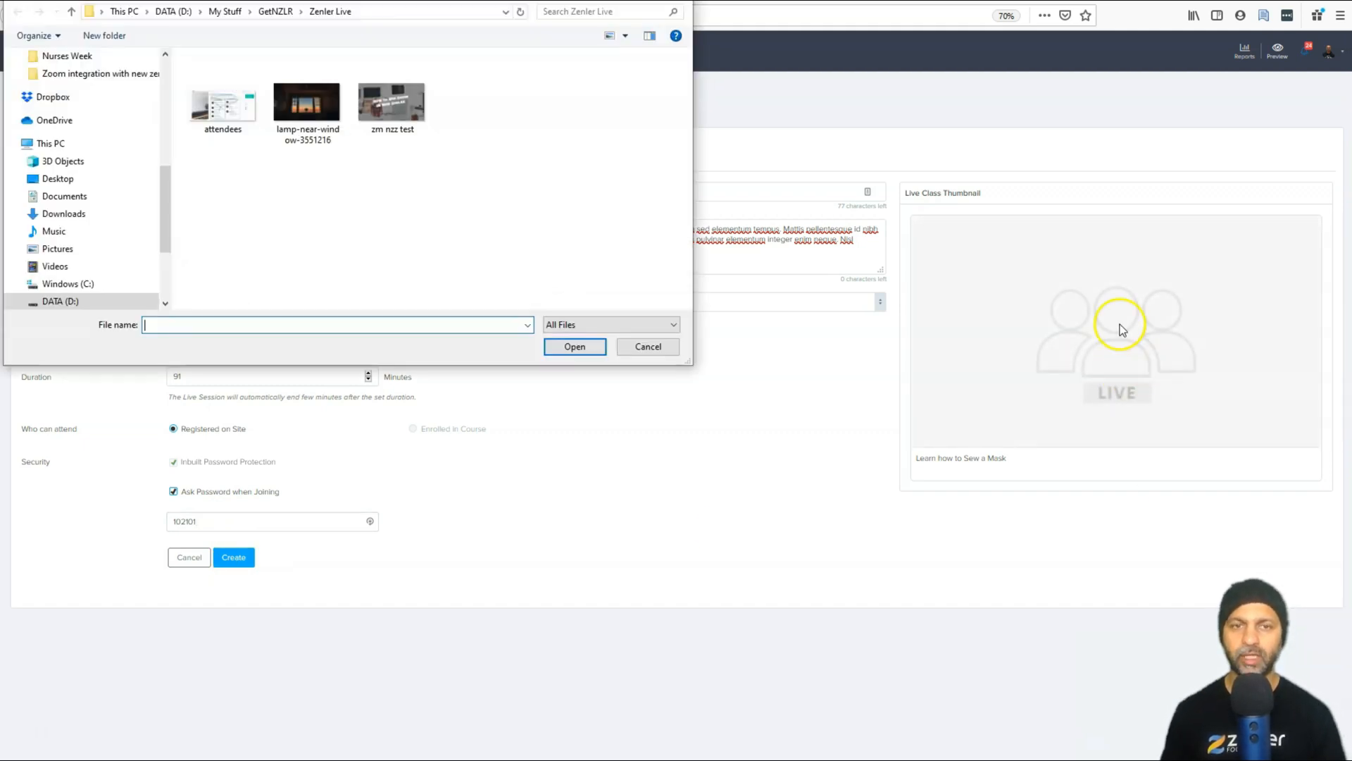
click(391, 95)
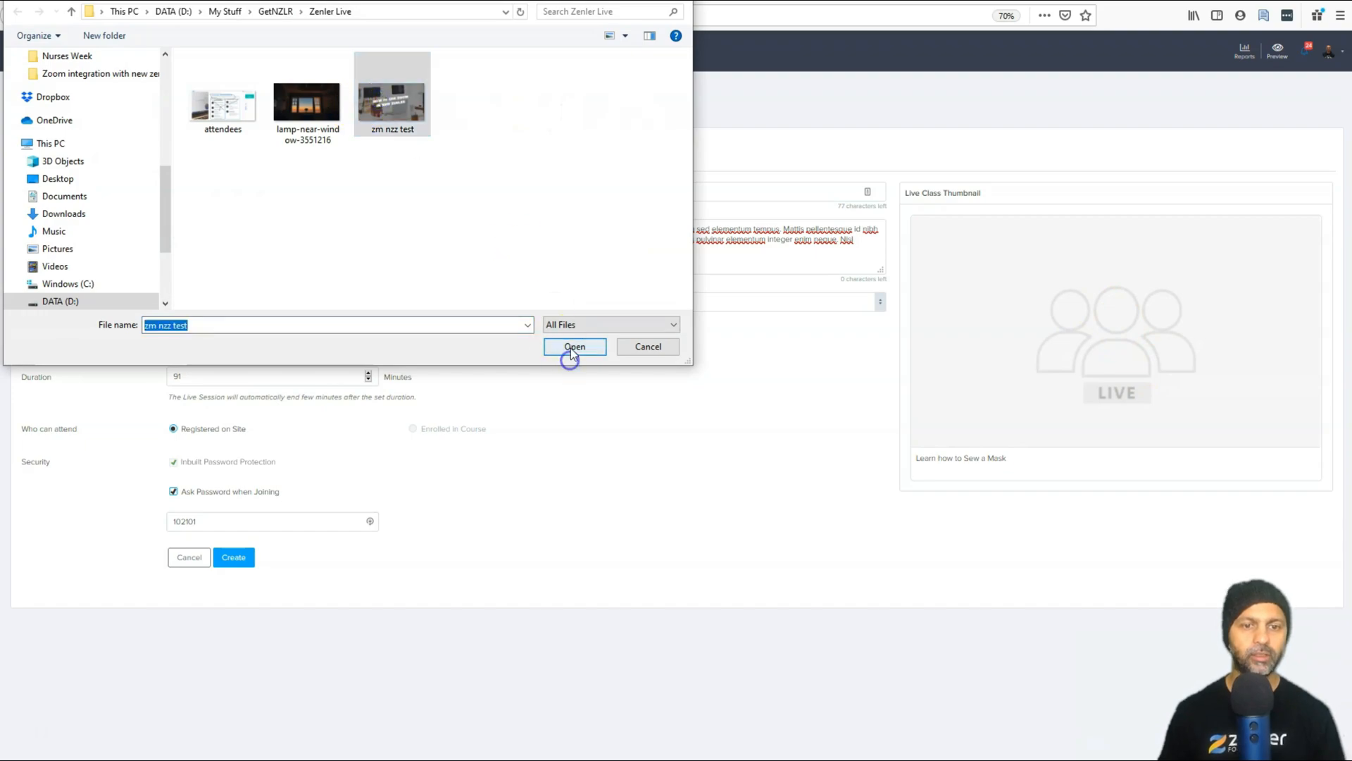
click(575, 346)
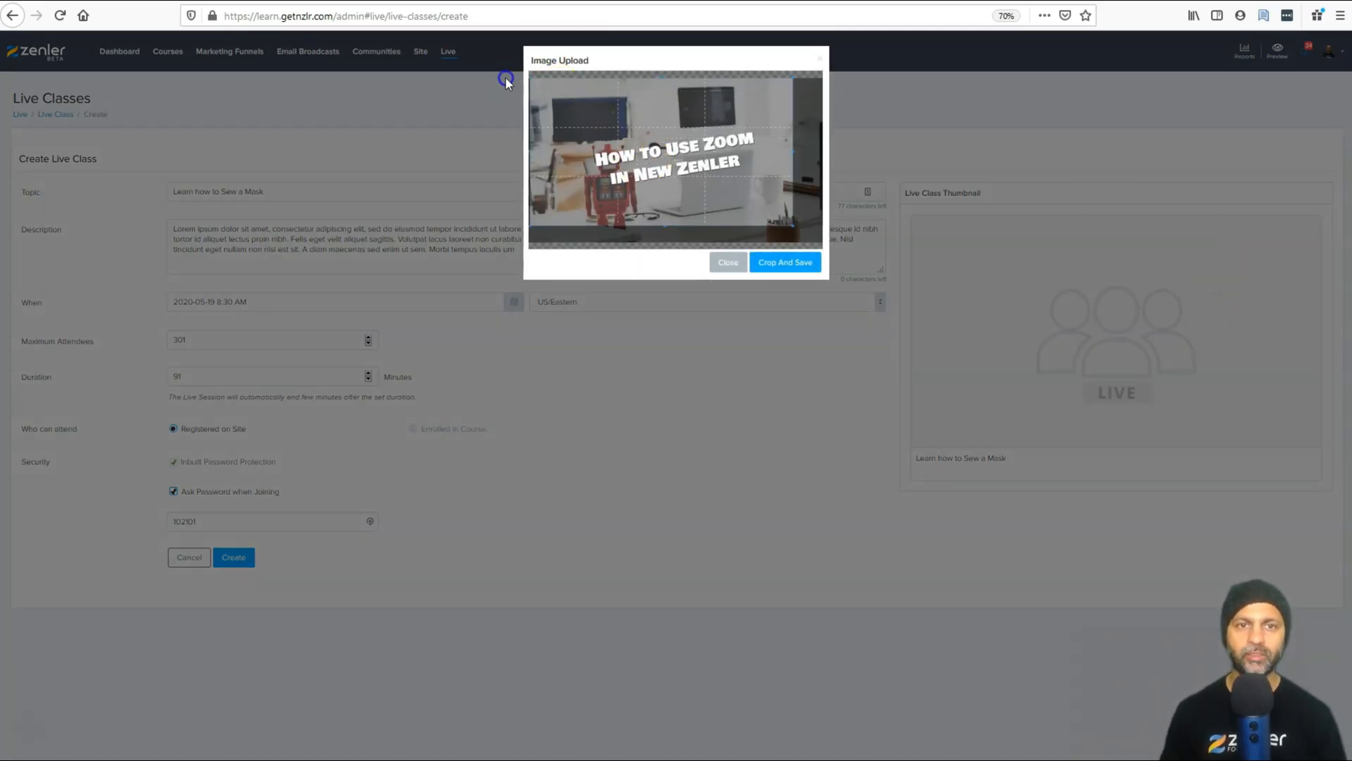
click(783, 262)
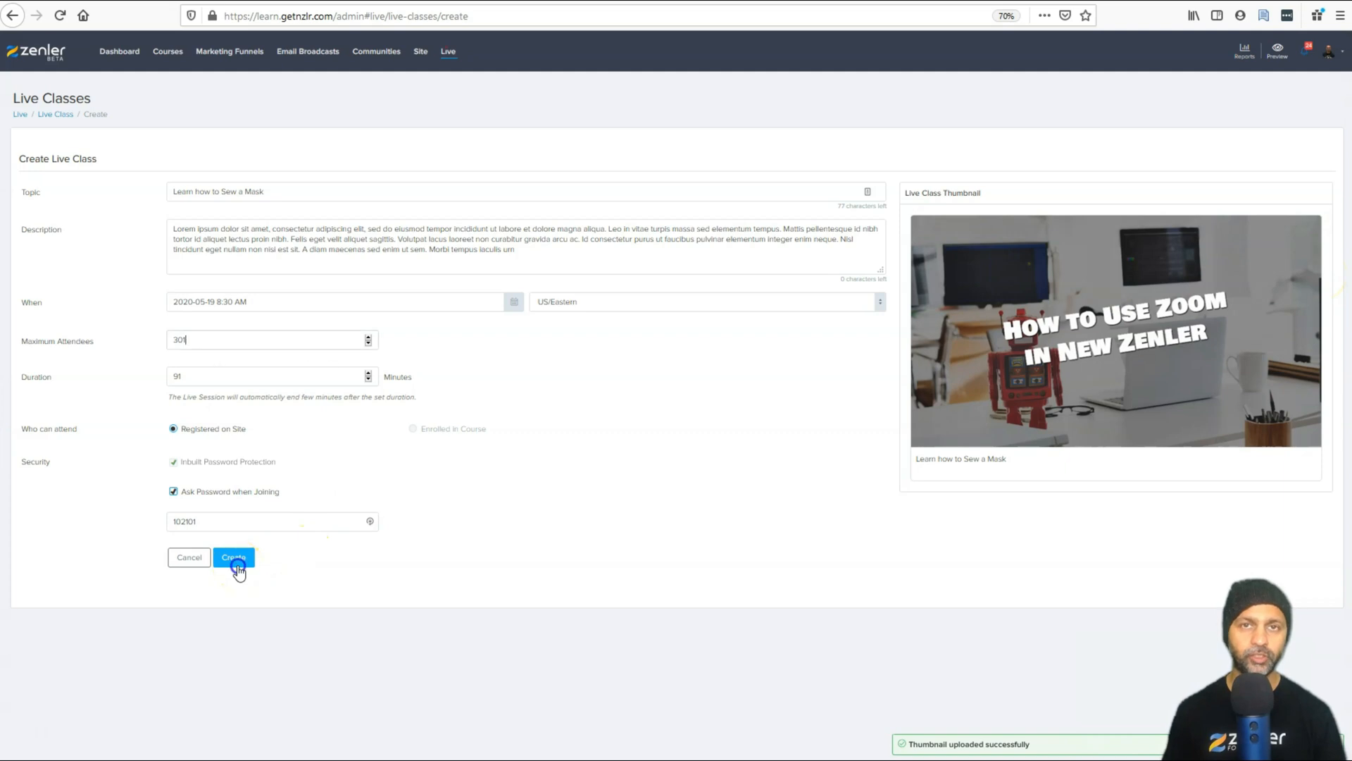
click(234, 556)
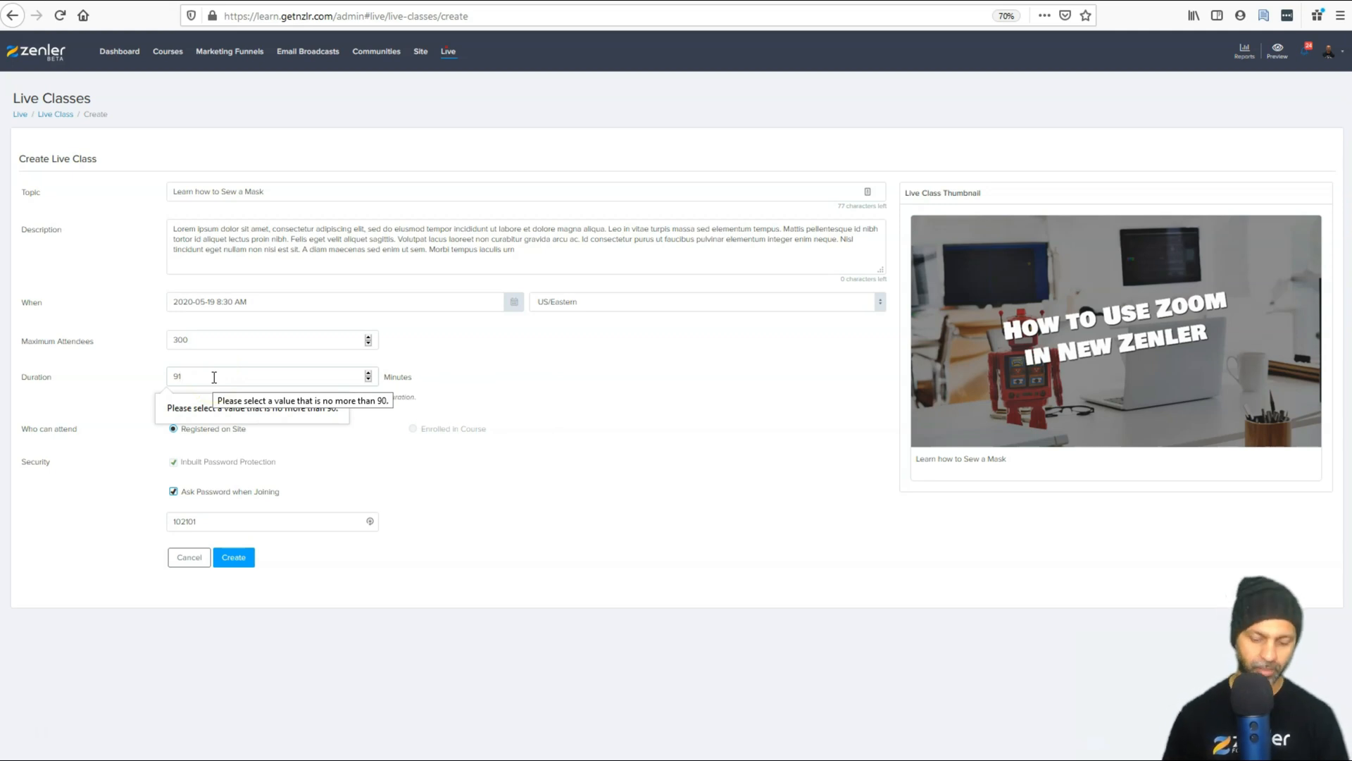
Set the duration to 90 minutes and create the Learn how to Sew a Mask class.
text(90)
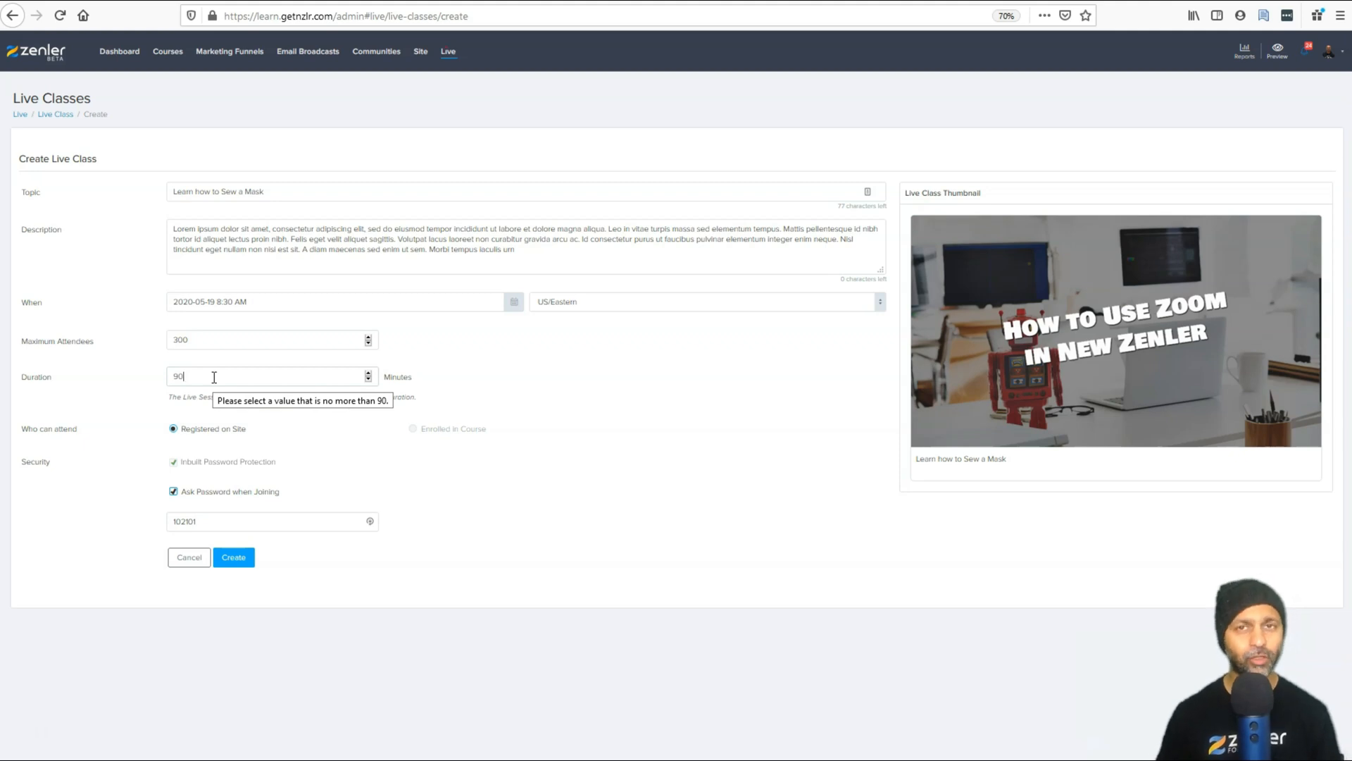
click(232, 557)
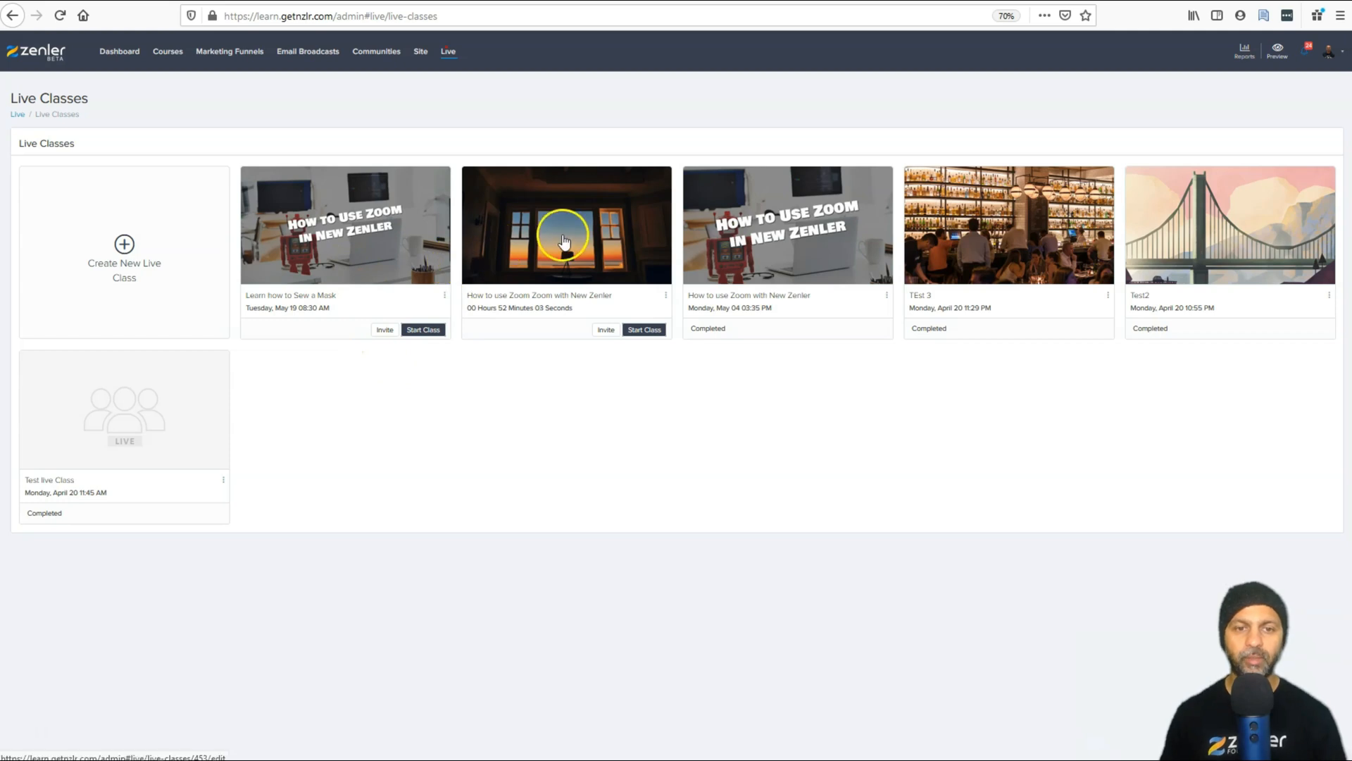
mouse_move(559, 258)
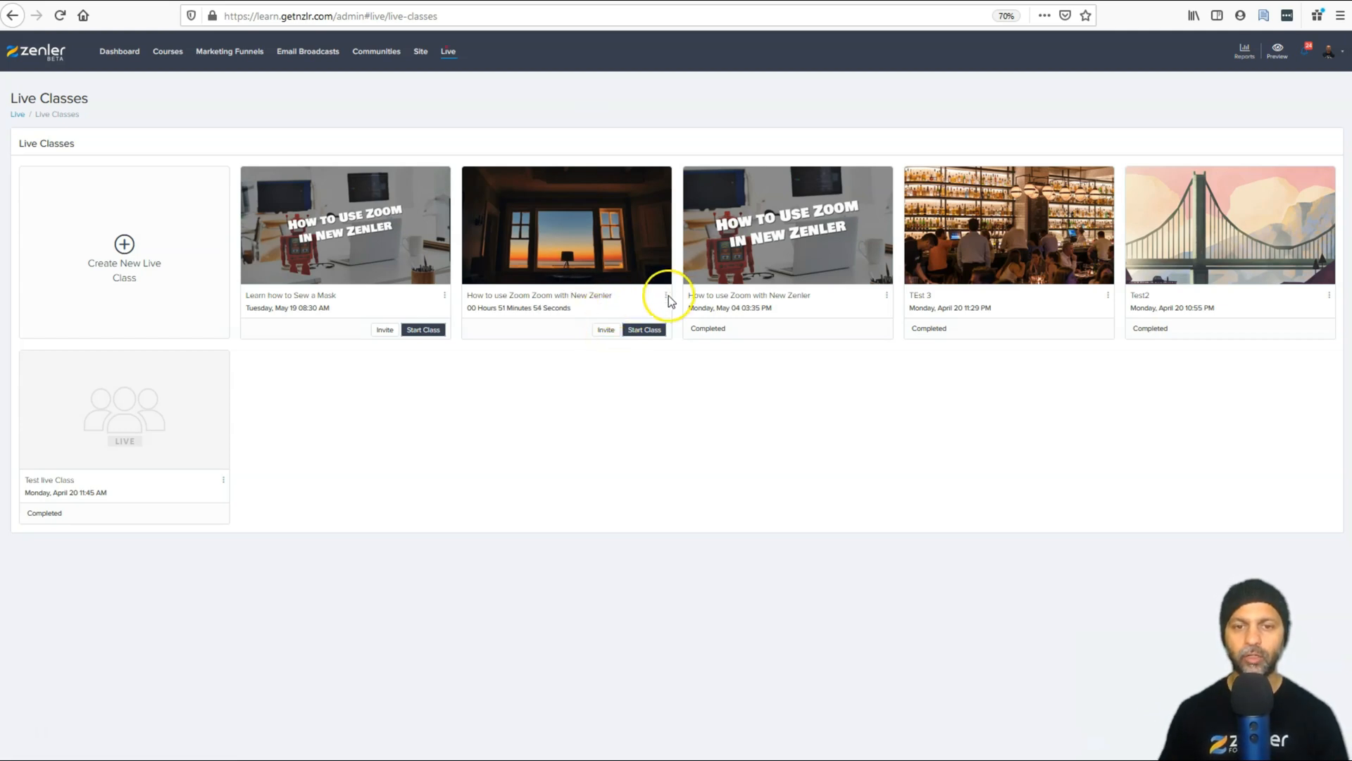
Edit the How to use Zoom Zoom with New Zenler class and preview its public registration page.
click(663, 294)
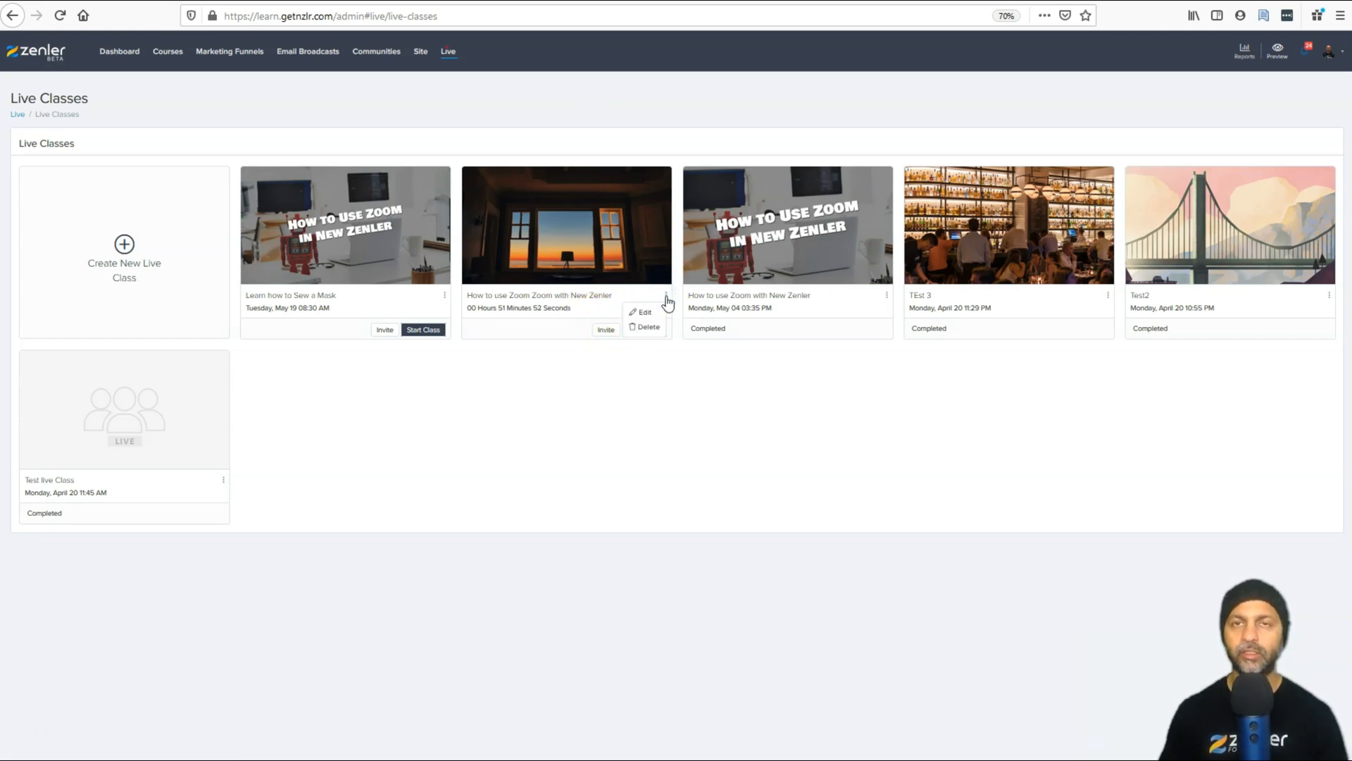
click(644, 311)
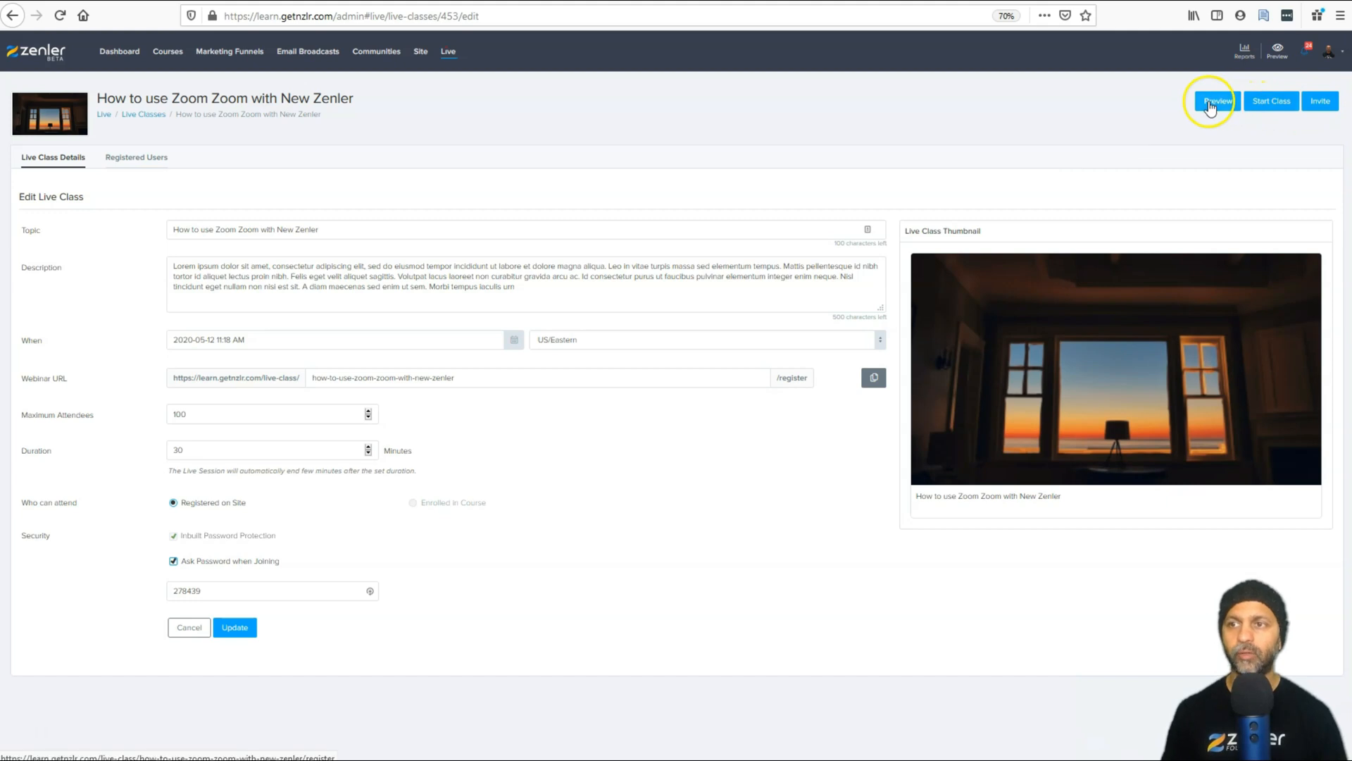
click(1216, 101)
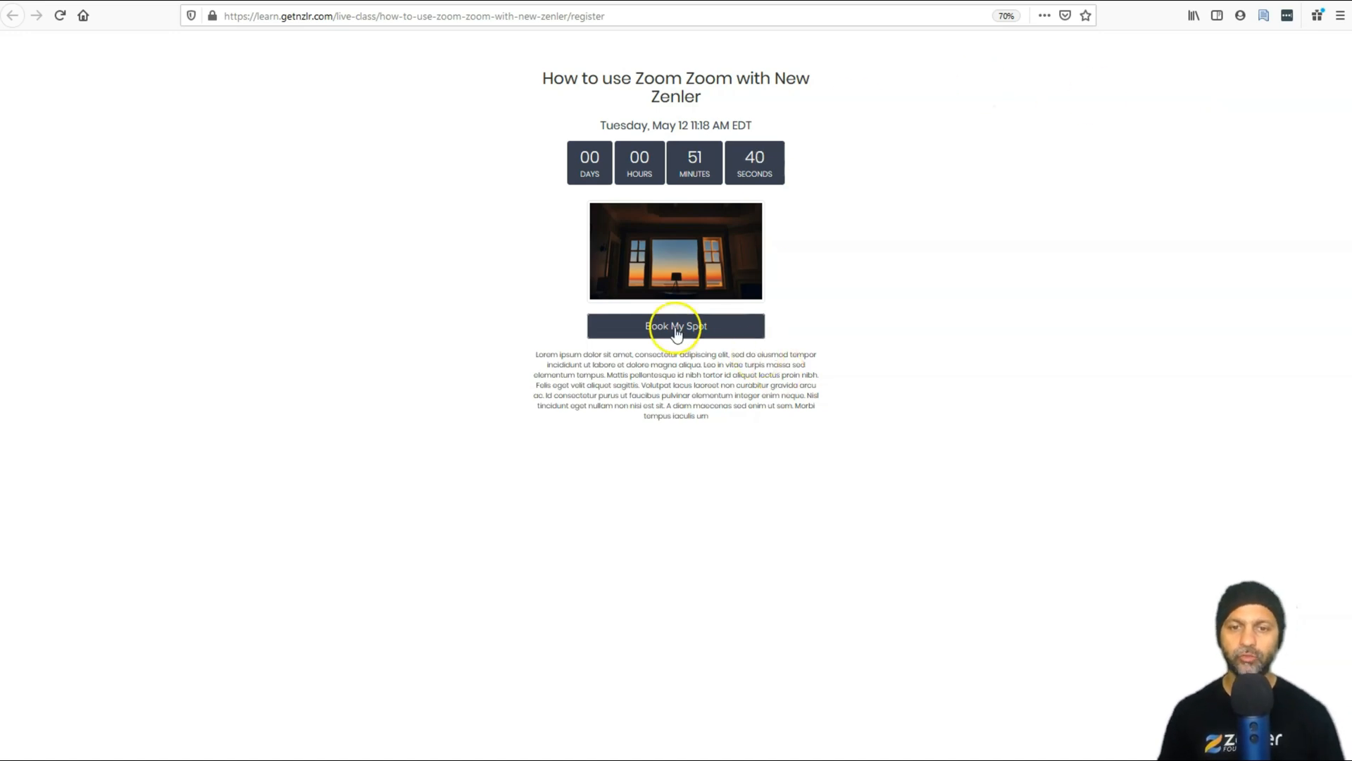
mouse_move(735, 377)
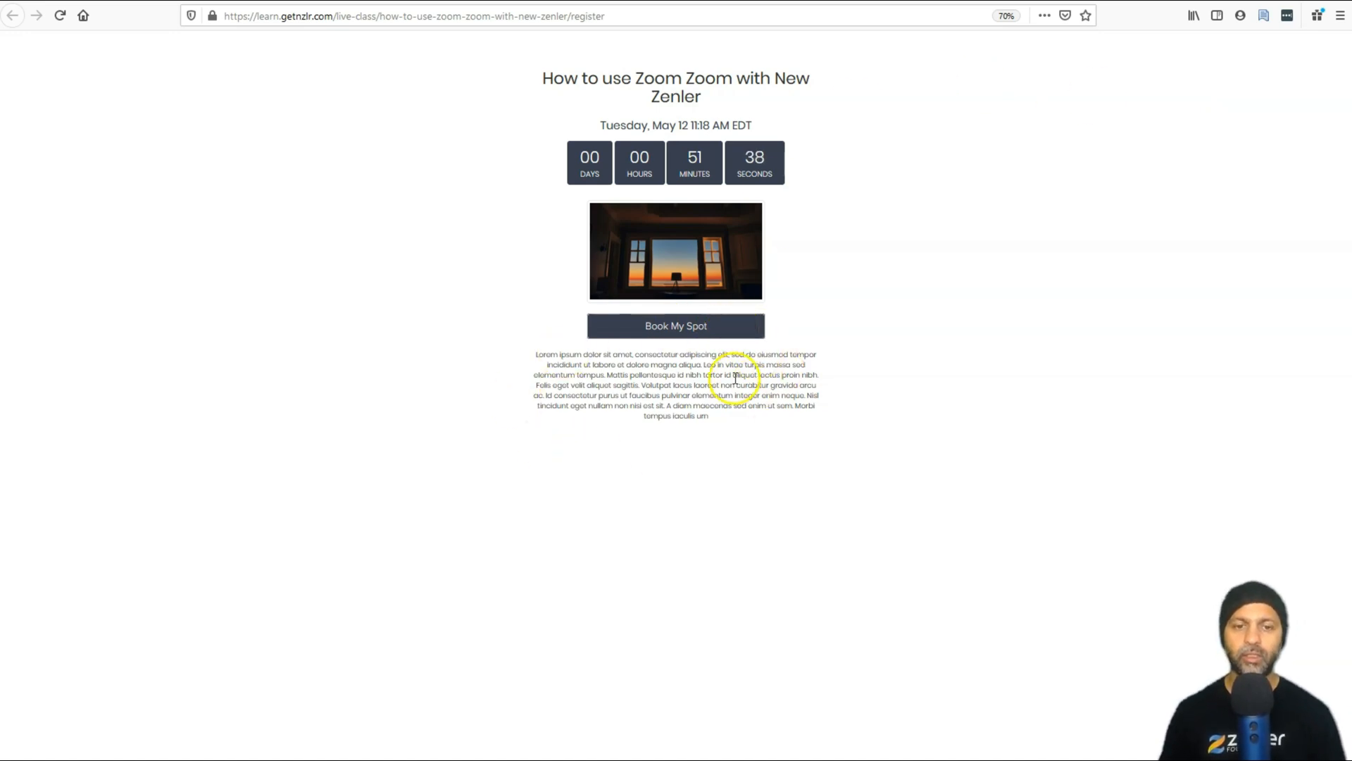
Highlight the class description on the public booking page.
drag(733, 375, 552, 353)
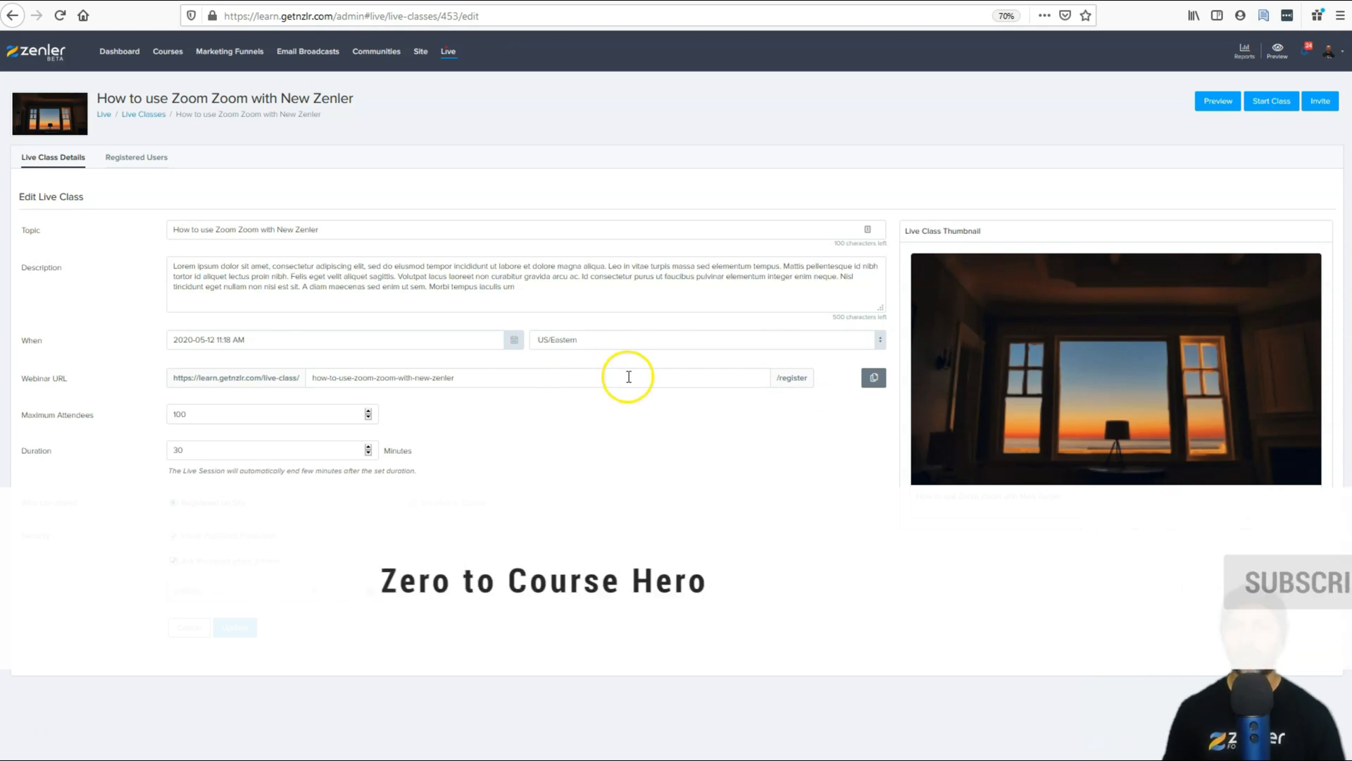
Copy the class registration link from the Invite Users dialog and close it.
click(1319, 101)
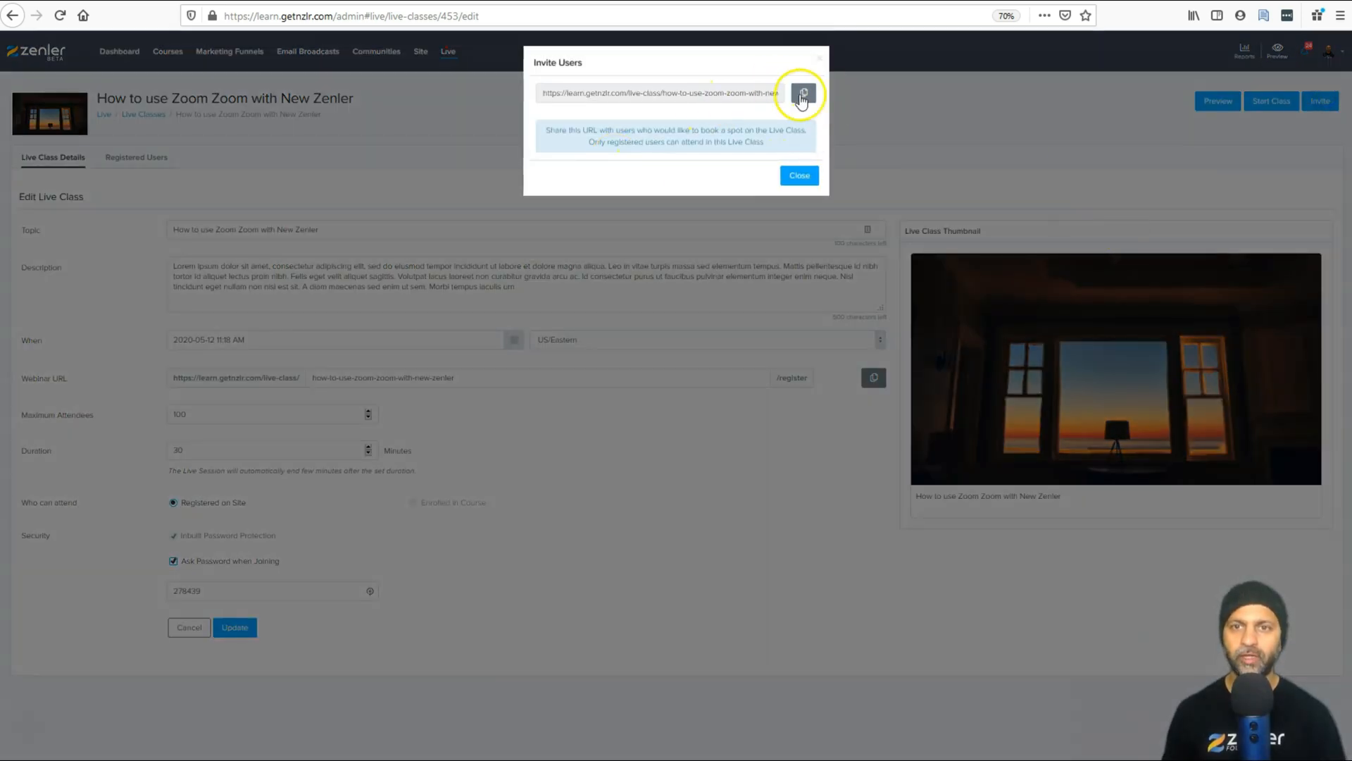
click(801, 95)
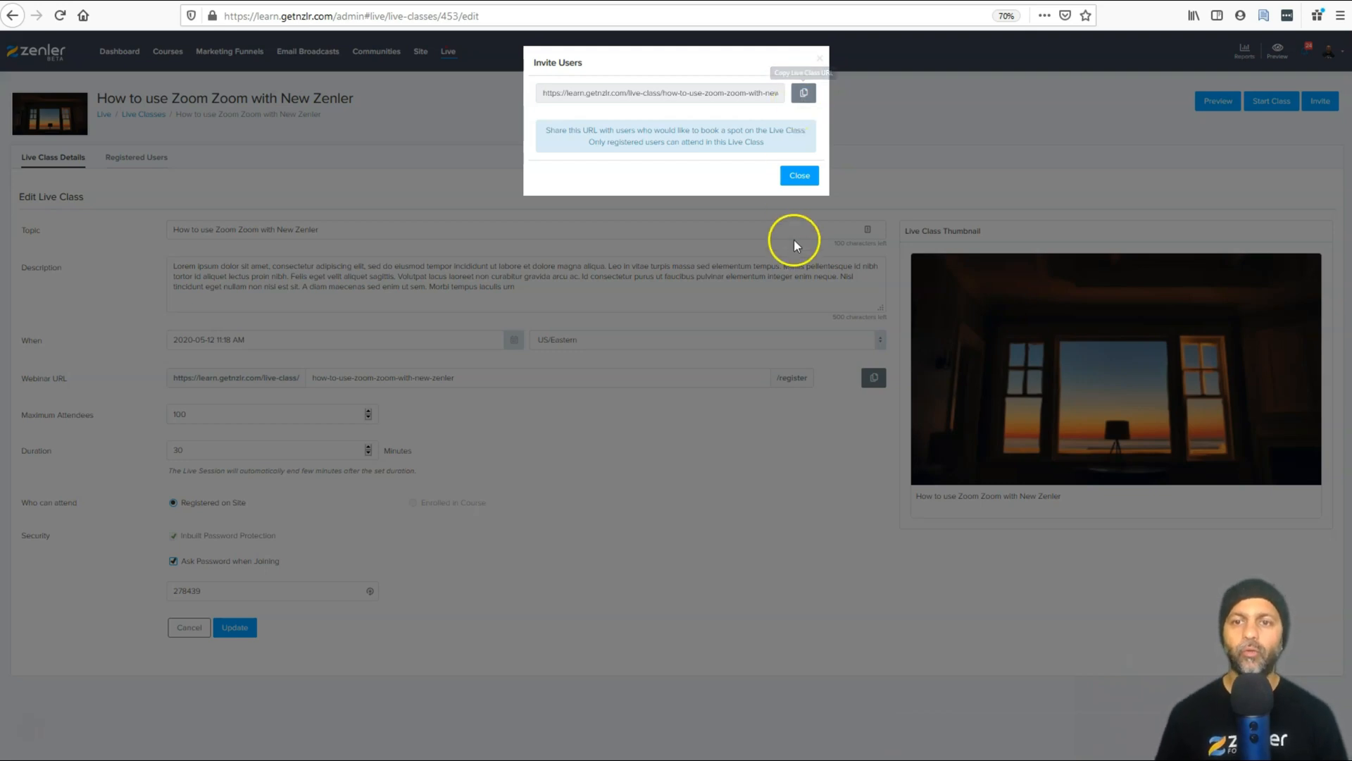
click(797, 175)
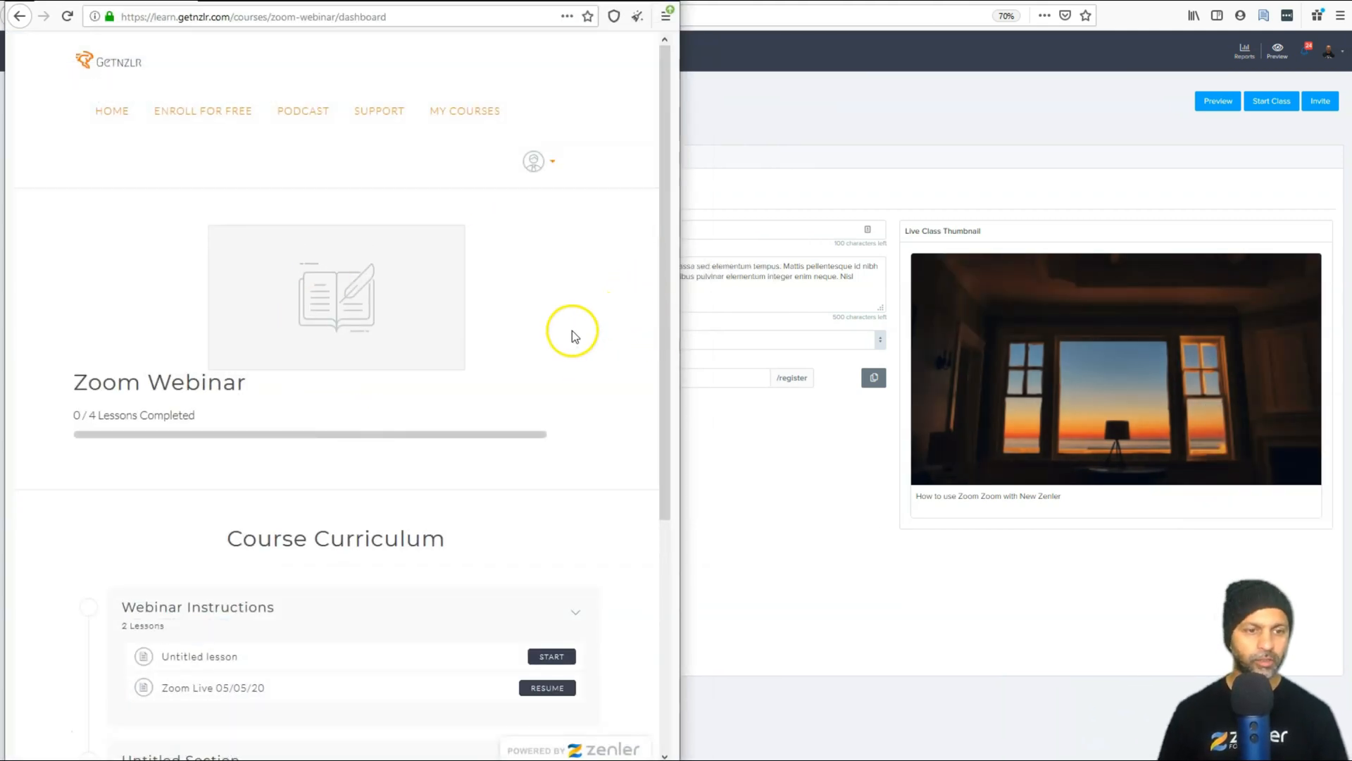
mouse_move(206, 93)
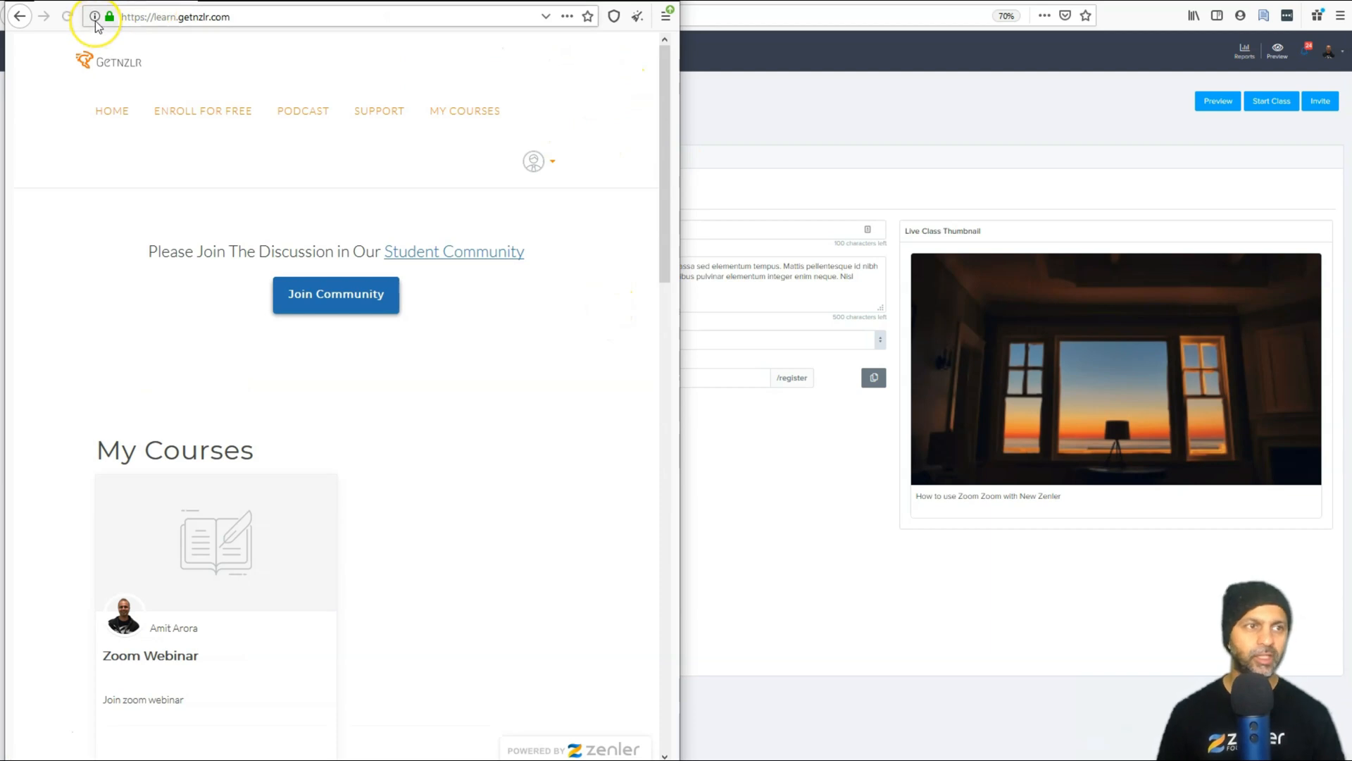
As the student, open the Zoom Webinar course's Zoom Live Class lesson and follow its Join Here link.
click(94, 17)
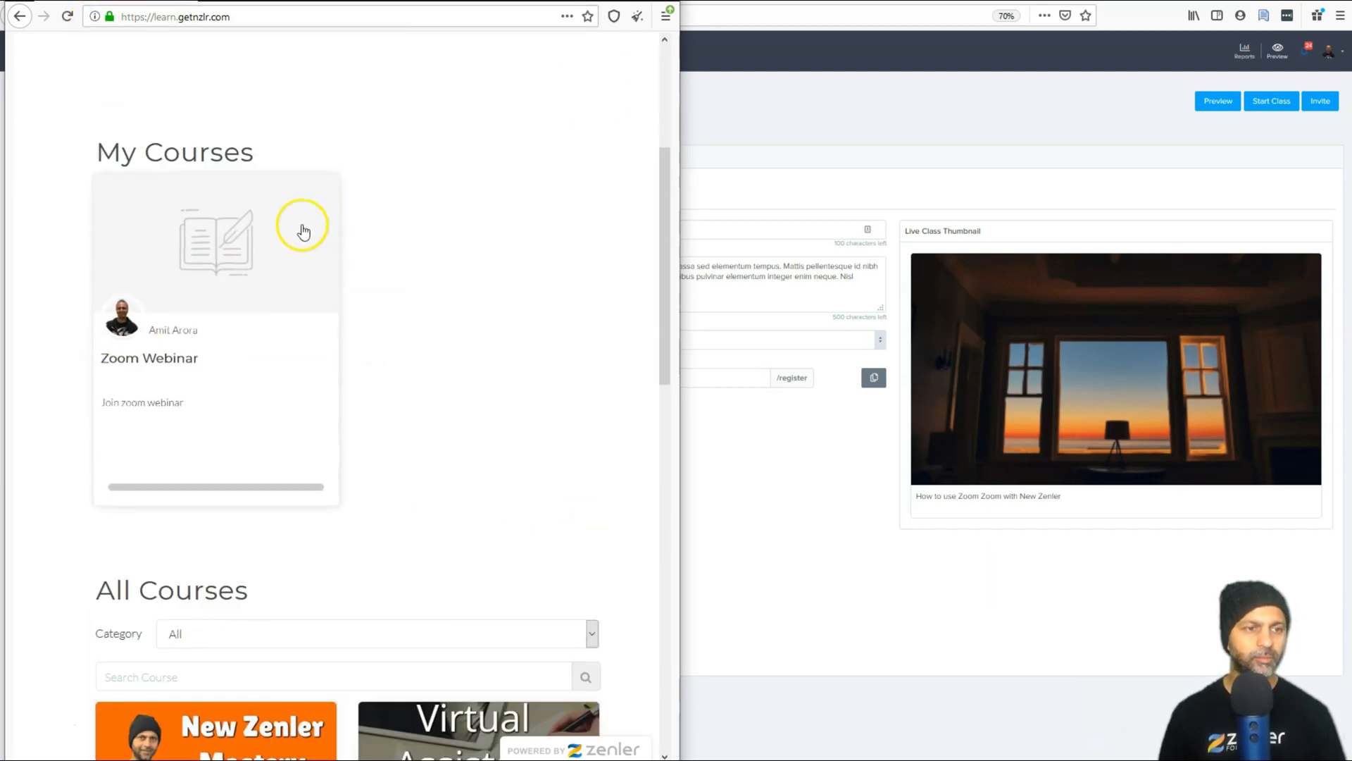
click(215, 241)
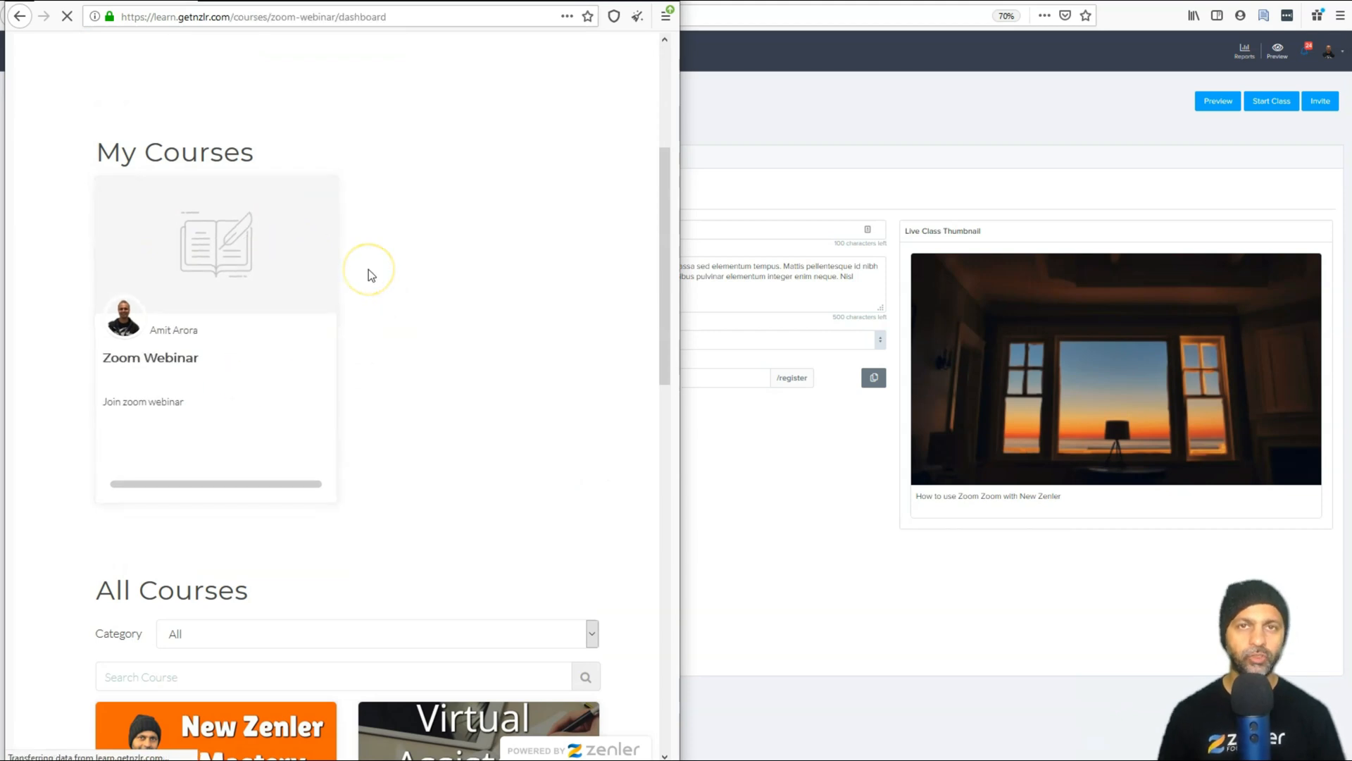
click(151, 357)
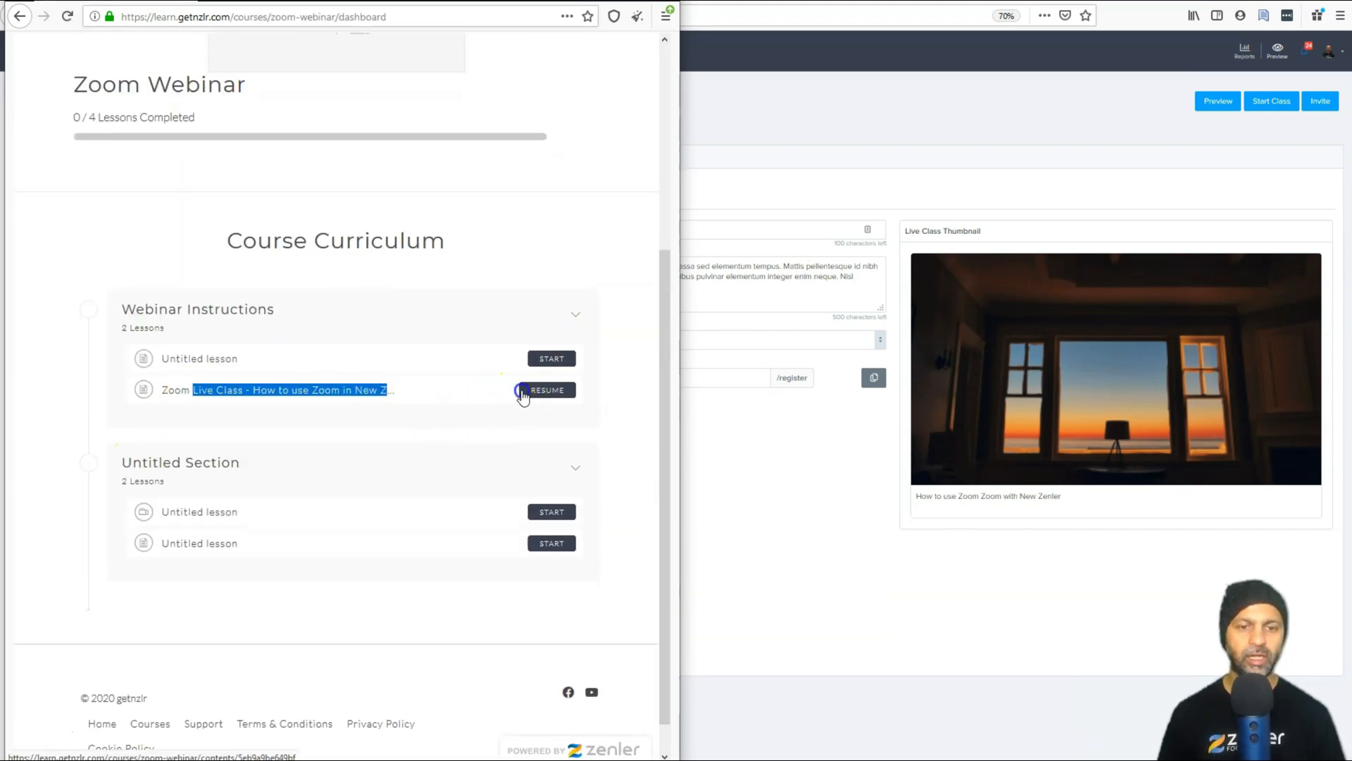
click(546, 388)
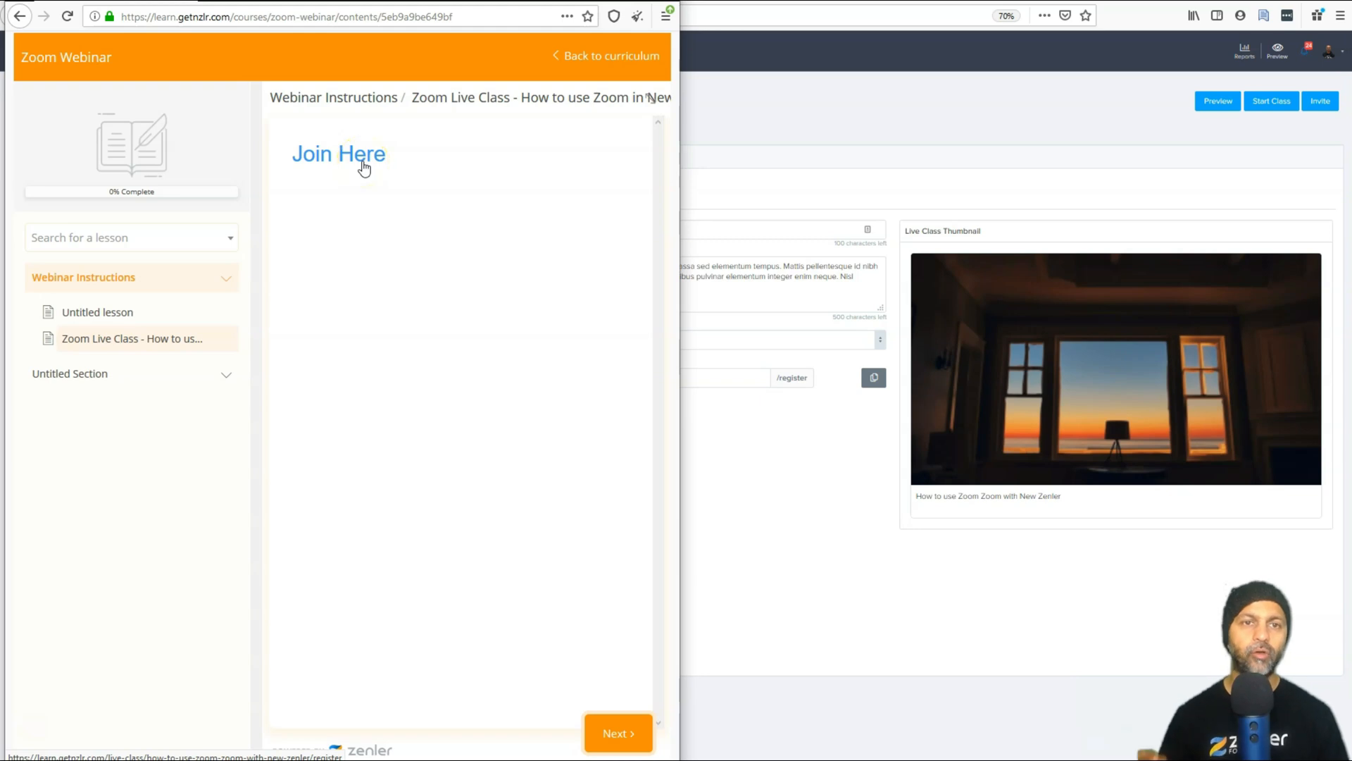
click(338, 154)
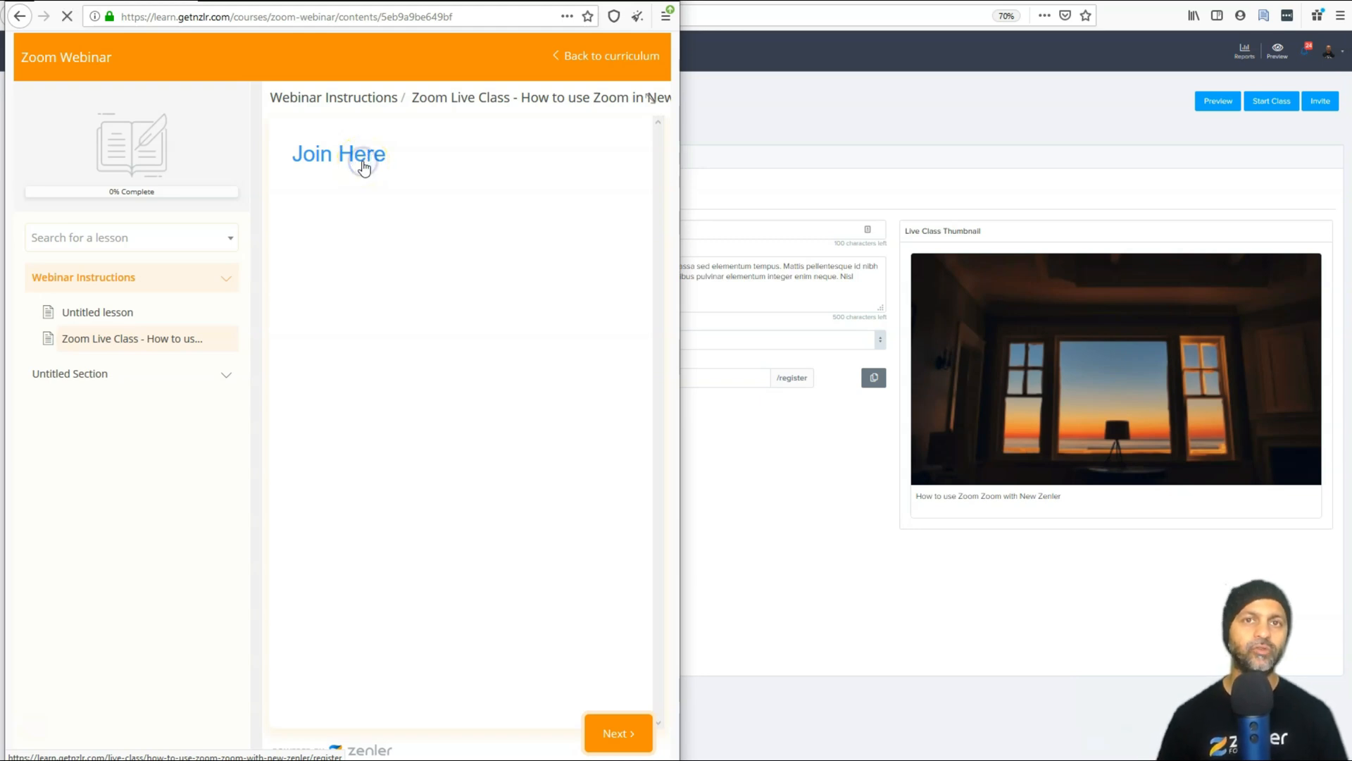
click(338, 153)
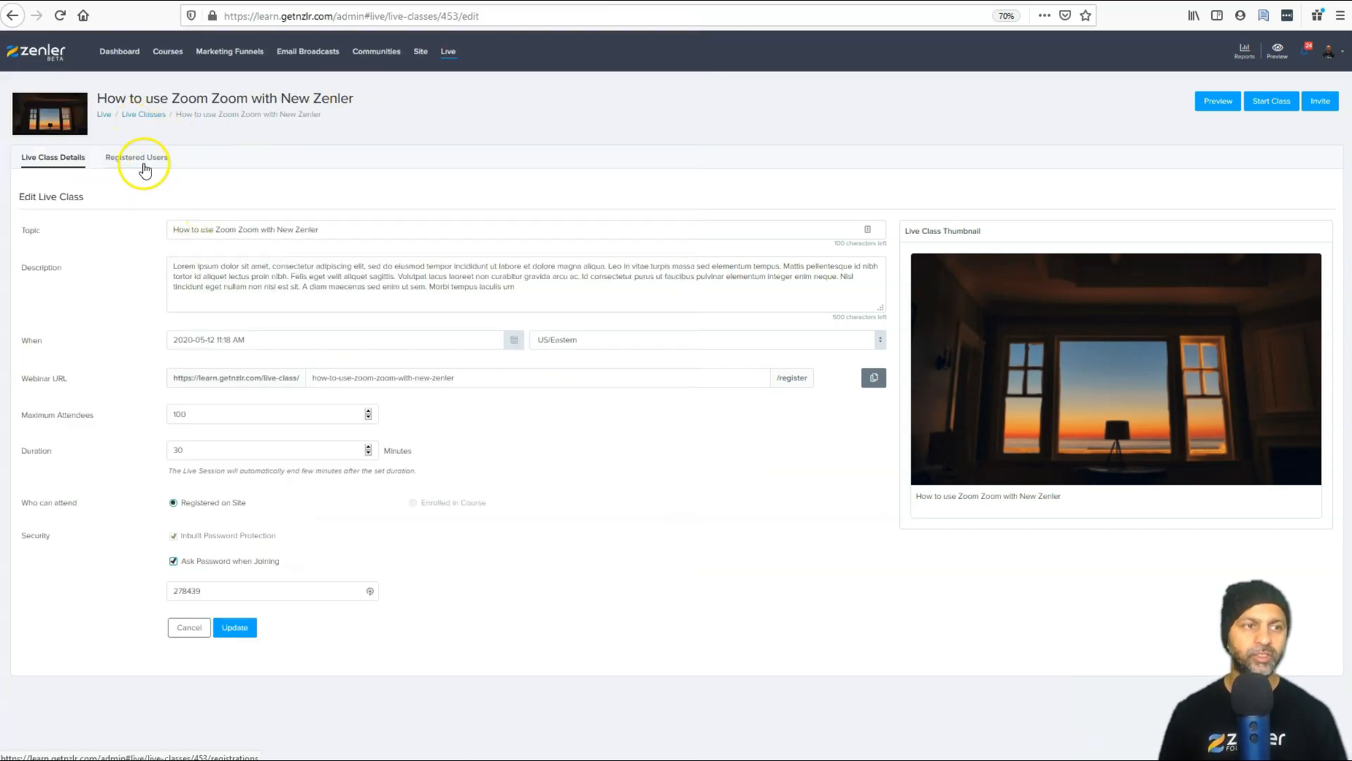
Show the class's Registered Users list, currently empty.
click(136, 156)
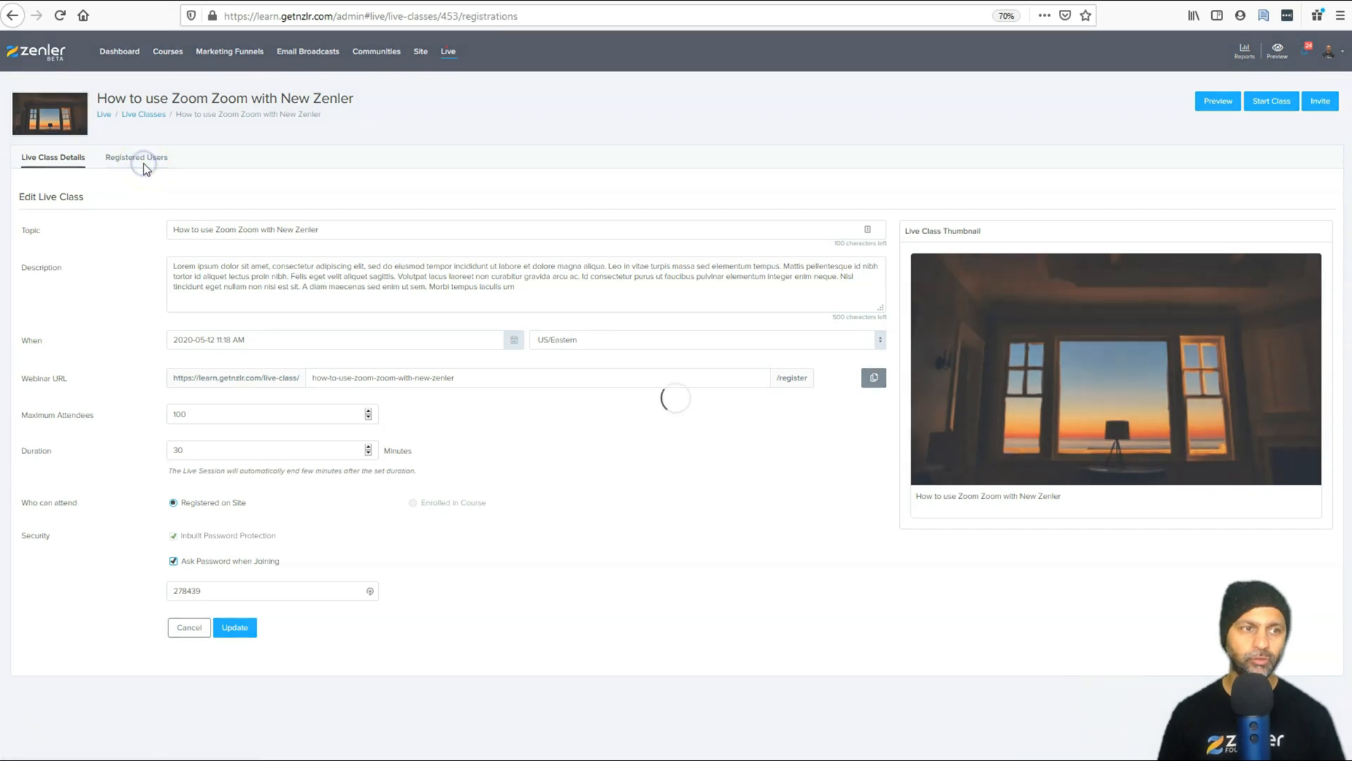
click(135, 156)
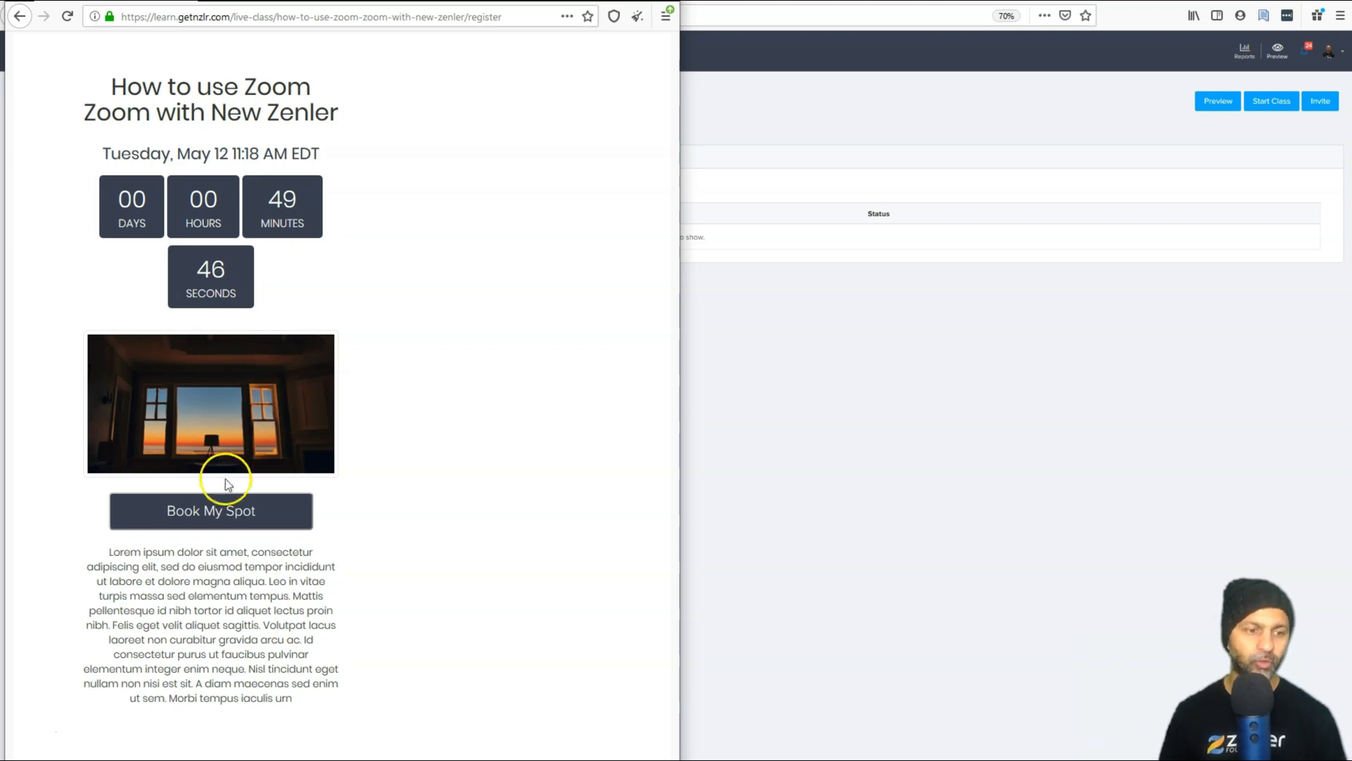
mouse_move(540, 411)
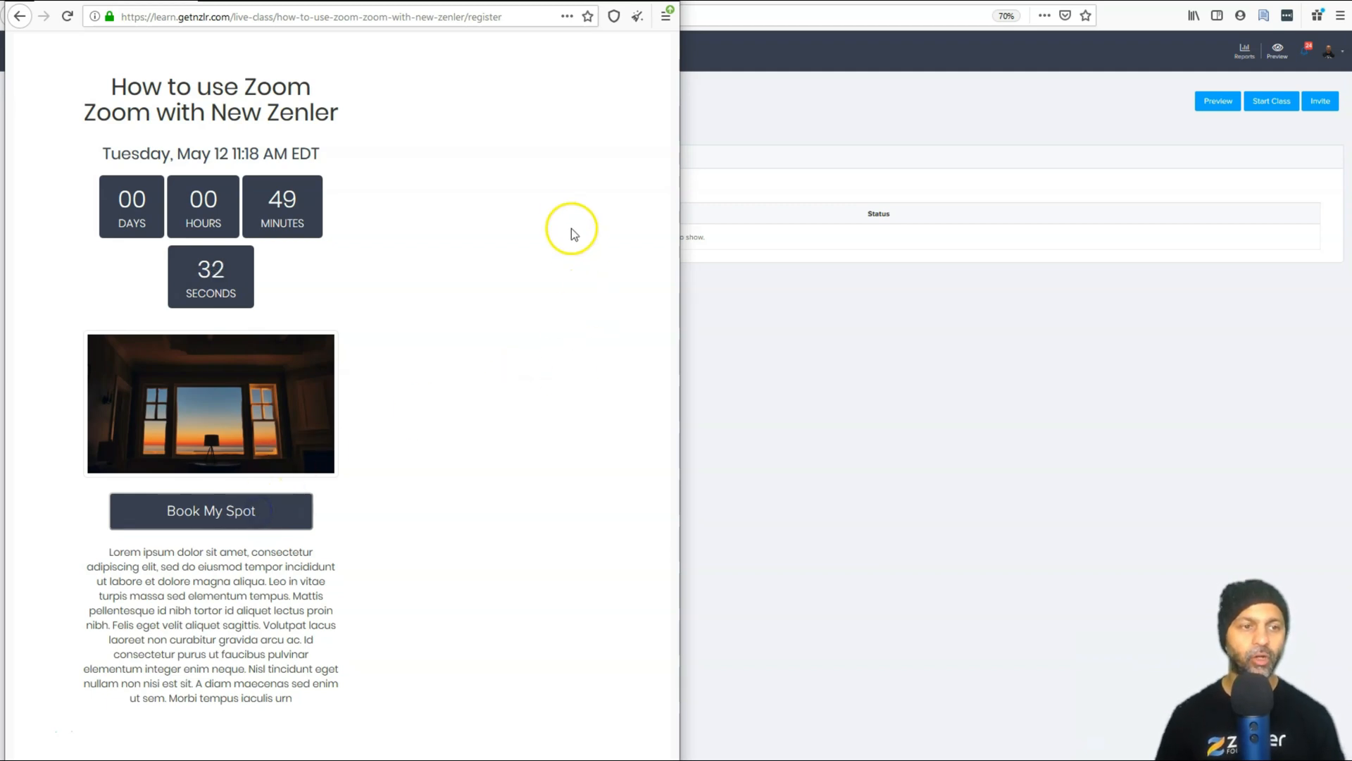
Book the student's spot via Book My Spot and follow the Live Class URL to the countdown page.
click(210, 510)
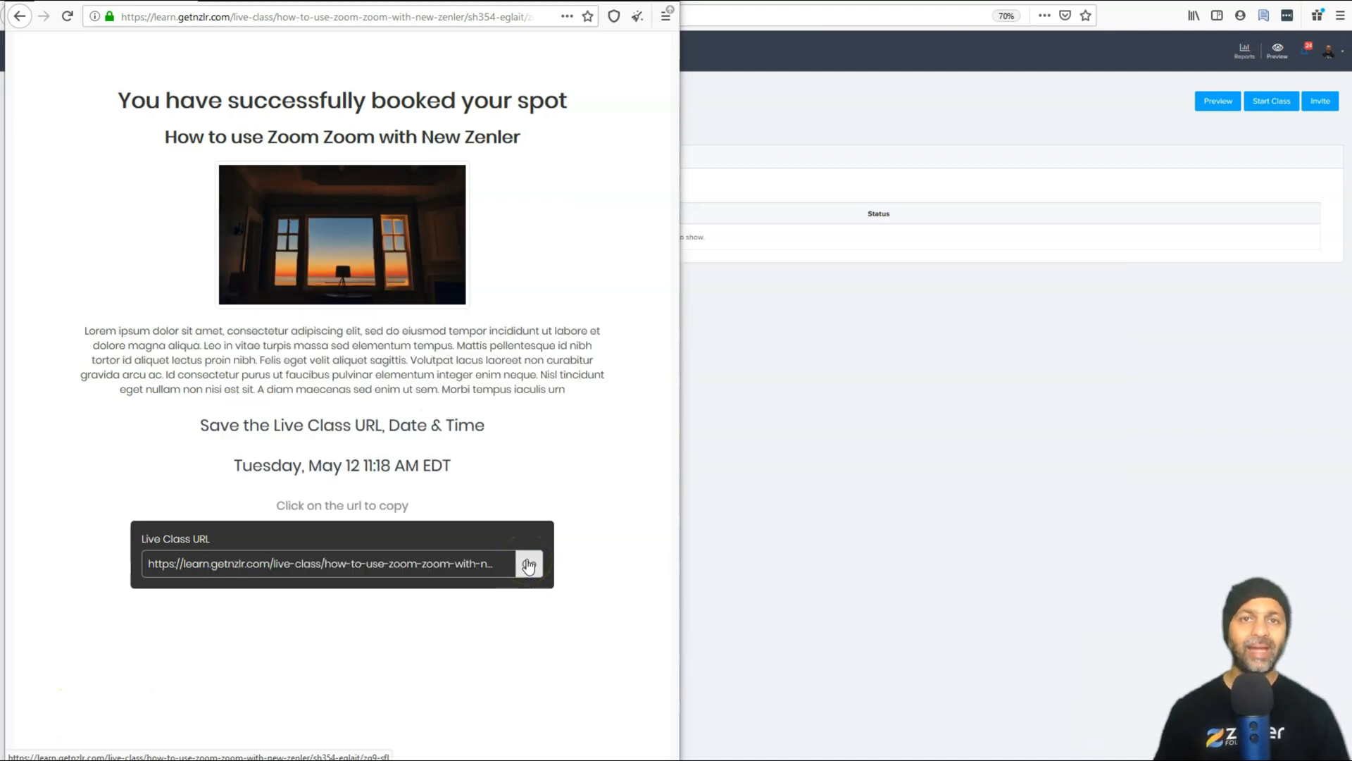
click(528, 563)
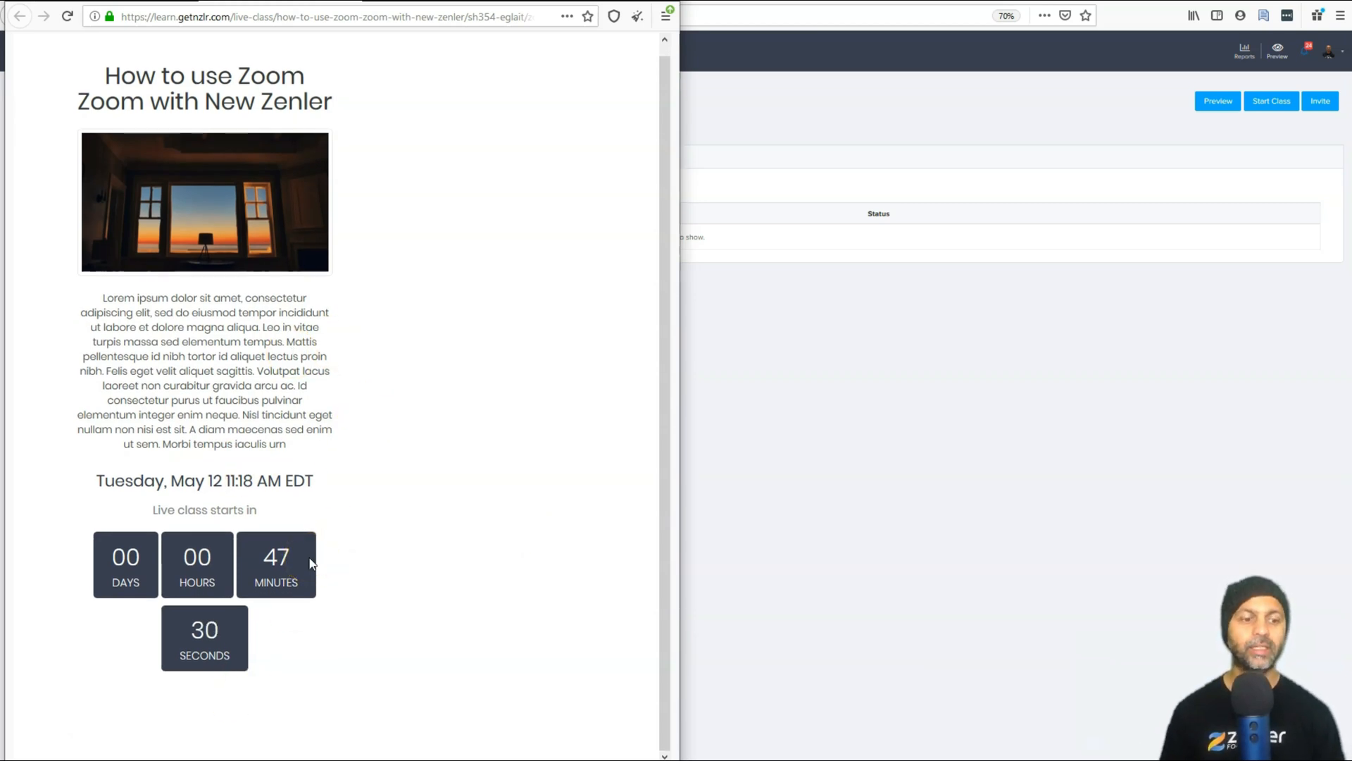
mouse_move(296, 504)
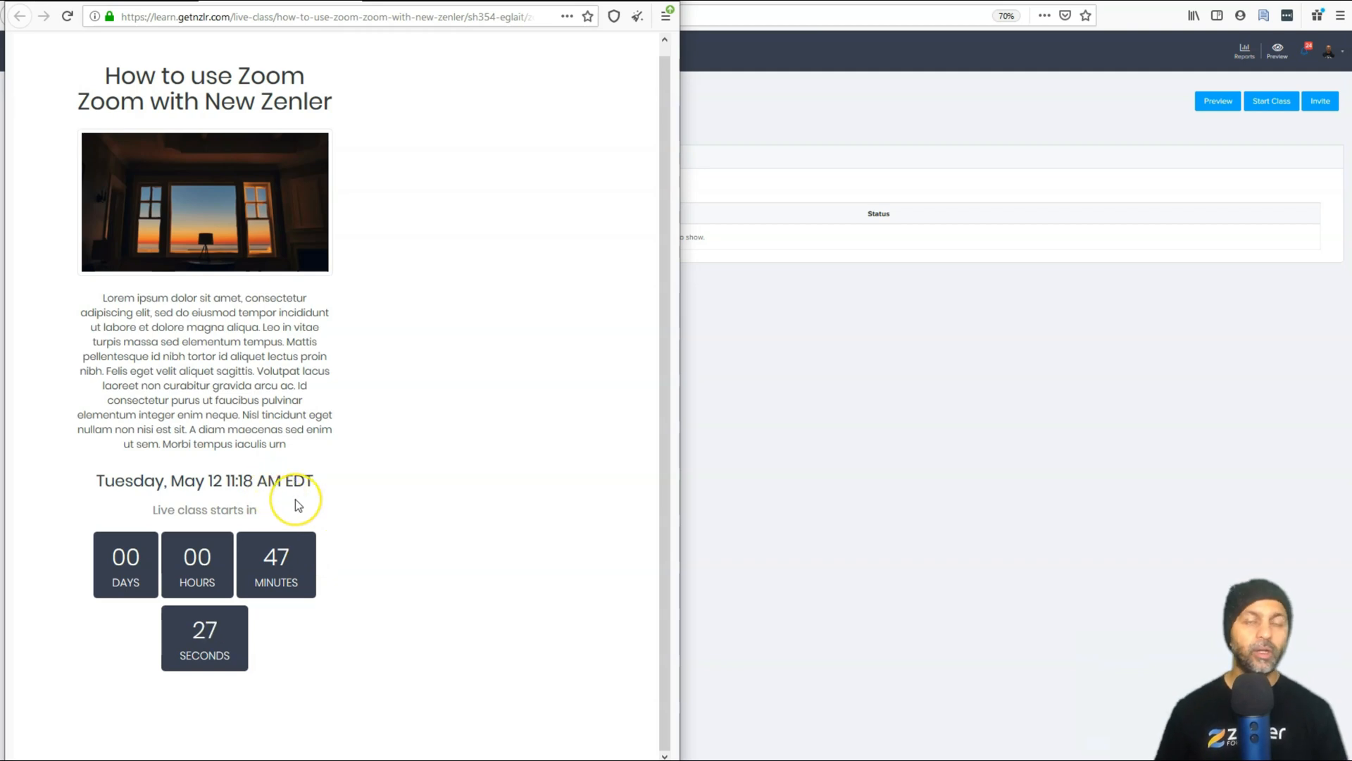
mouse_move(298, 504)
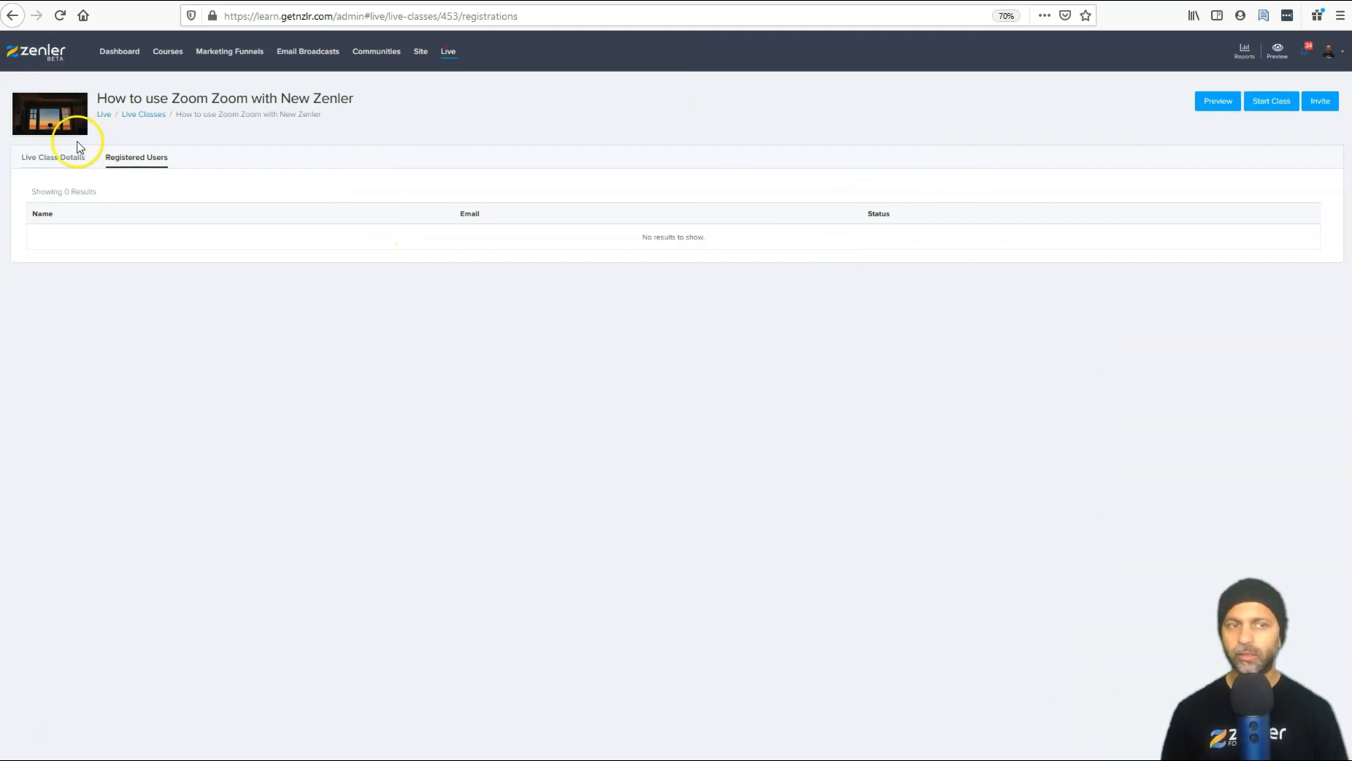
Reload Registered Users to confirm the Zoom Test student, then request Start Class at top right.
click(59, 16)
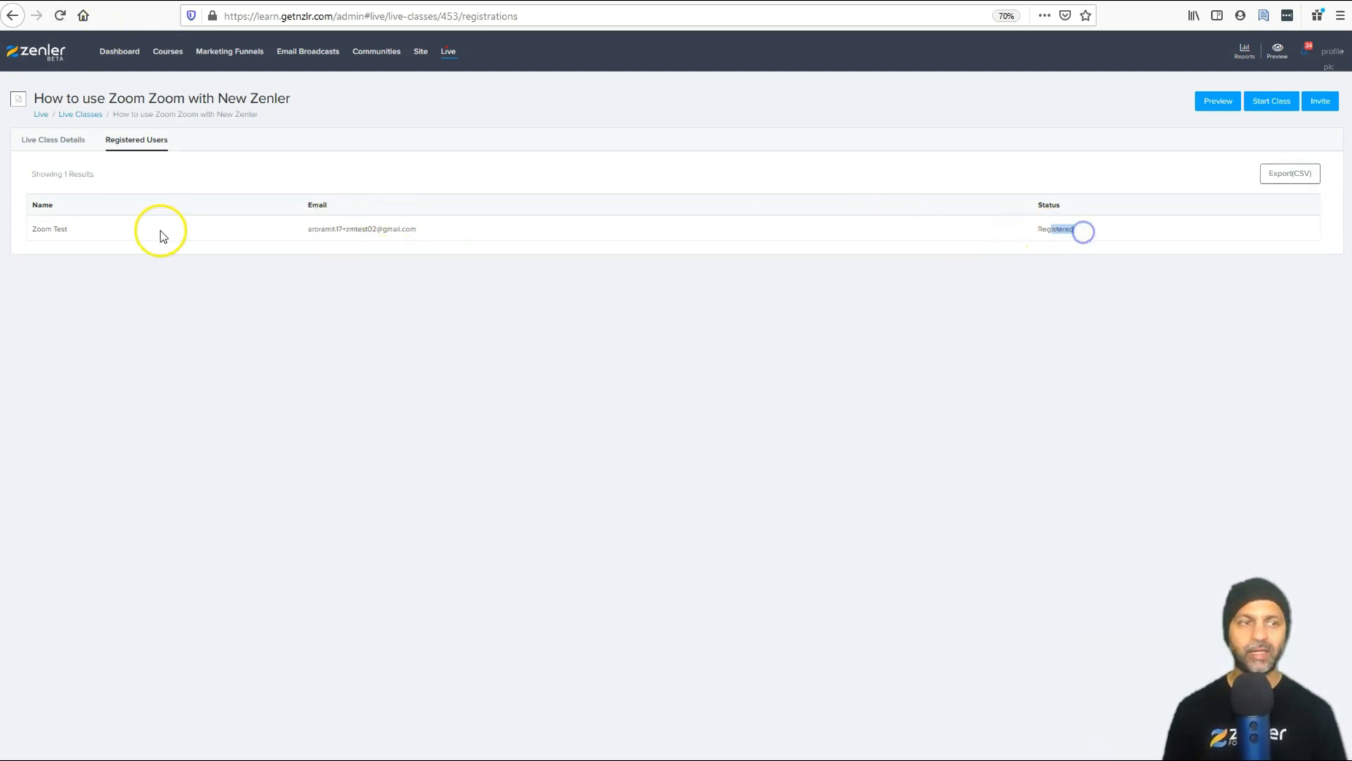
double_click(49, 228)
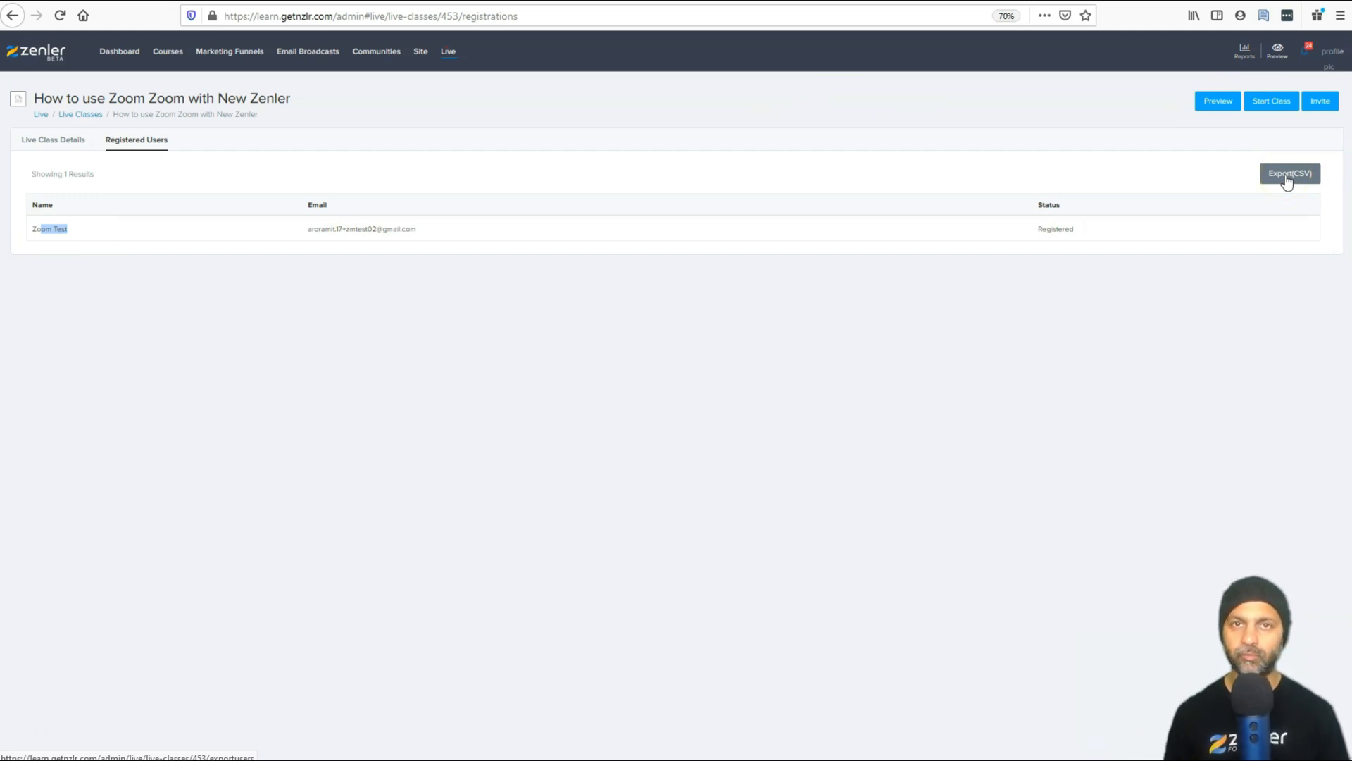
click(1271, 101)
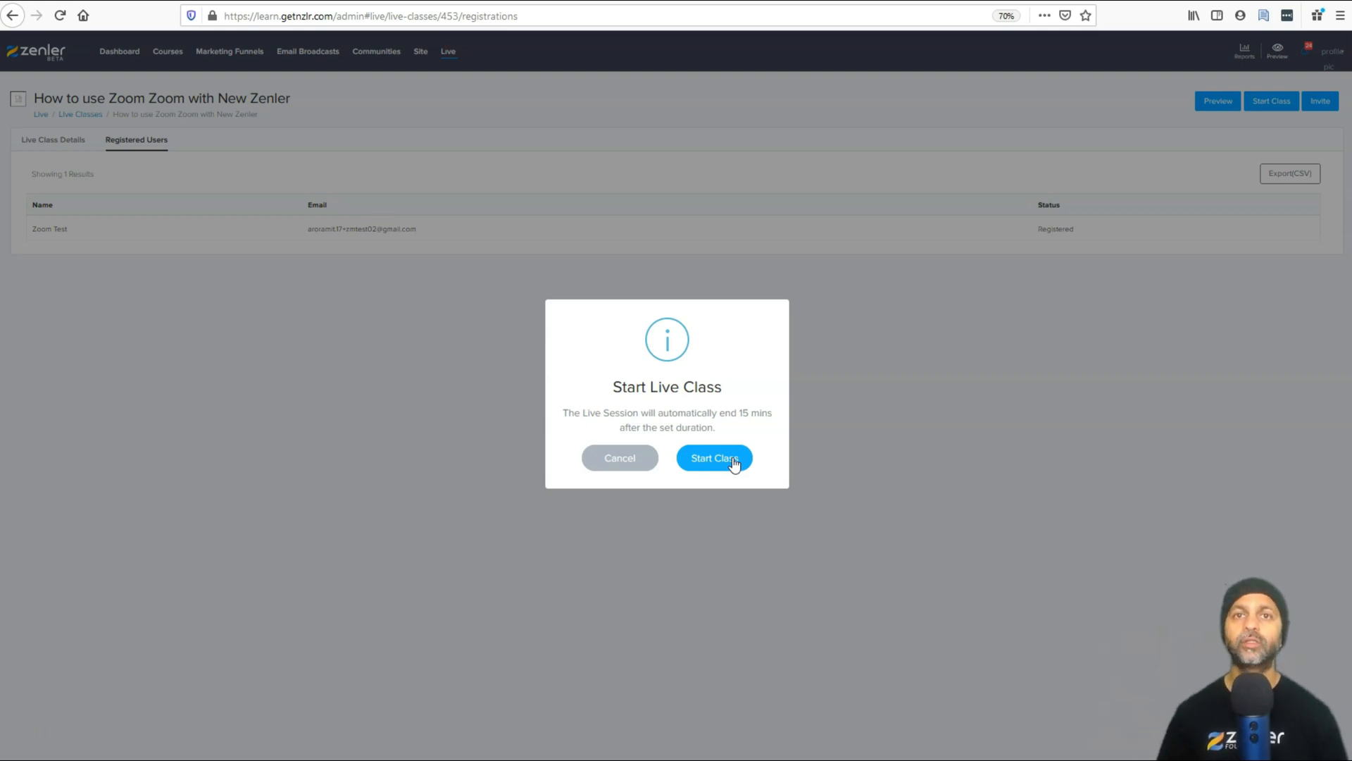
Confirm Start Class, launch the link in Zoom Meetings and join with computer audio as host.
click(712, 457)
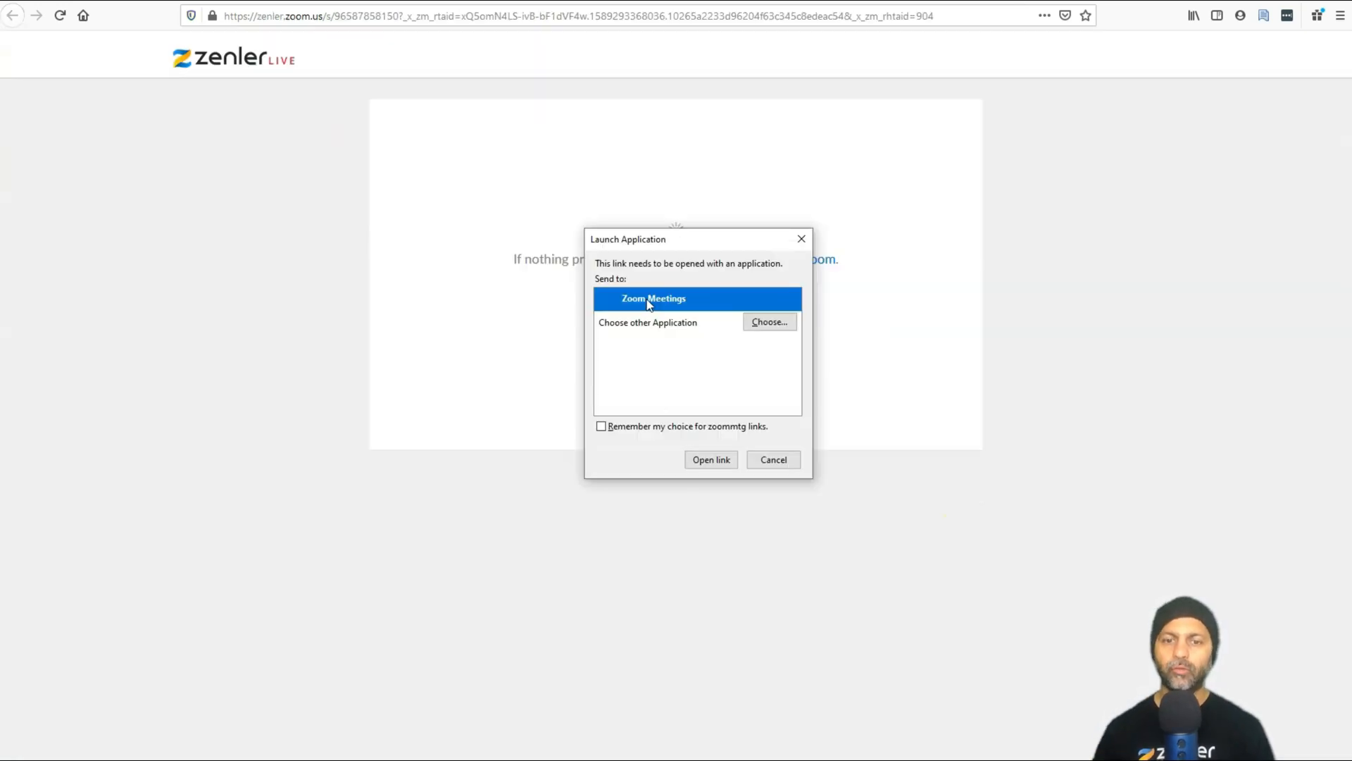
click(710, 459)
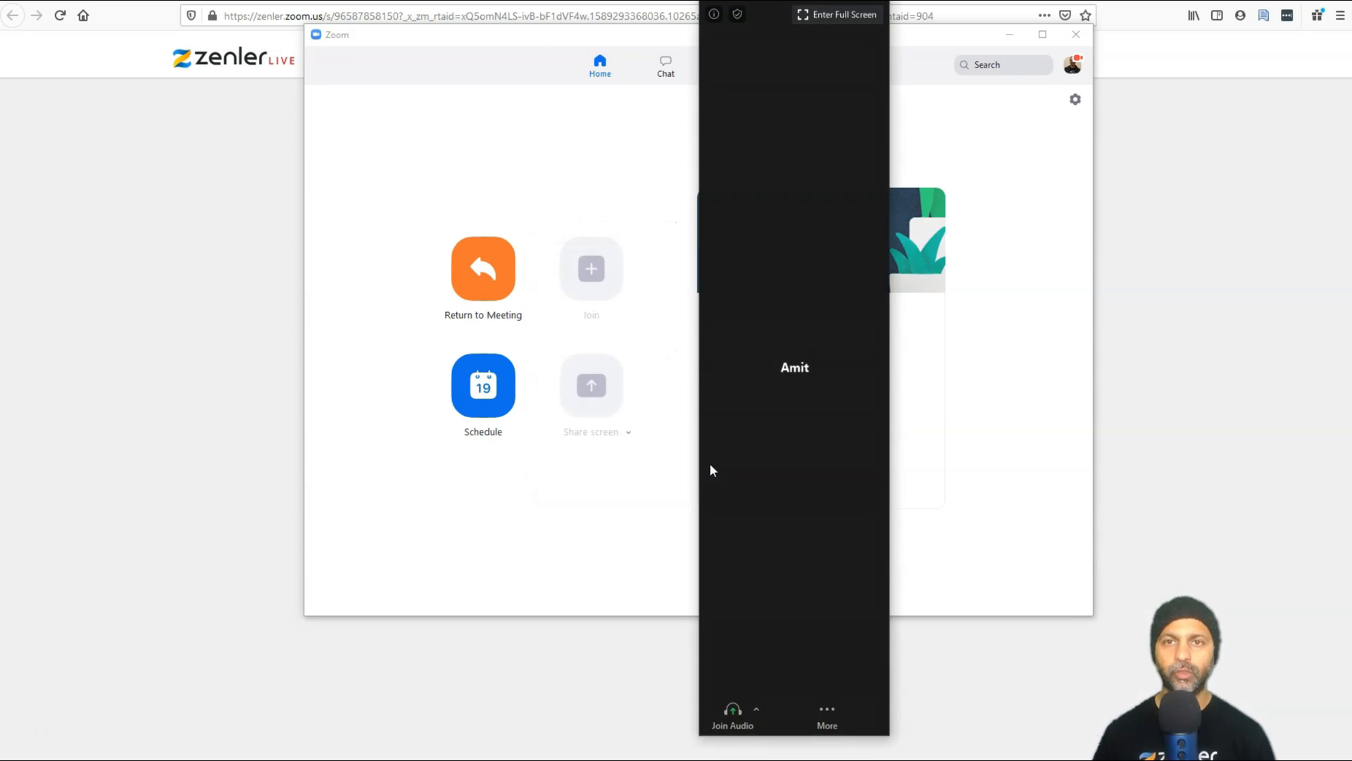
click(731, 715)
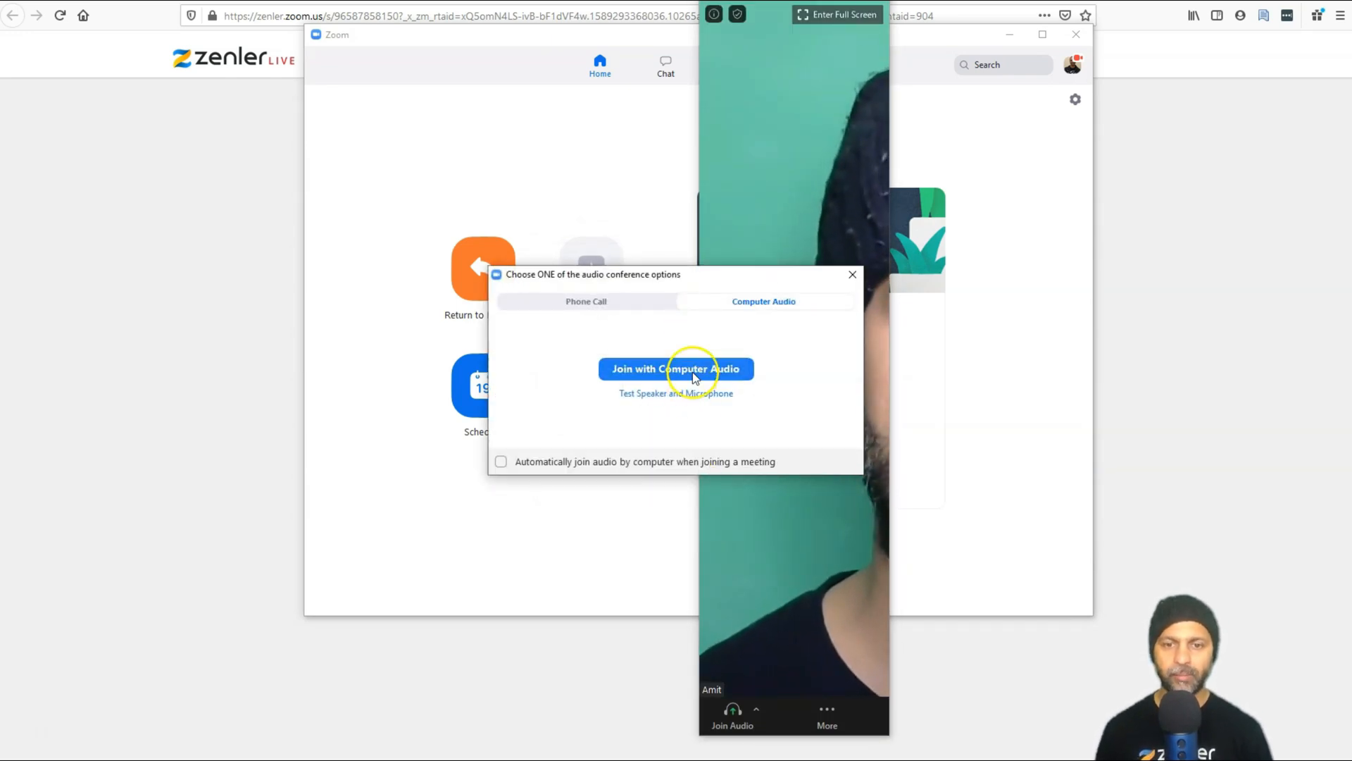
click(676, 368)
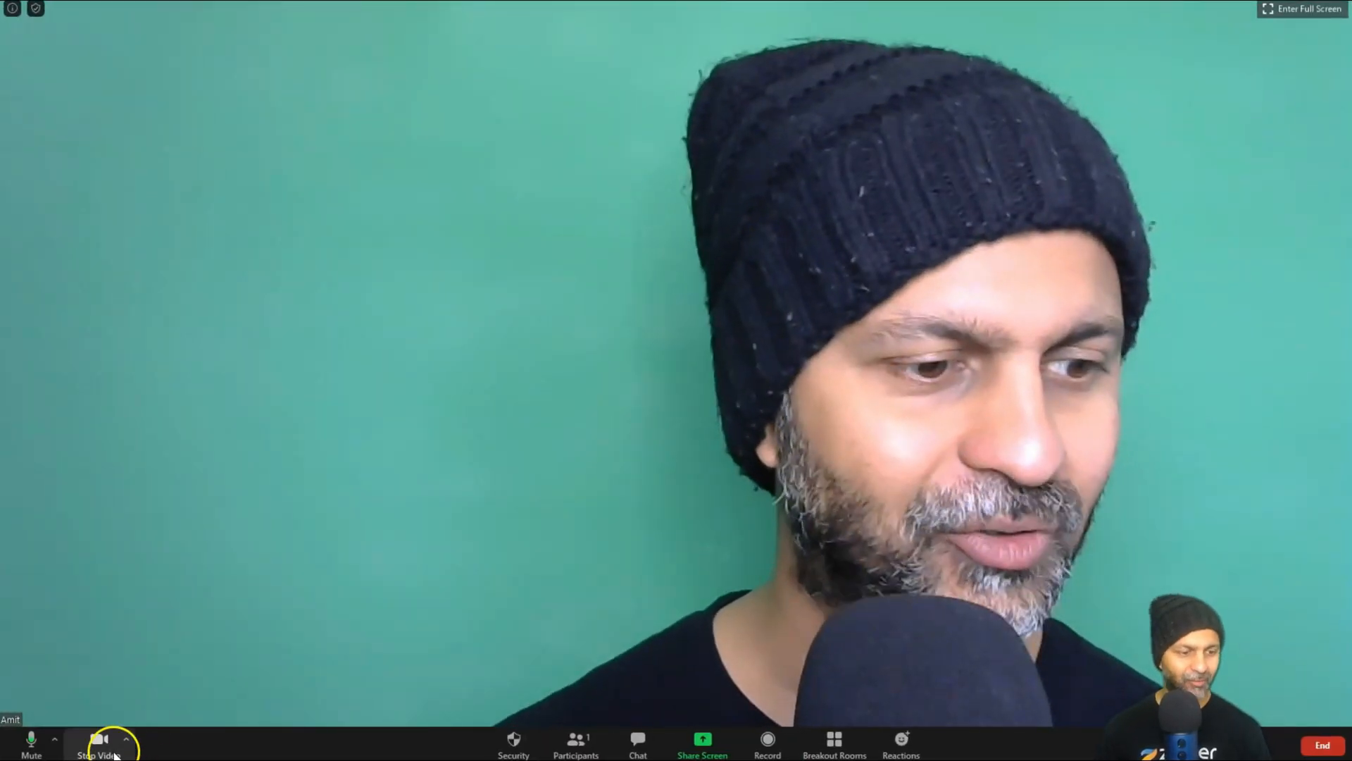
Stop the host's video and view the Security menu's 'Allow participants to' options.
click(98, 742)
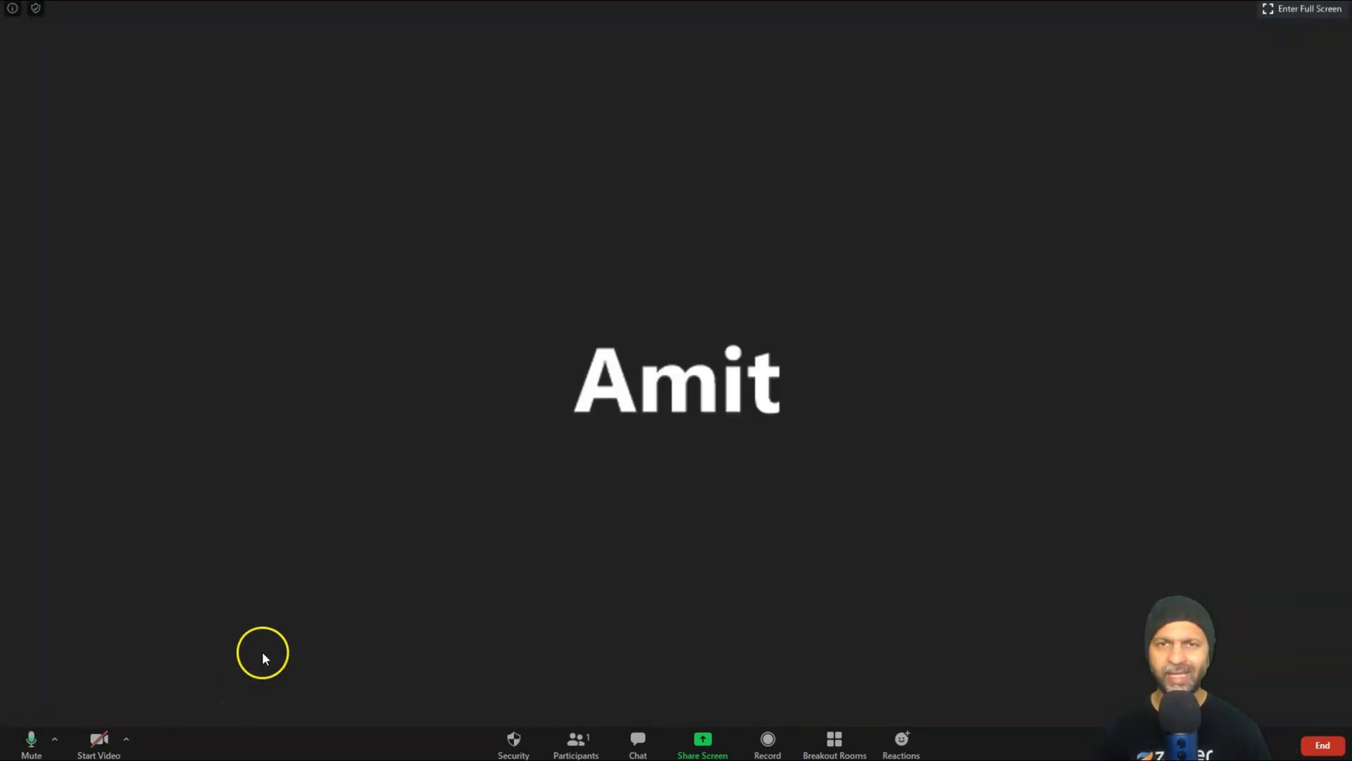
mouse_move(324, 720)
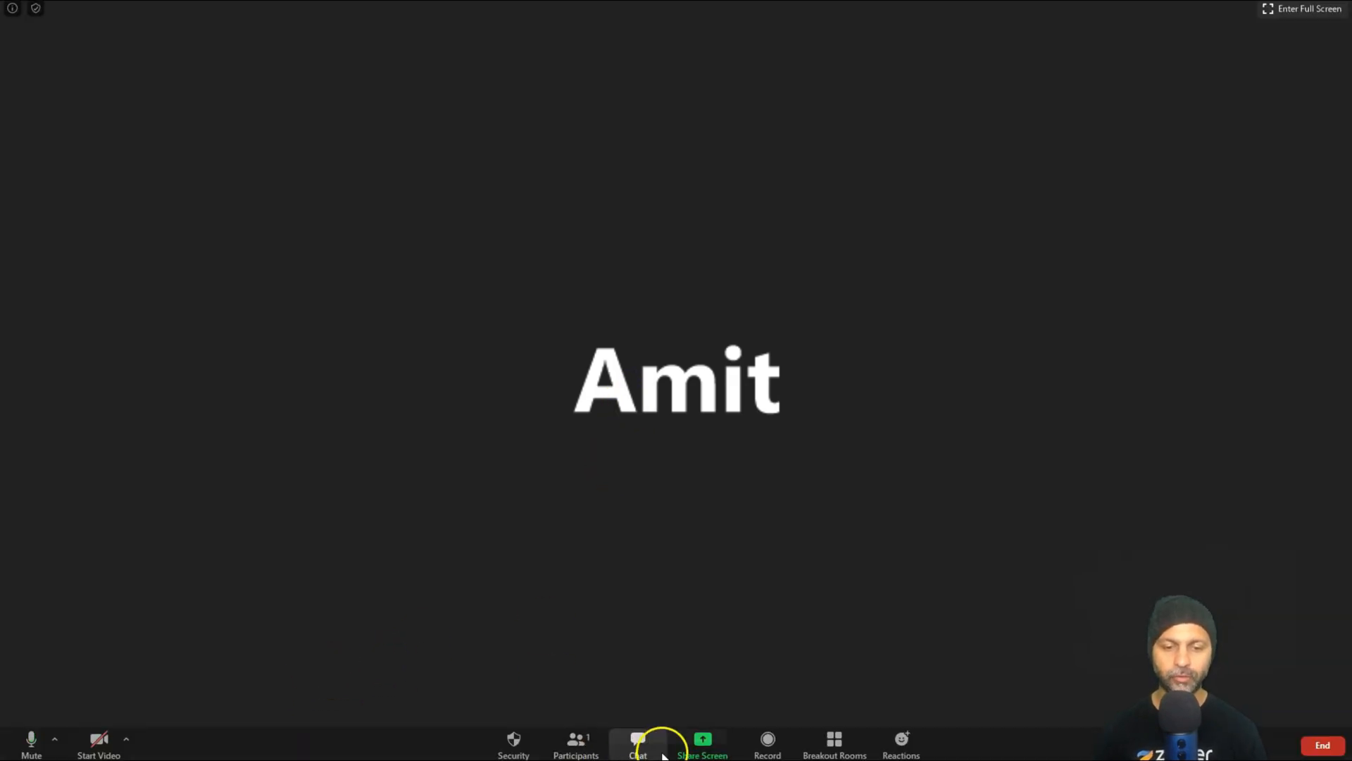
click(513, 742)
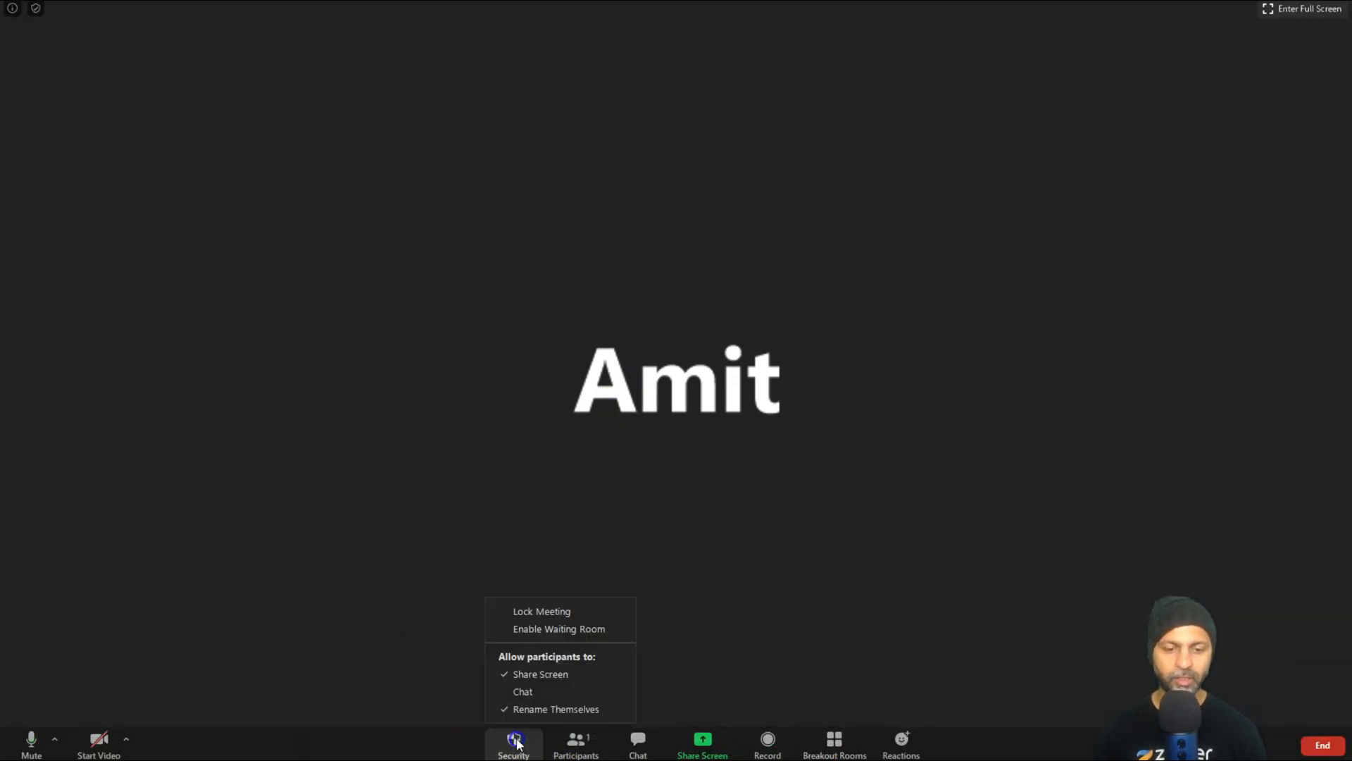
mouse_move(539, 673)
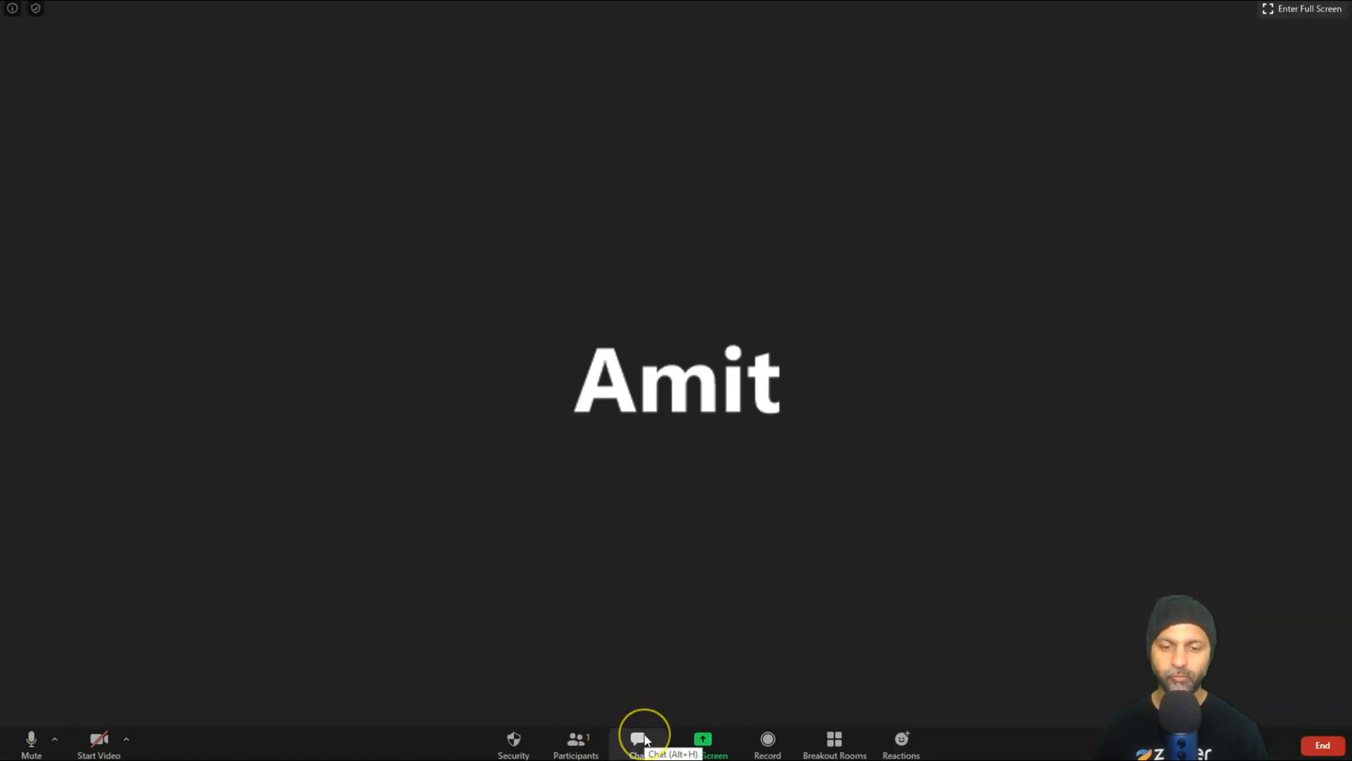
Send the ChatLog Collab file to Everyone in group chat and dismiss the 'sent successfully' notice.
click(643, 739)
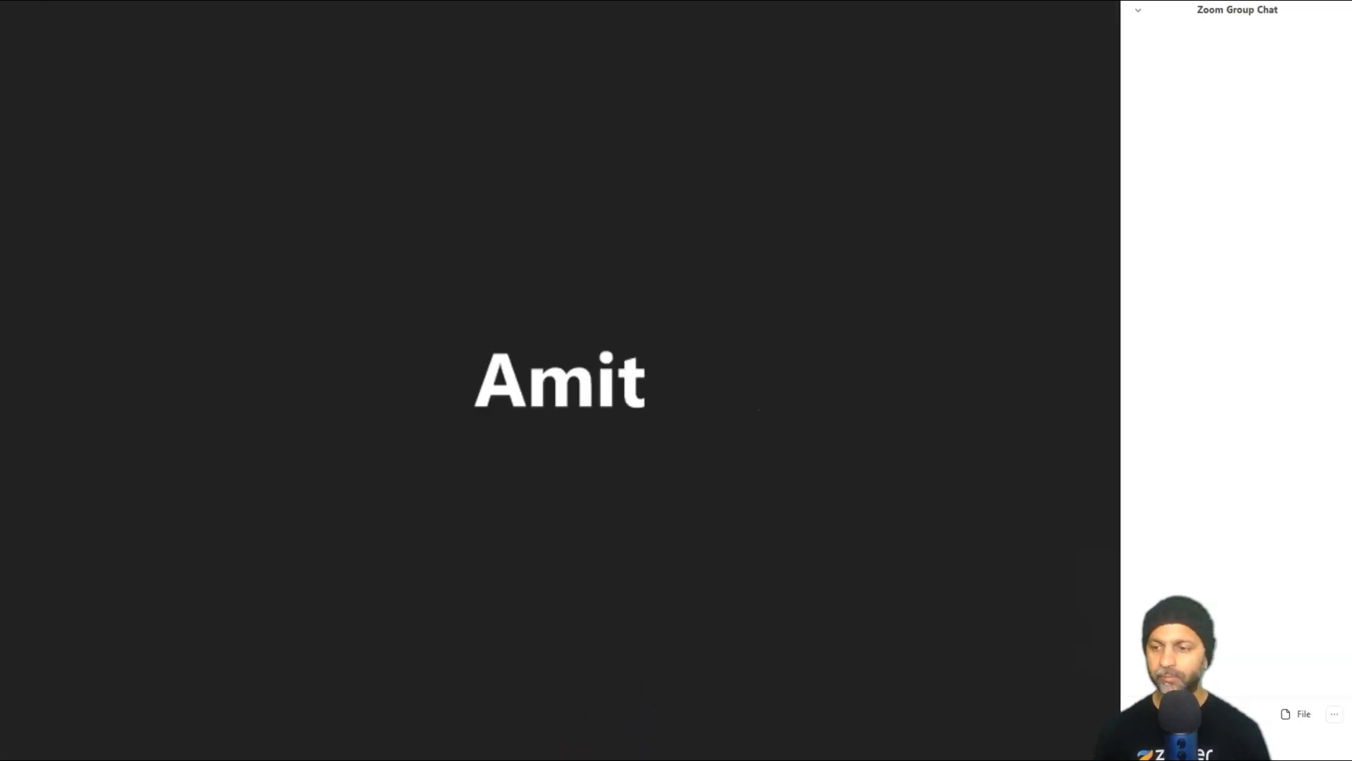
click(1334, 712)
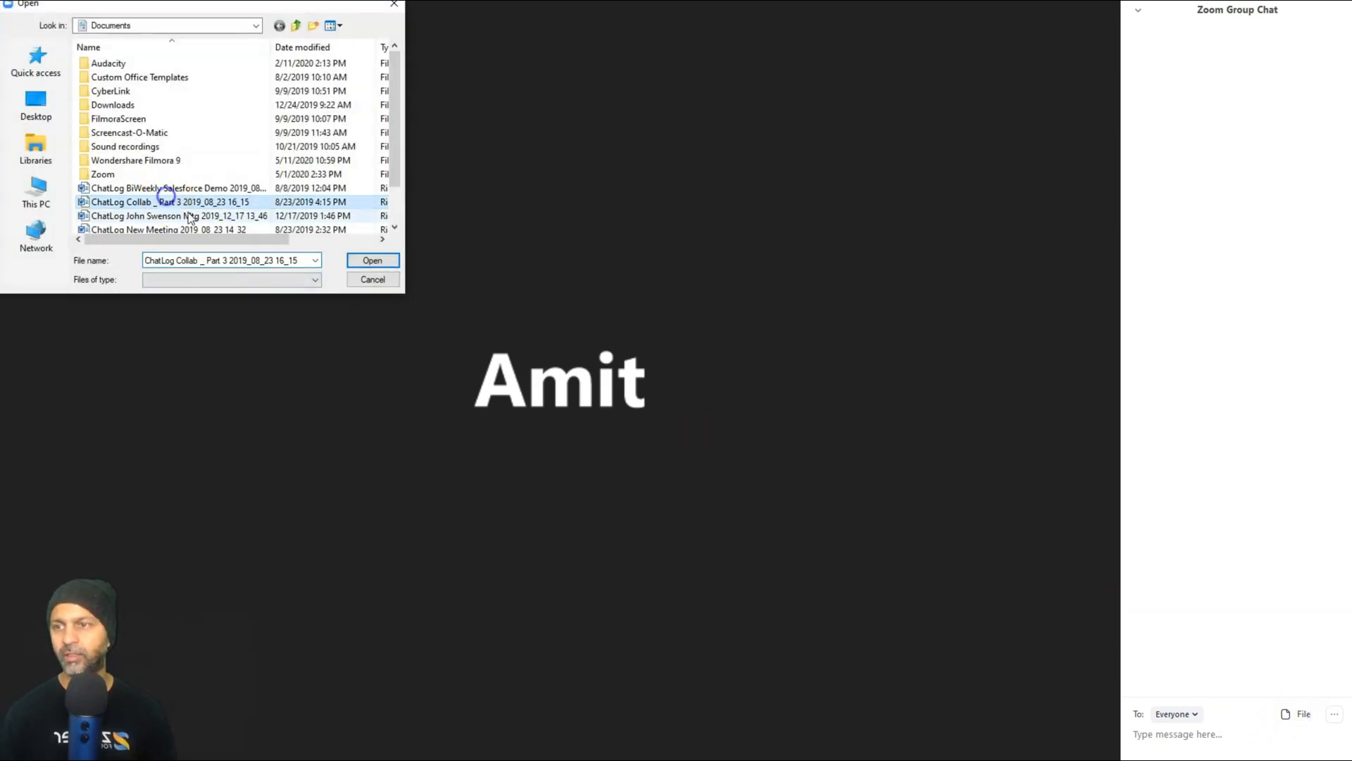
click(372, 260)
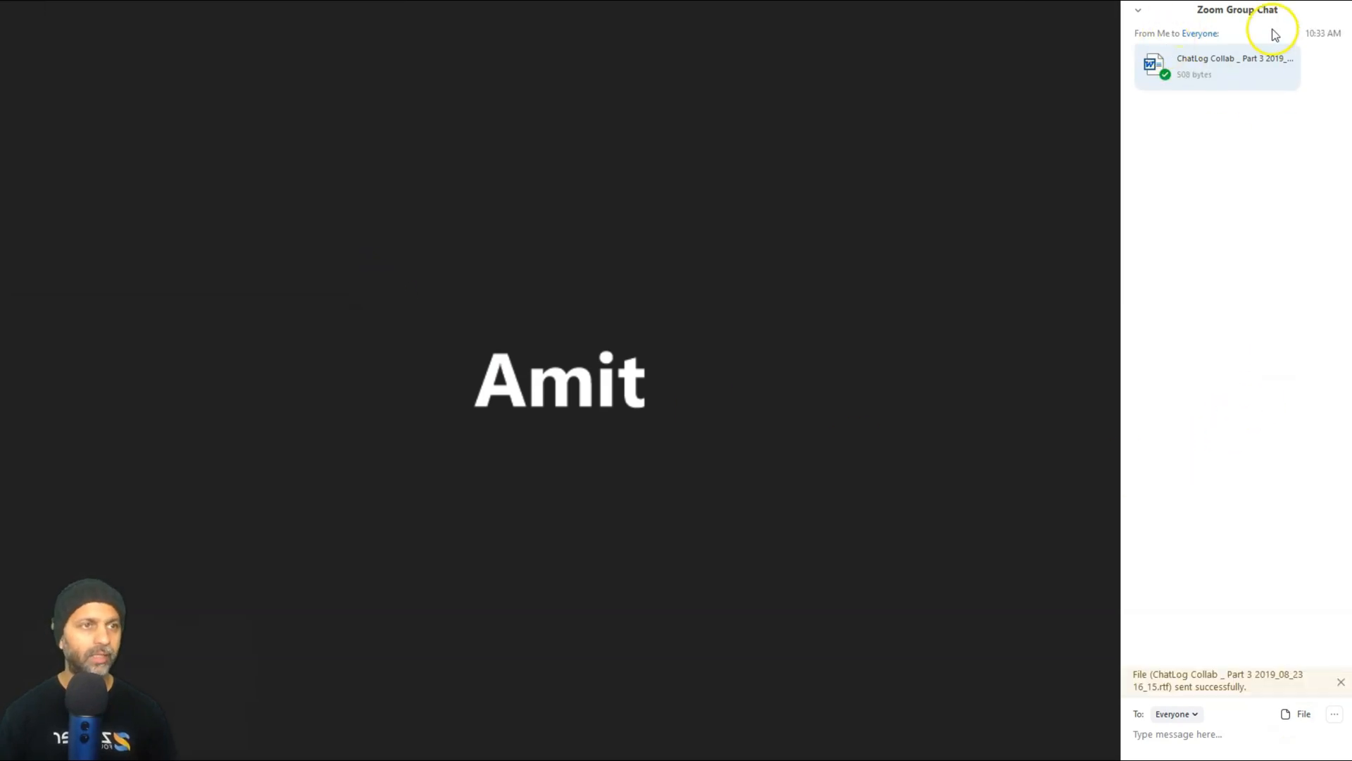
mouse_move(1211, 614)
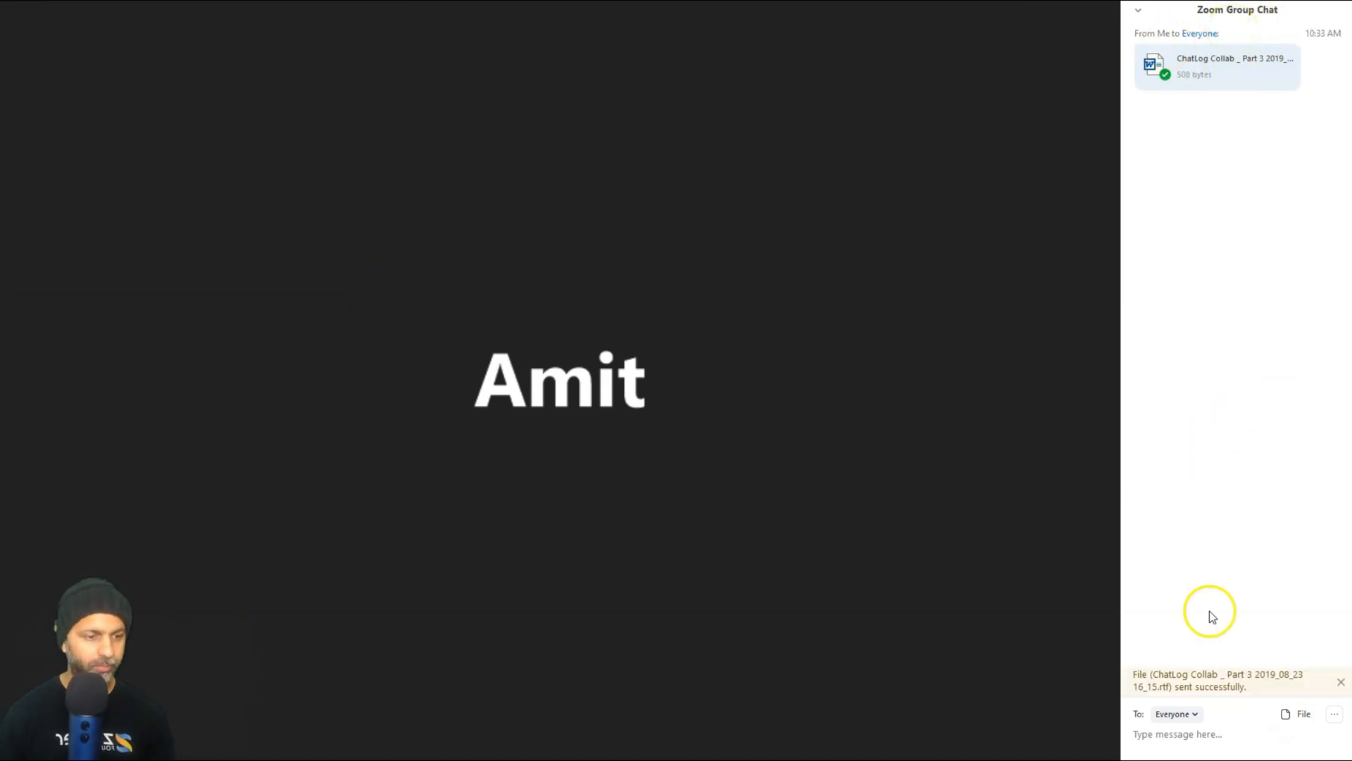
click(1175, 713)
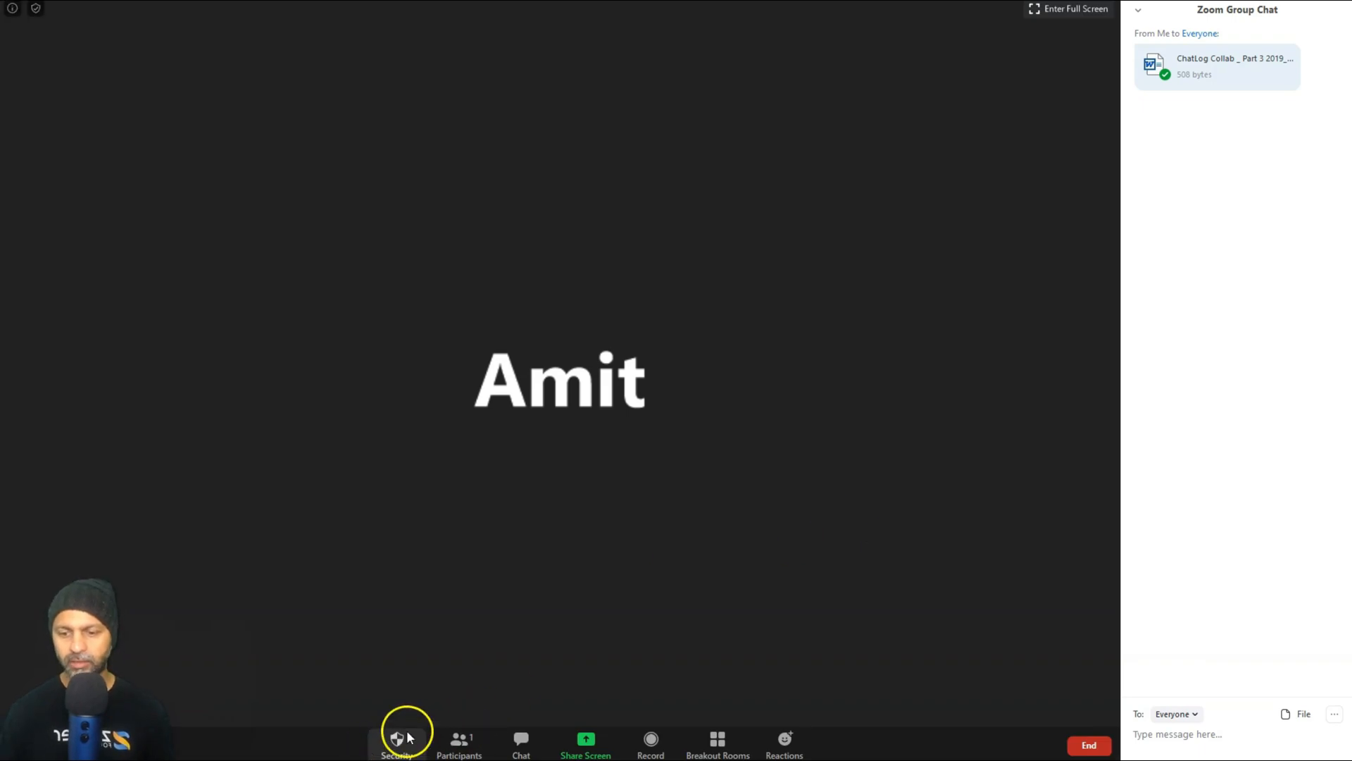
Enable the Waiting Room from Security and show the Participants panel listing Amit as host.
click(396, 743)
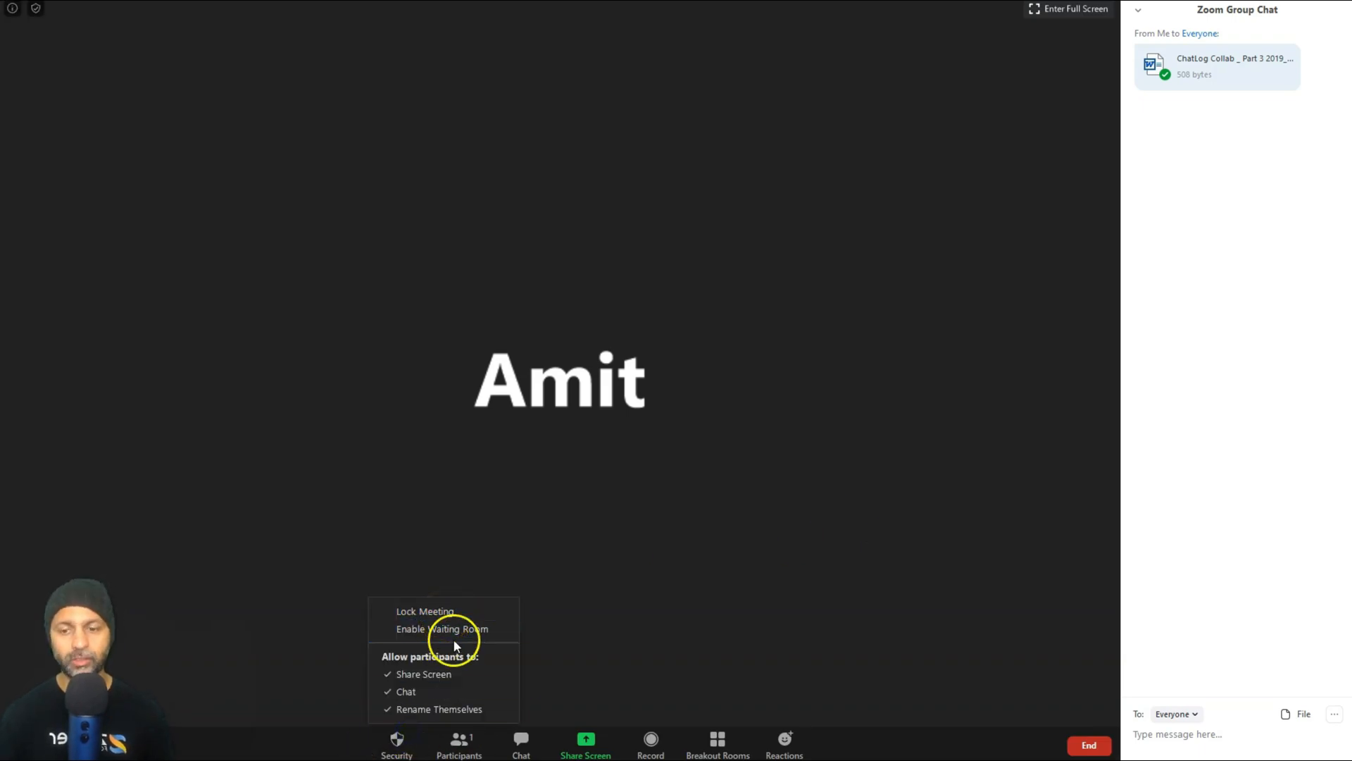
mouse_move(443, 628)
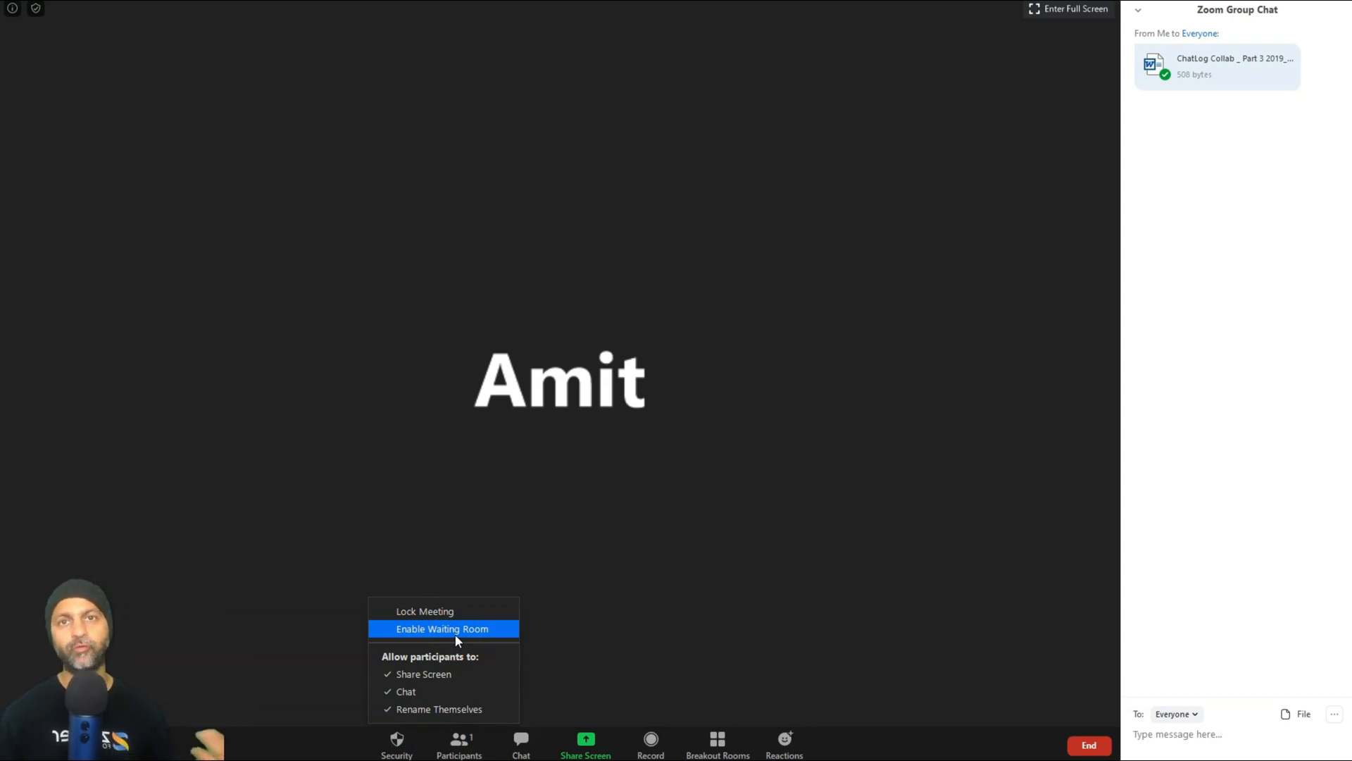
click(442, 628)
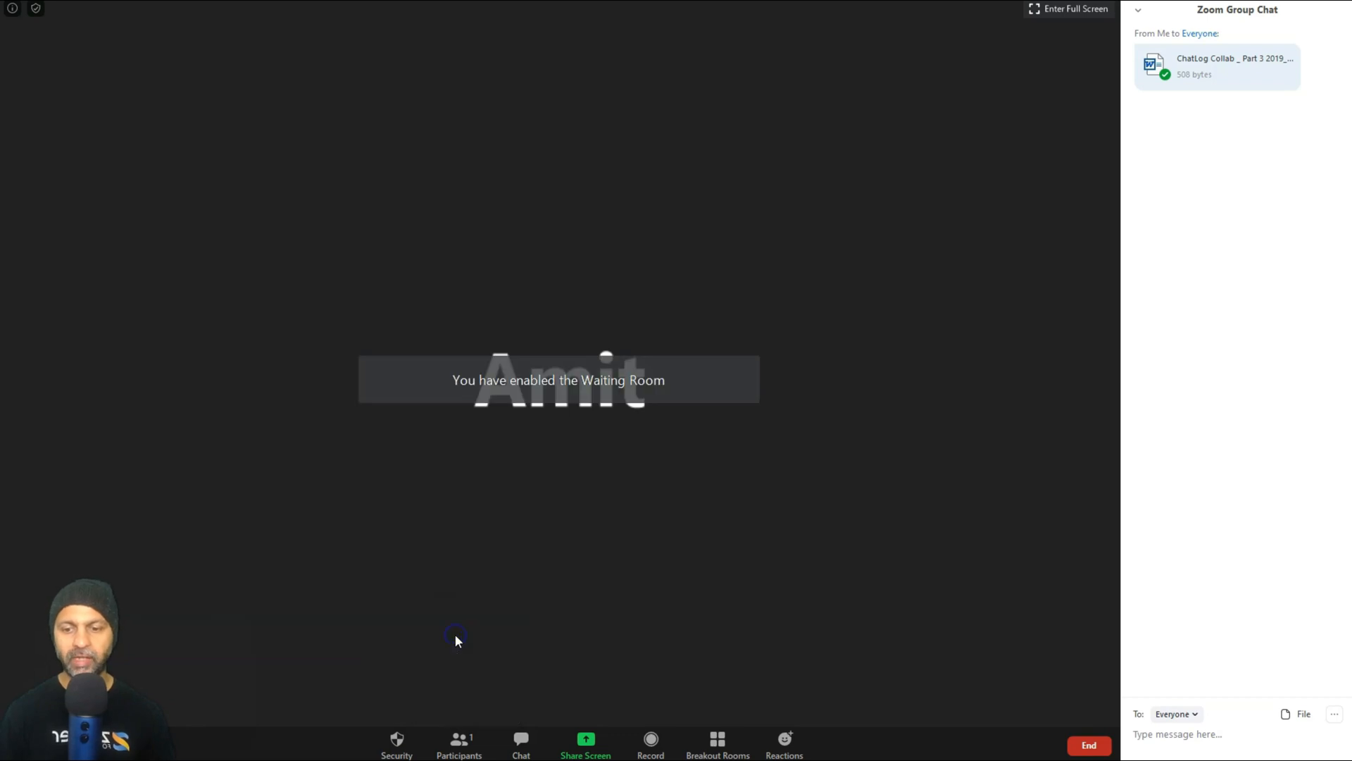
mouse_move(1158, 289)
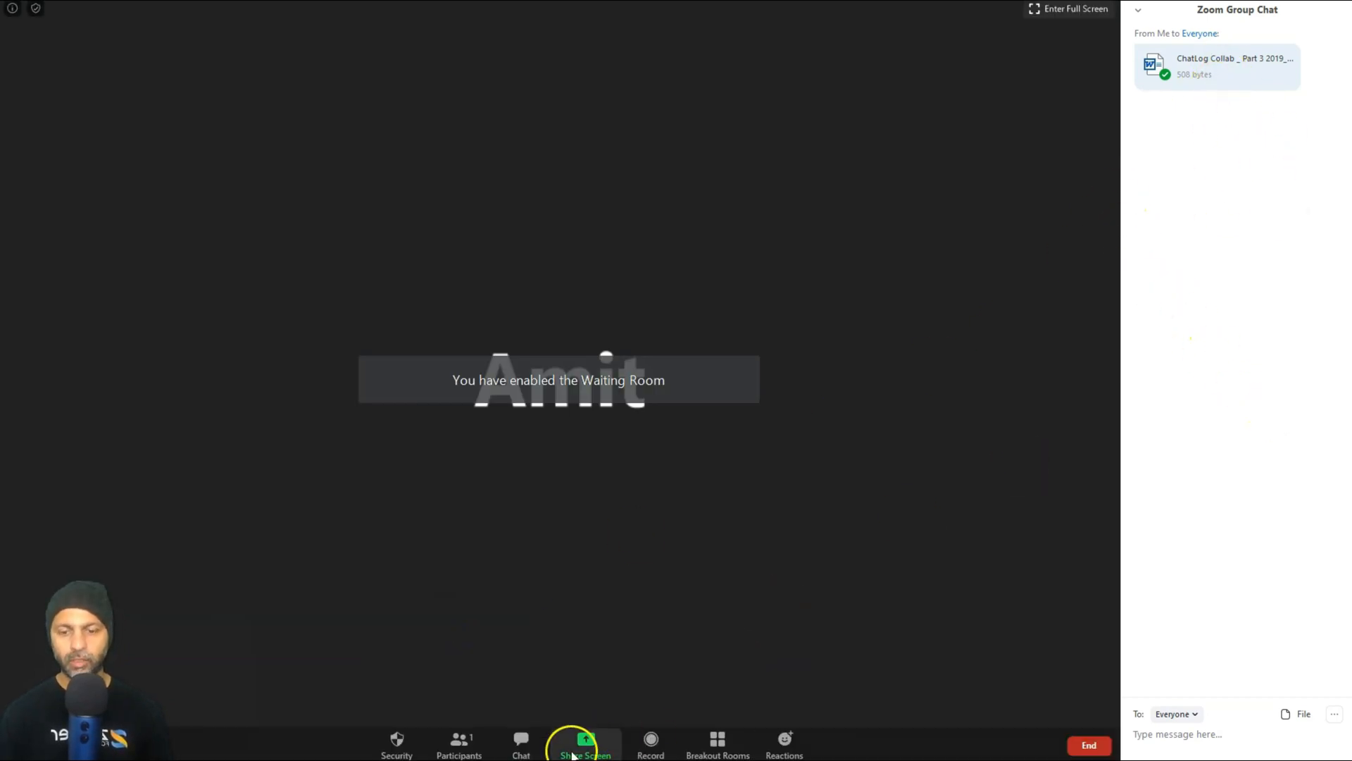
click(459, 742)
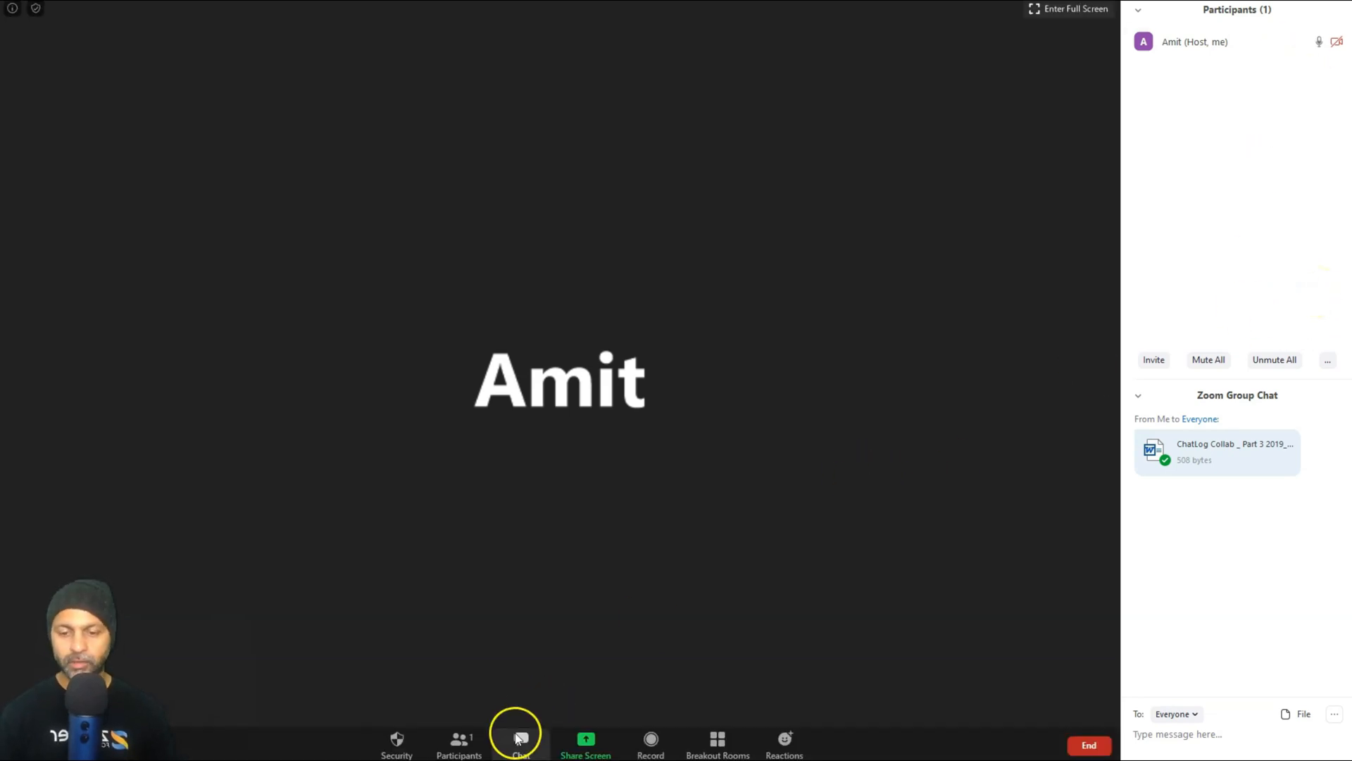
click(585, 743)
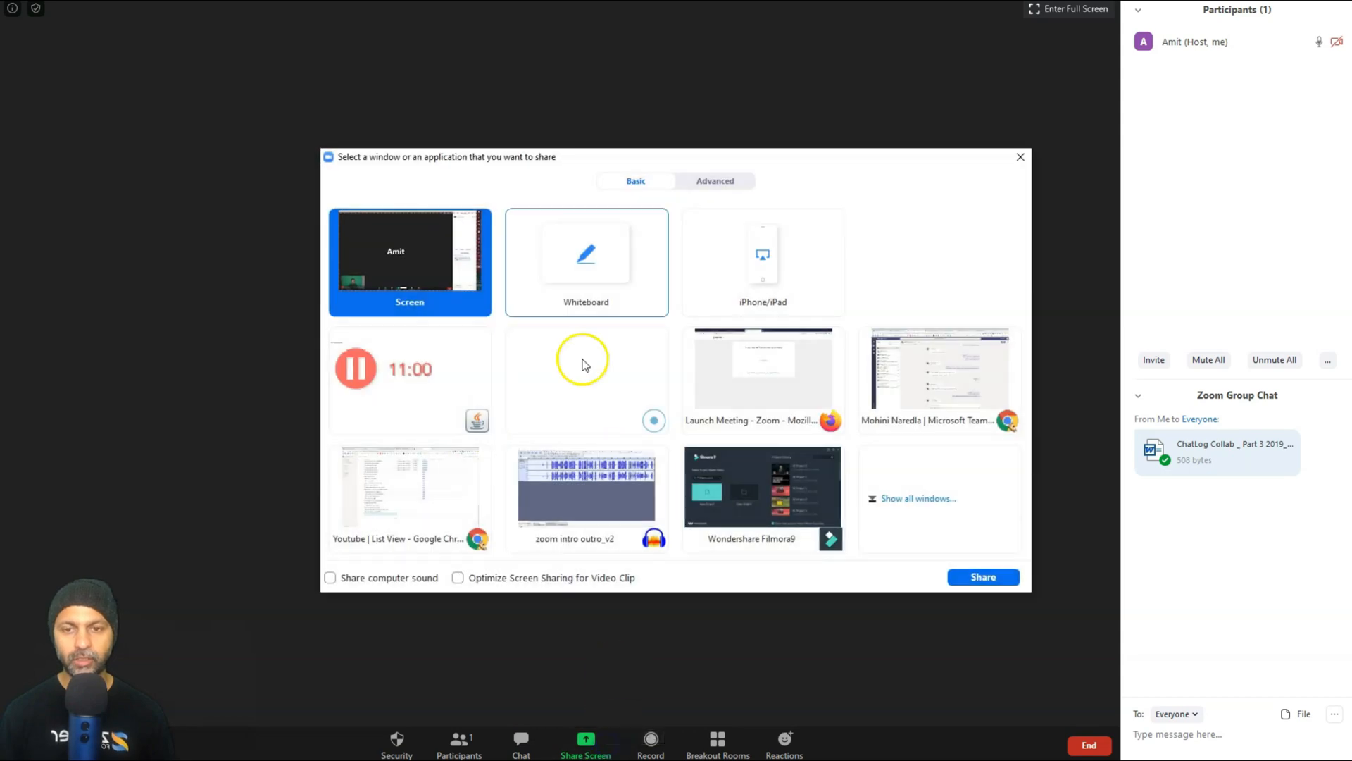
mouse_move(577, 276)
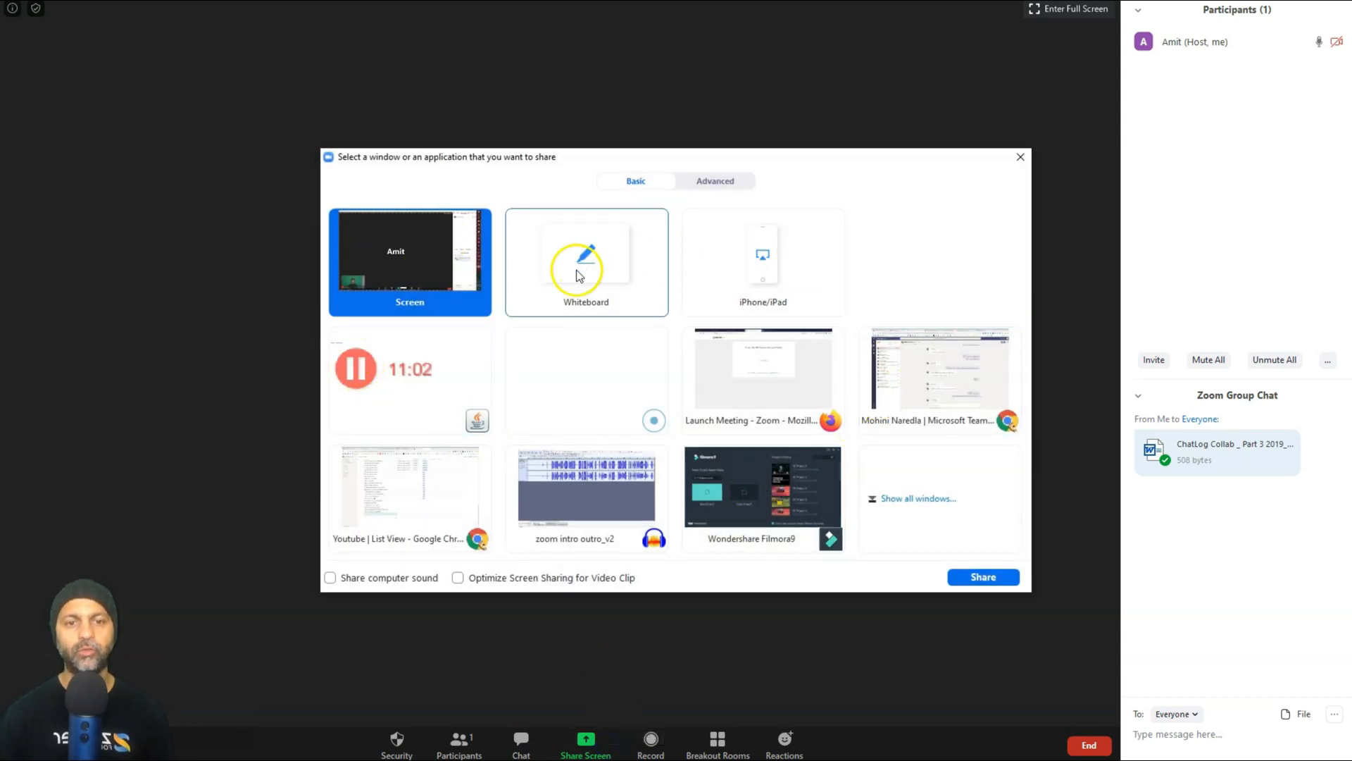
click(714, 180)
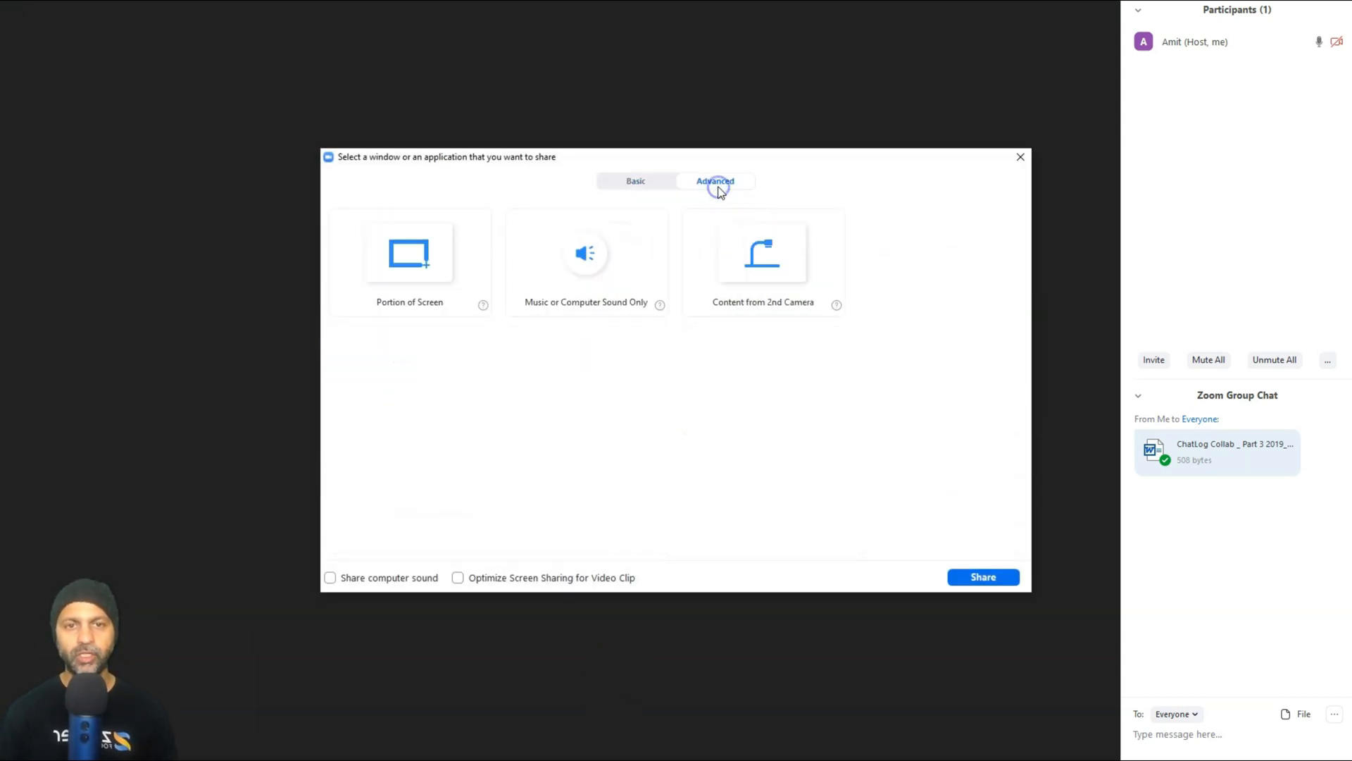
click(762, 261)
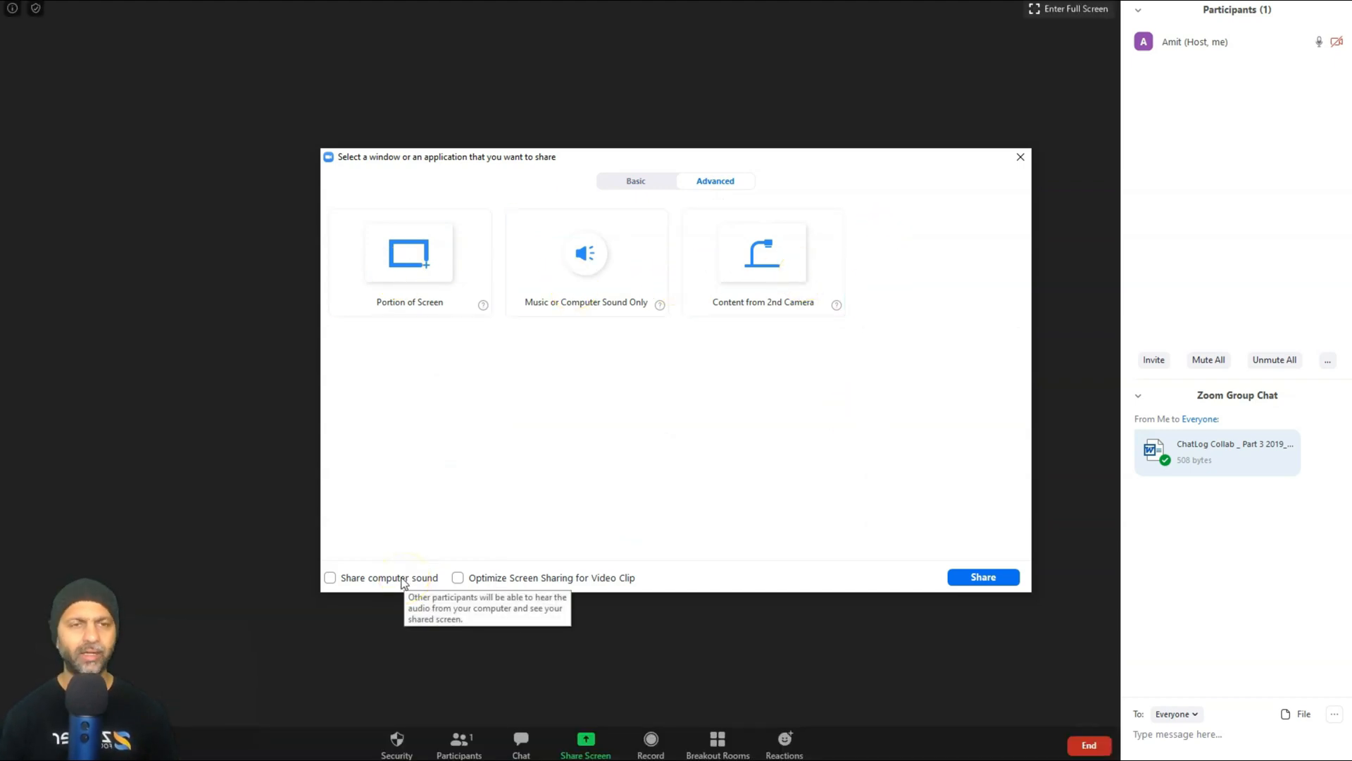
click(1021, 156)
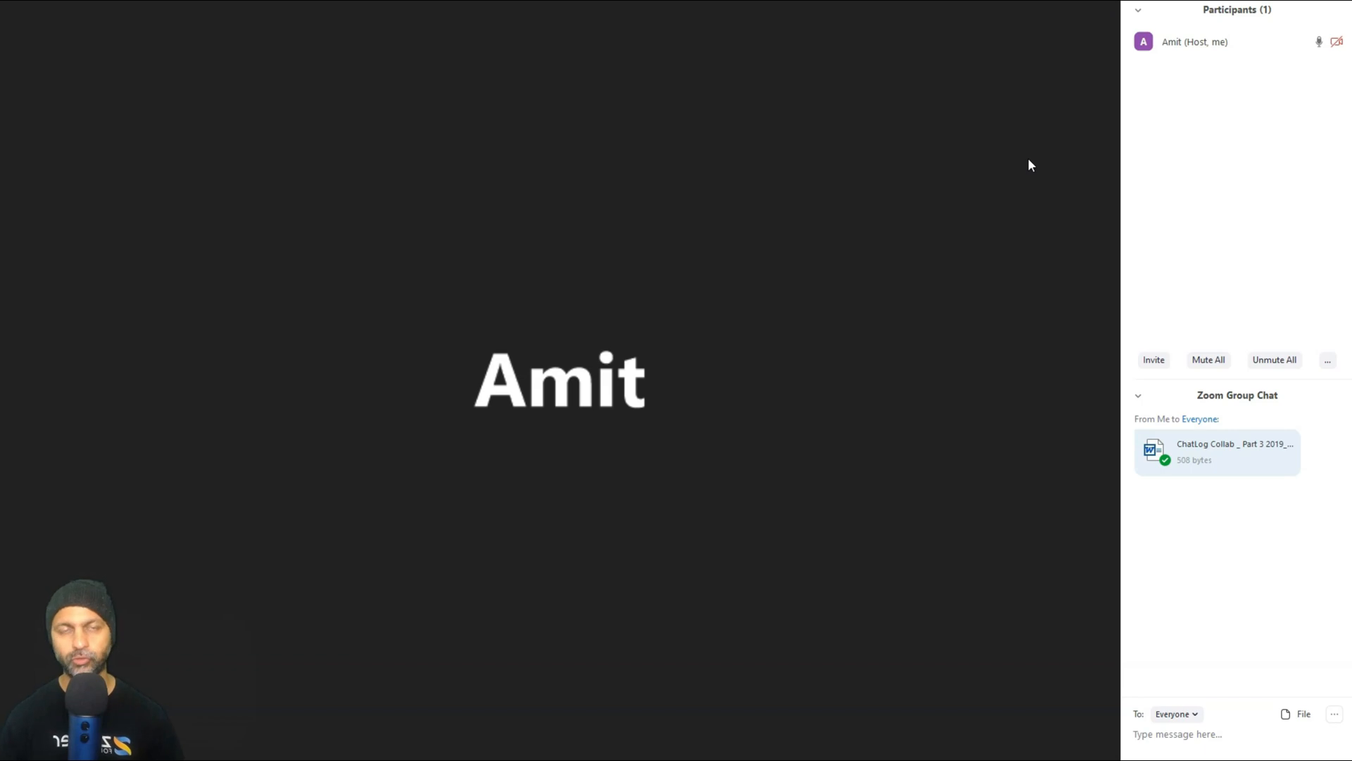
click(651, 743)
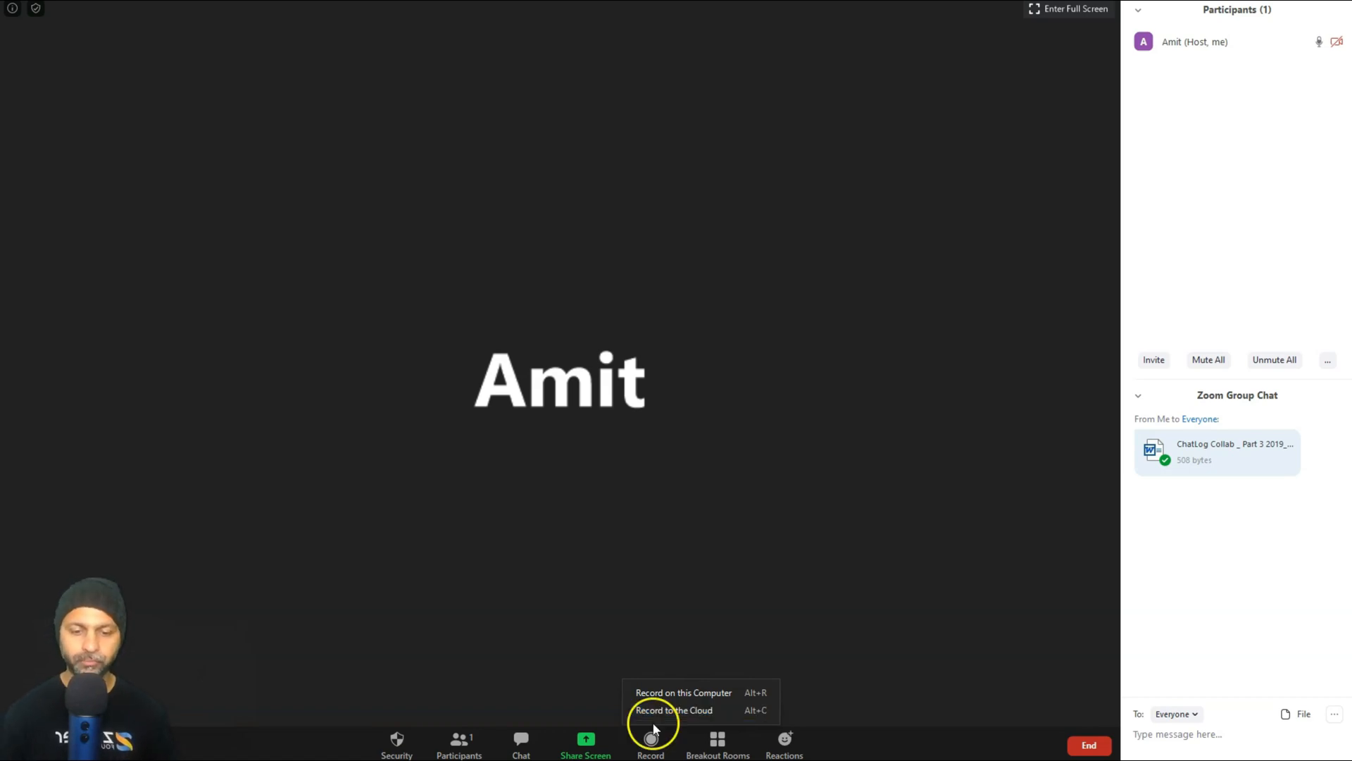
click(717, 744)
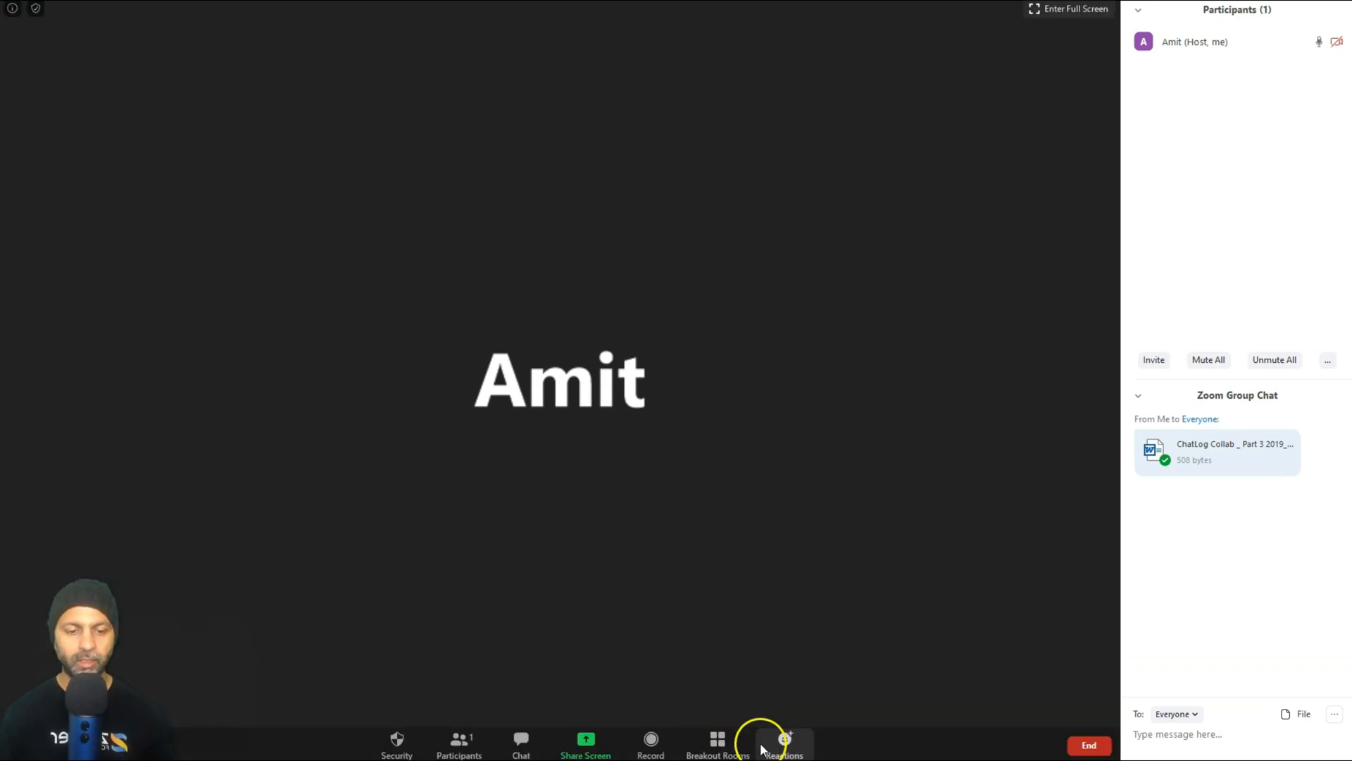
click(782, 744)
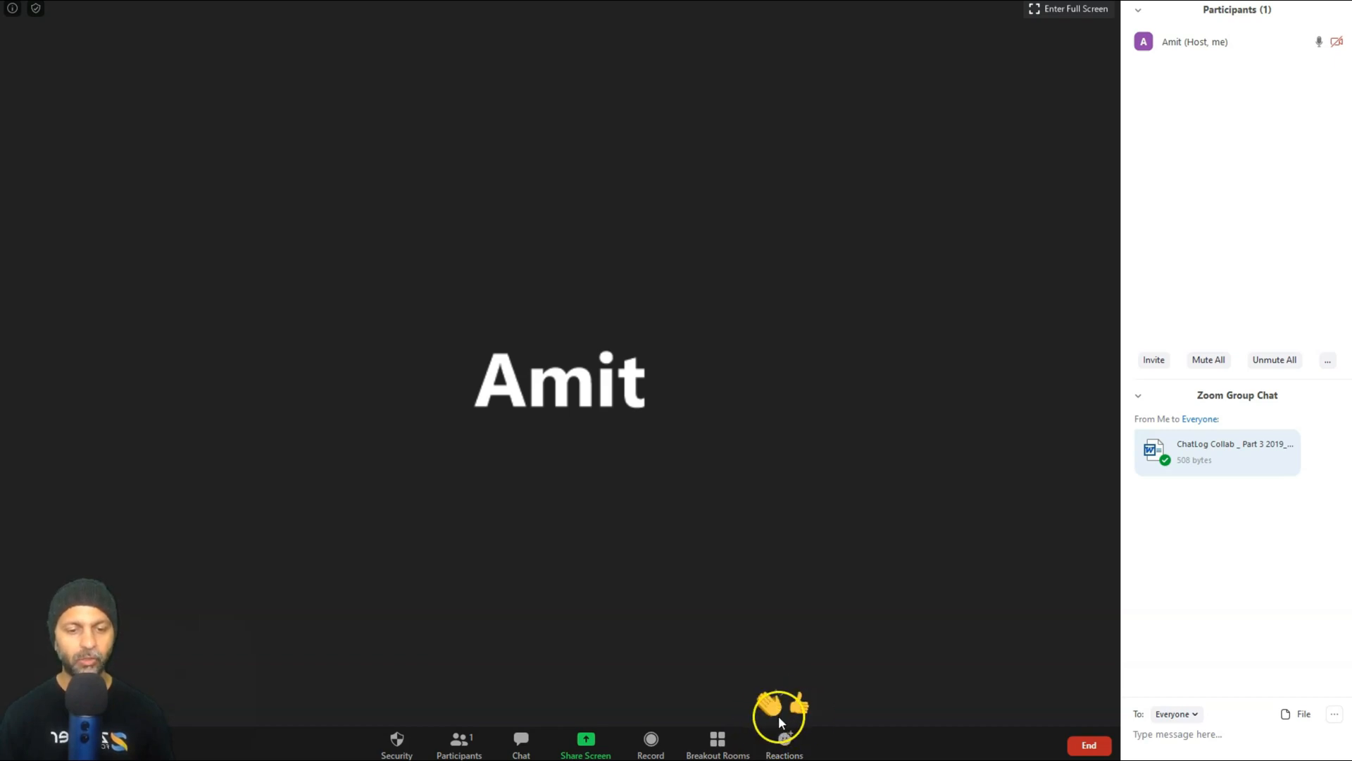
mouse_move(991, 709)
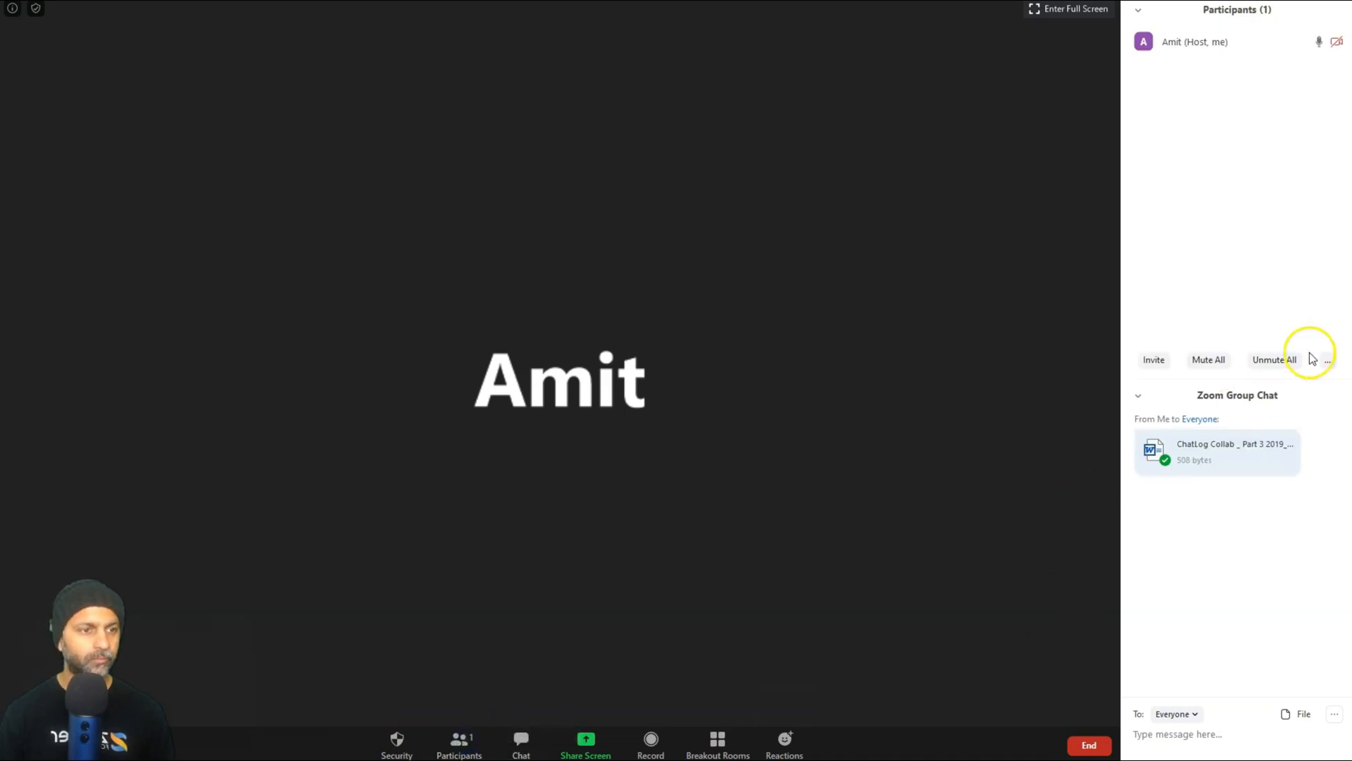
Mute All with 'Allow Participants to Unmute Themselves' unticked and confirm with Yes.
click(1208, 359)
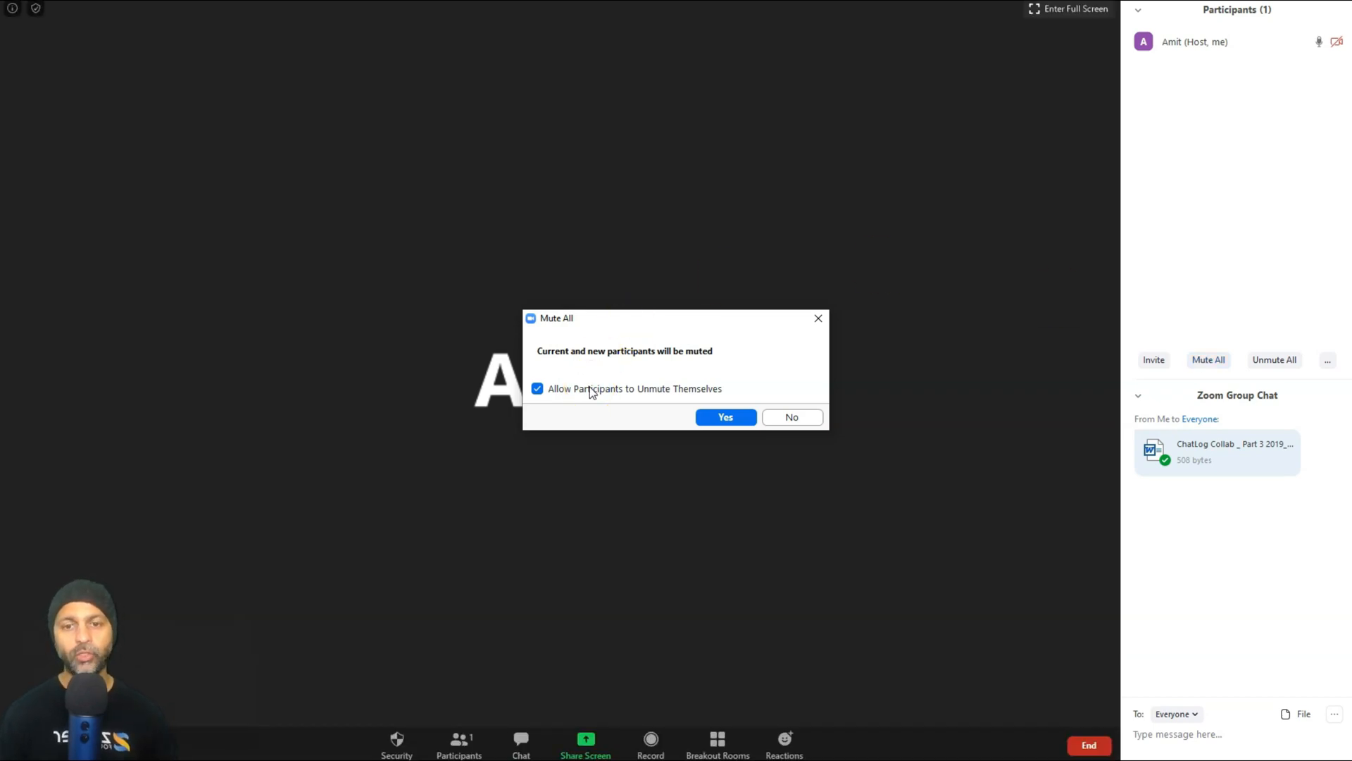
click(537, 389)
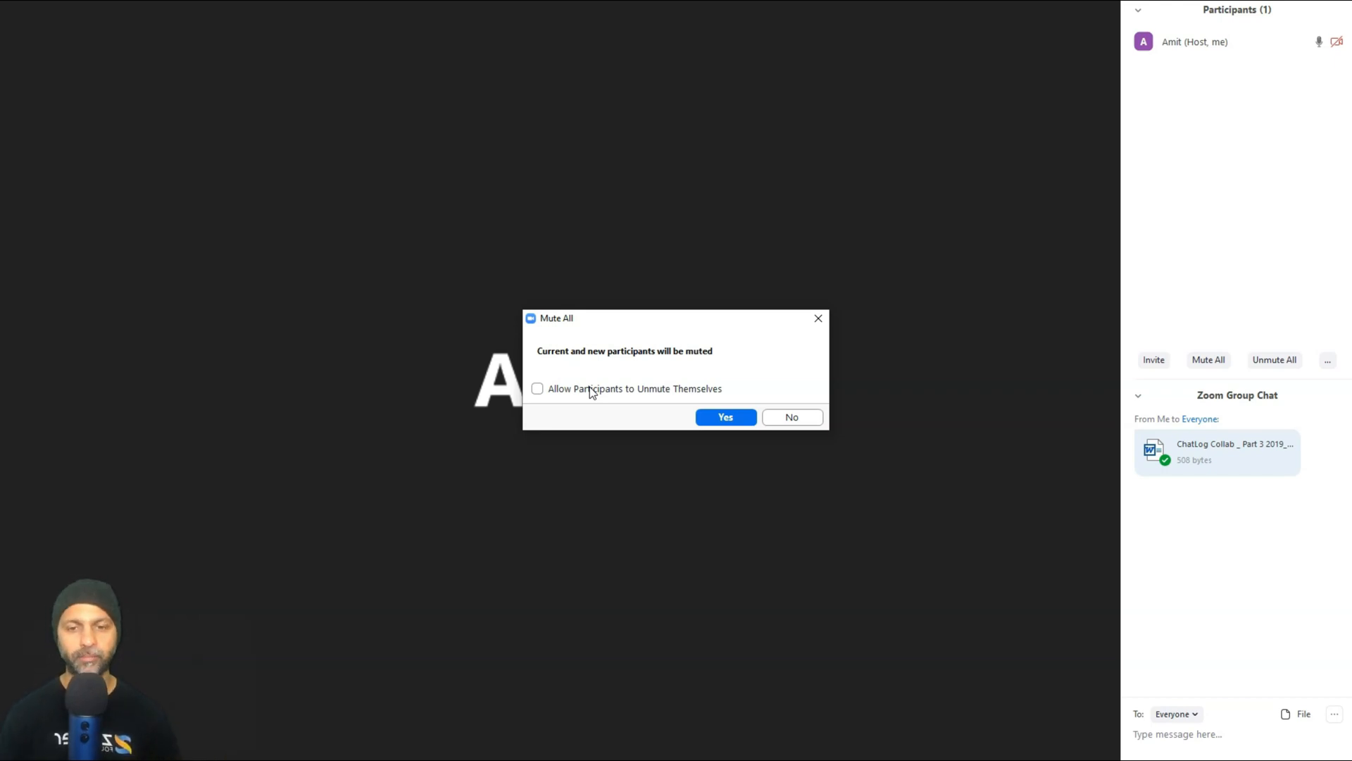
click(724, 416)
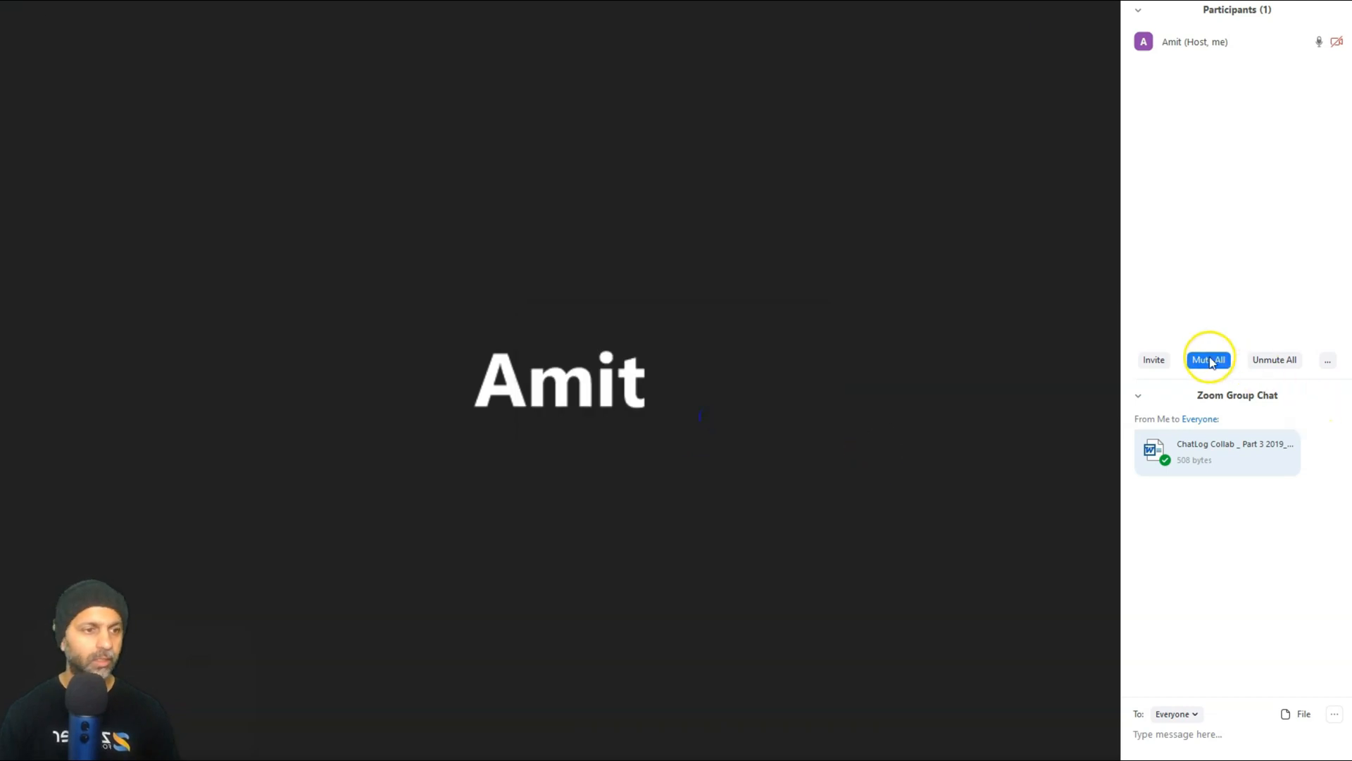
mouse_move(1258, 222)
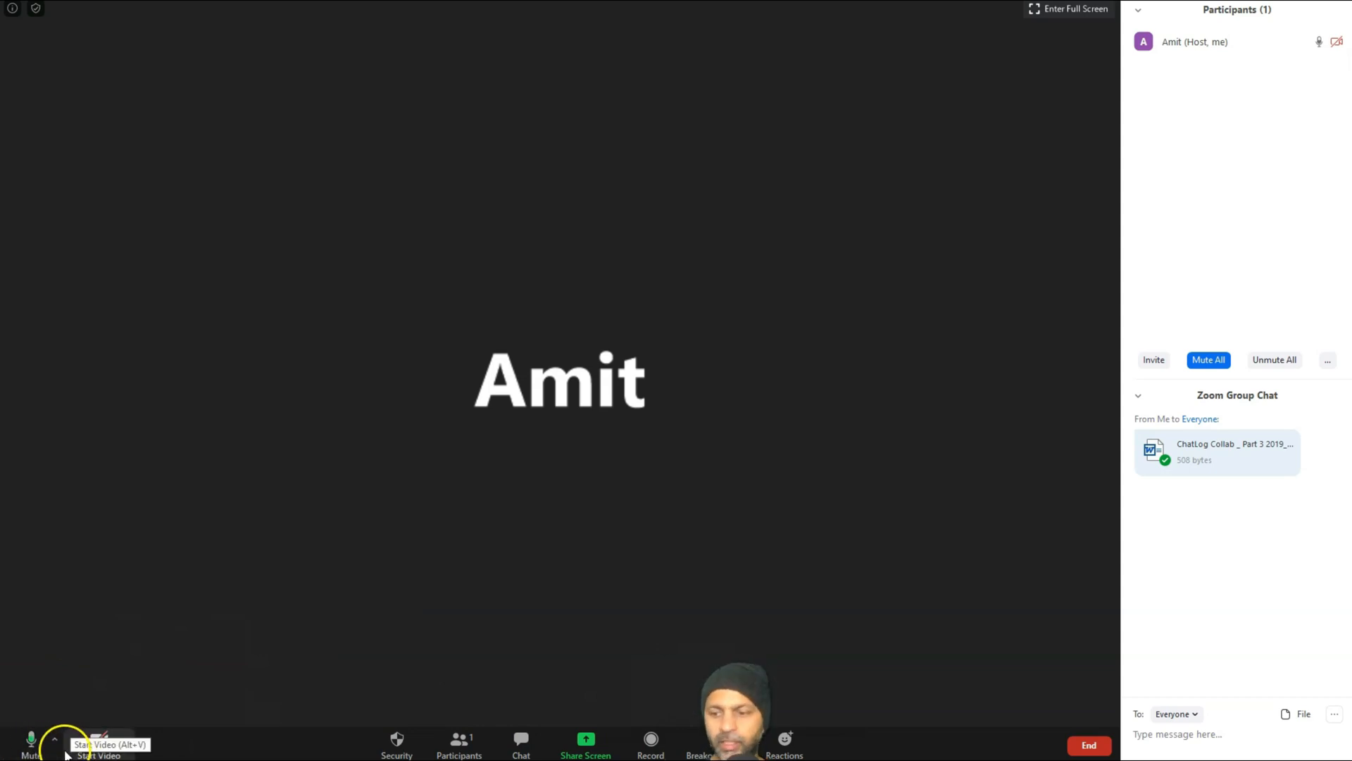
Check the audio device menu, then switch the host video on briefly and off again.
click(53, 740)
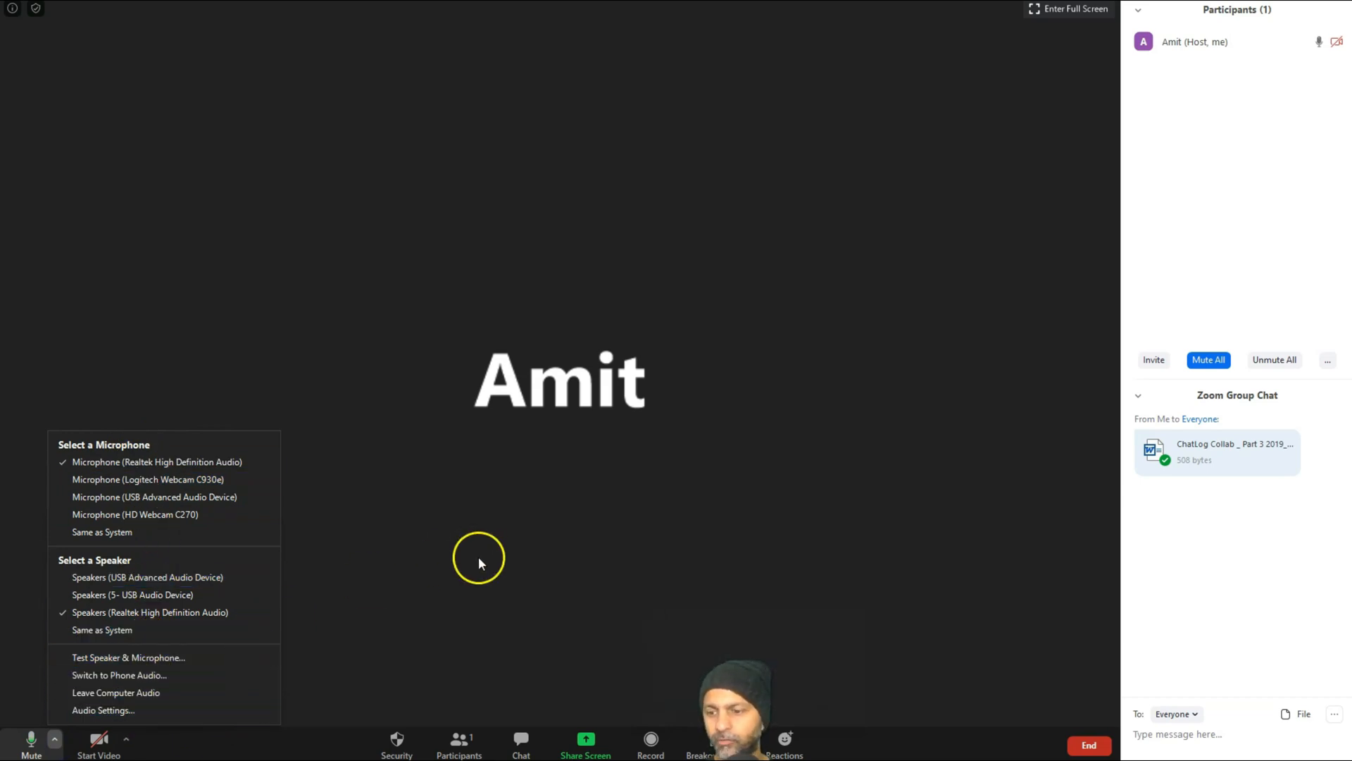
click(126, 740)
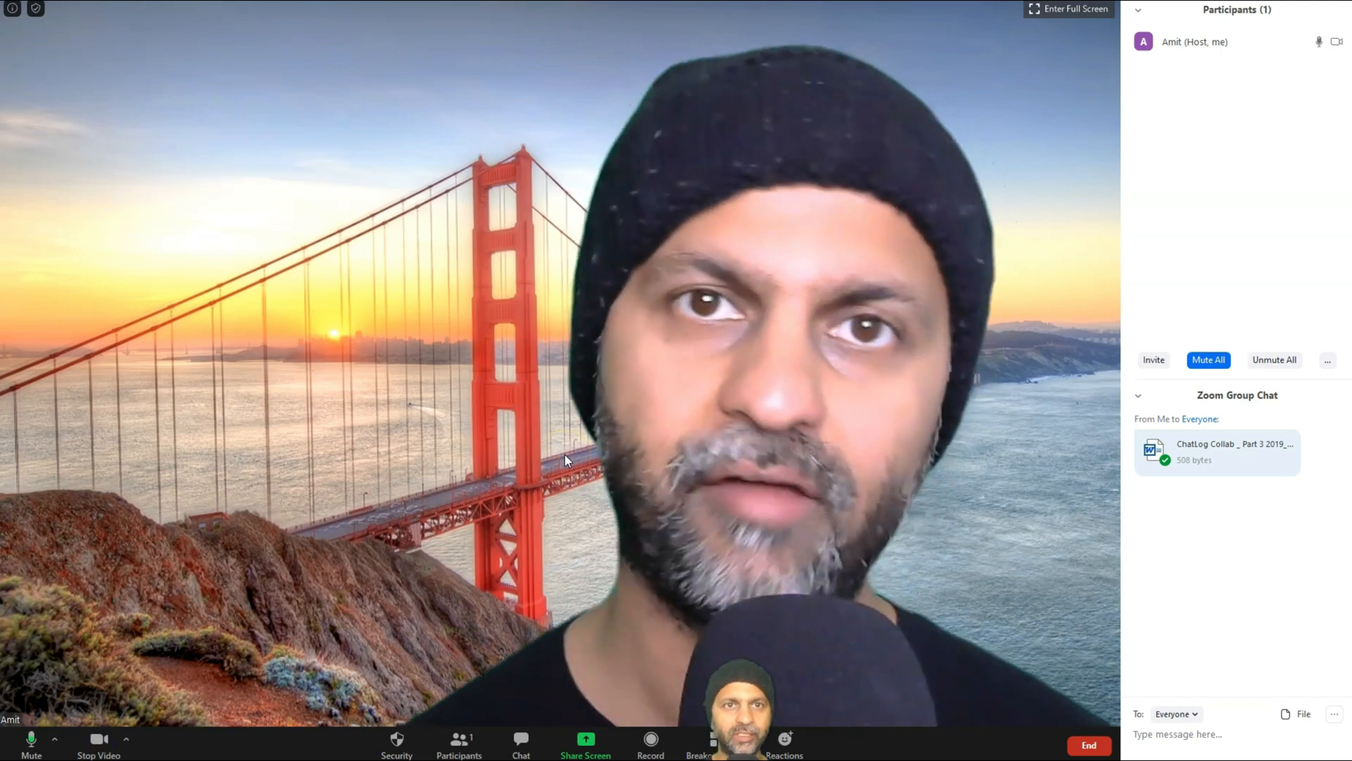
mouse_move(98, 744)
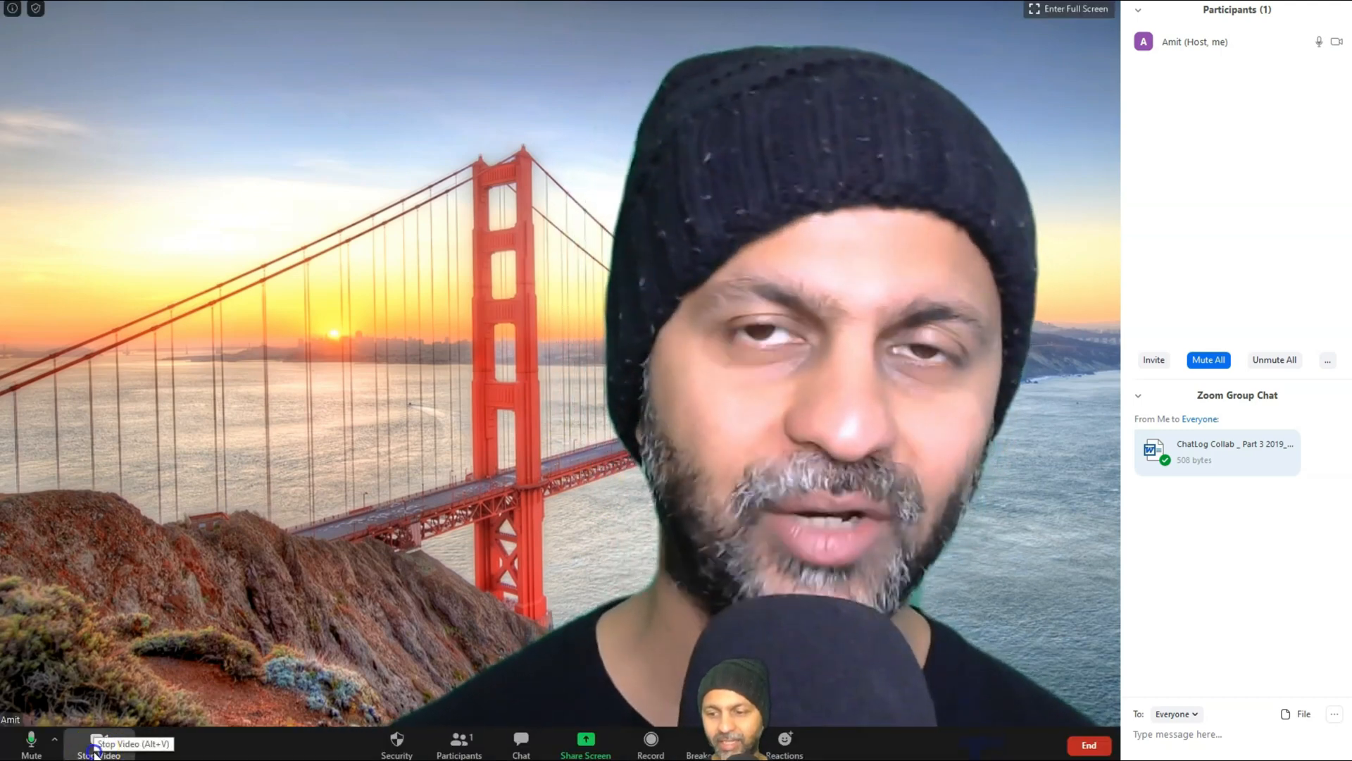
click(97, 744)
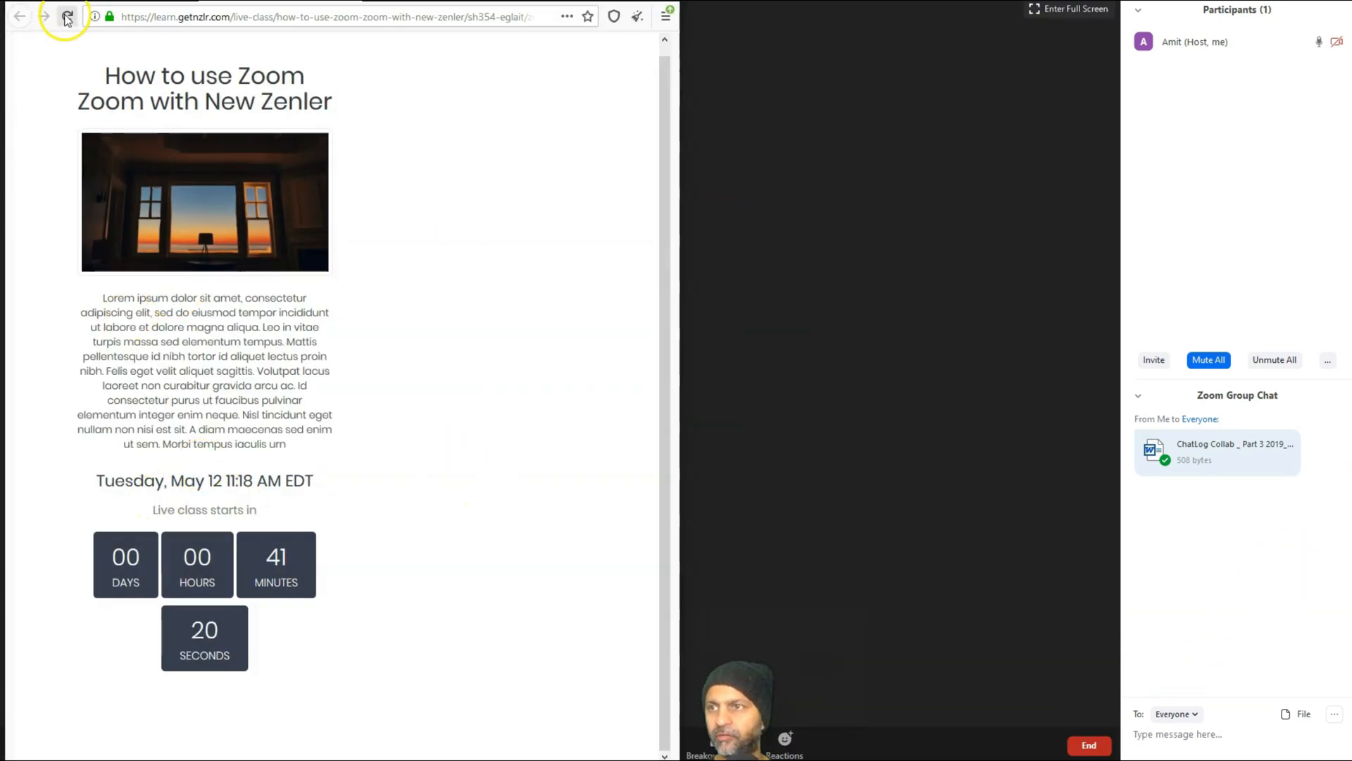
click(68, 15)
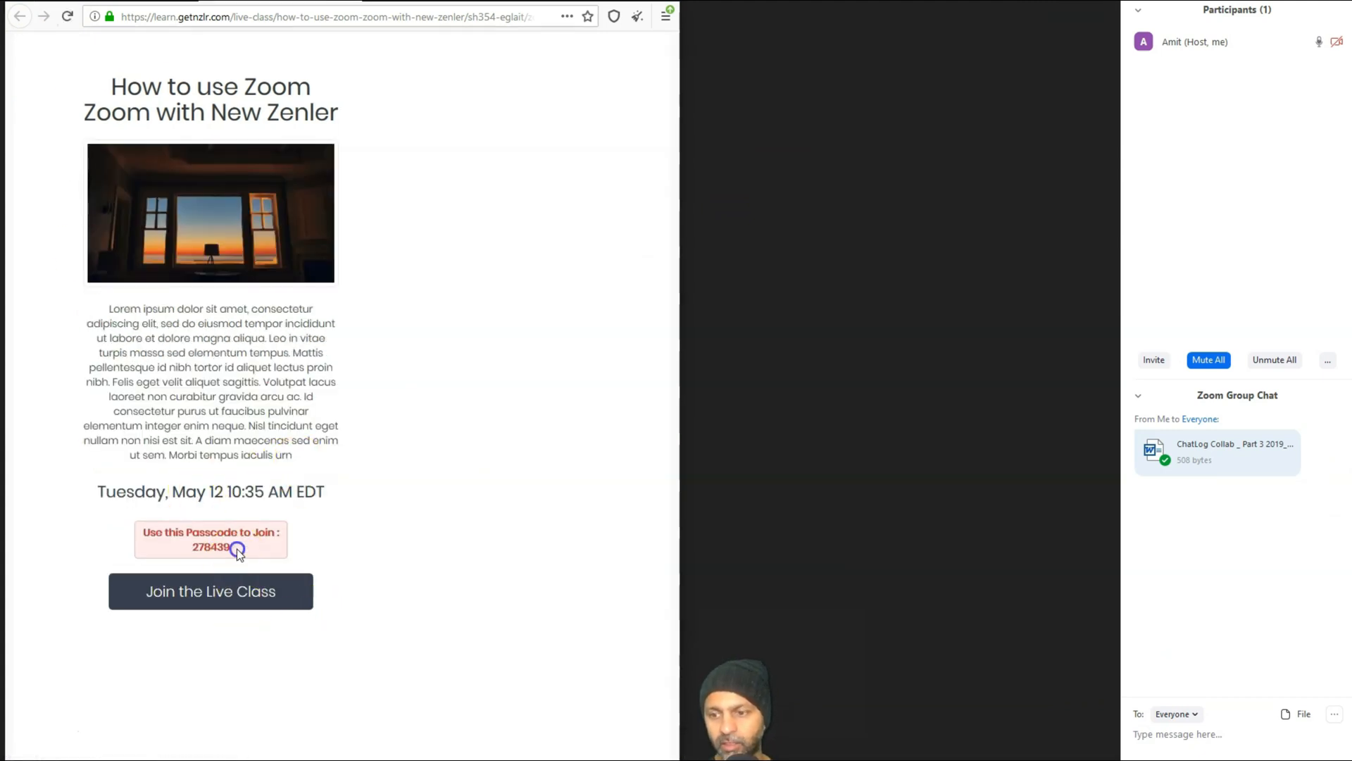
double_click(211, 547)
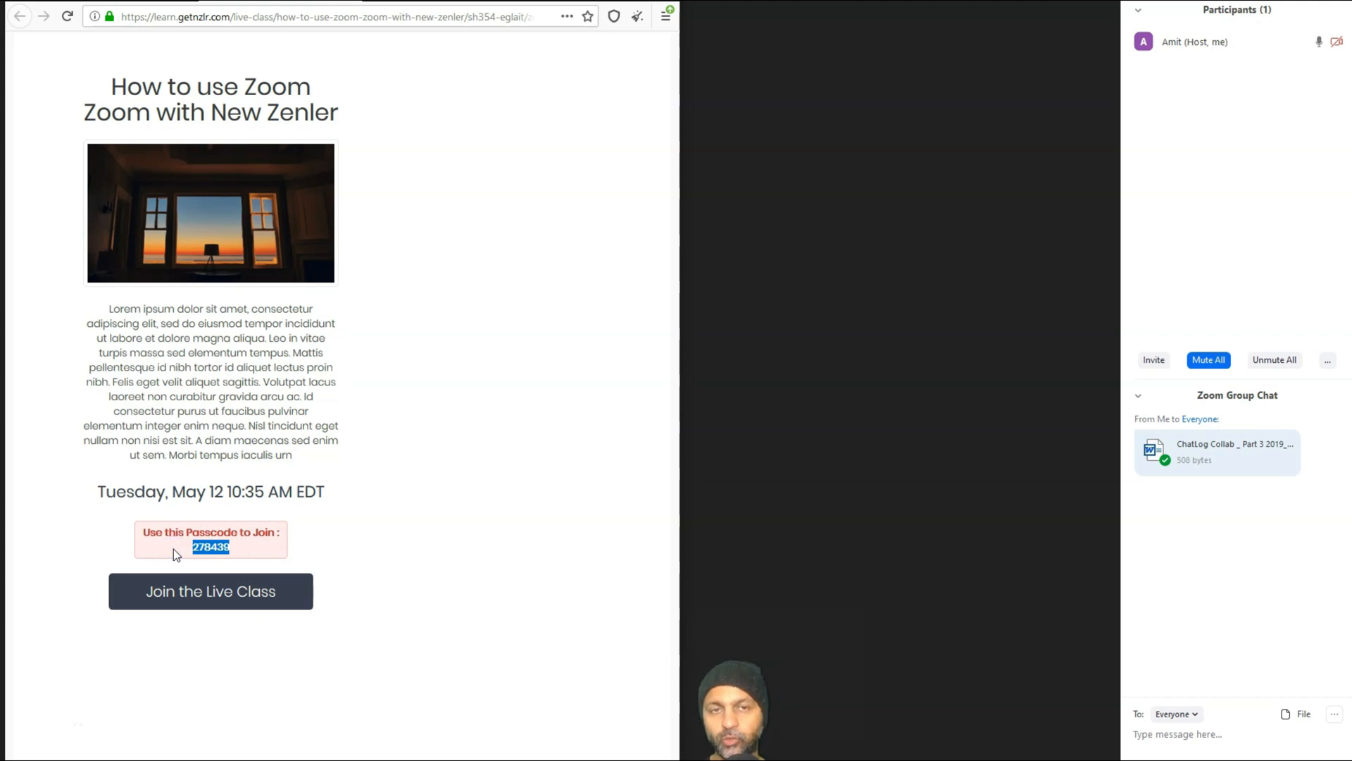